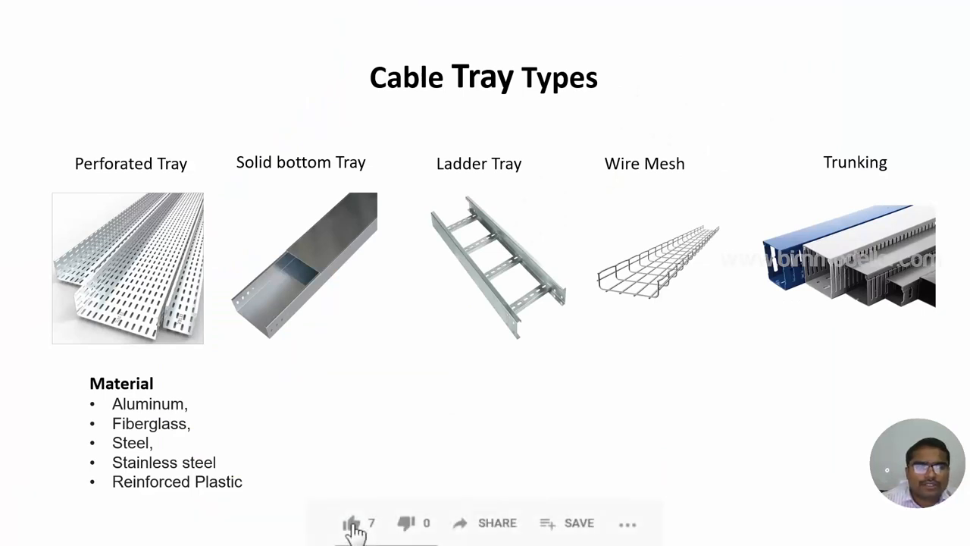
Switch from the cable tray types slide to Revit's 0 - Power floor plan.
click(352, 523)
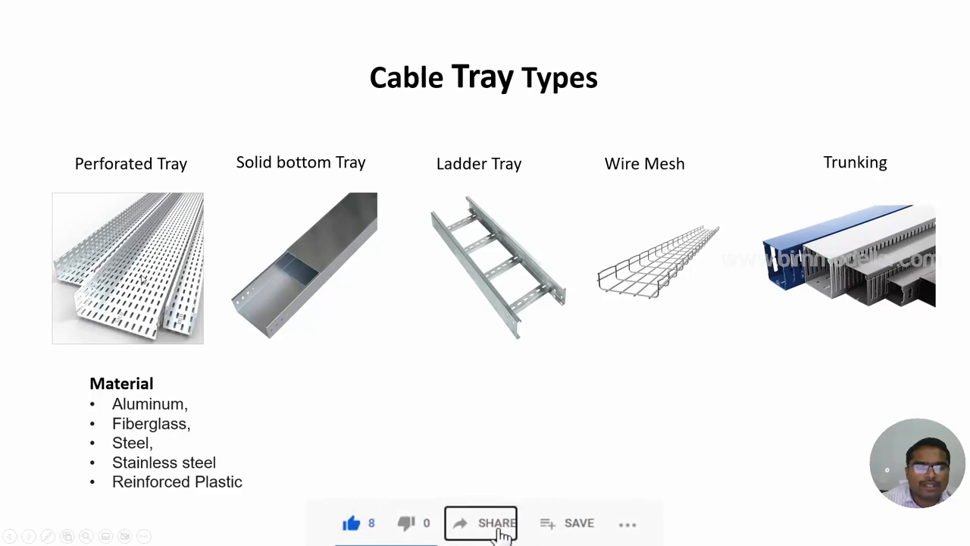
click(337, 537)
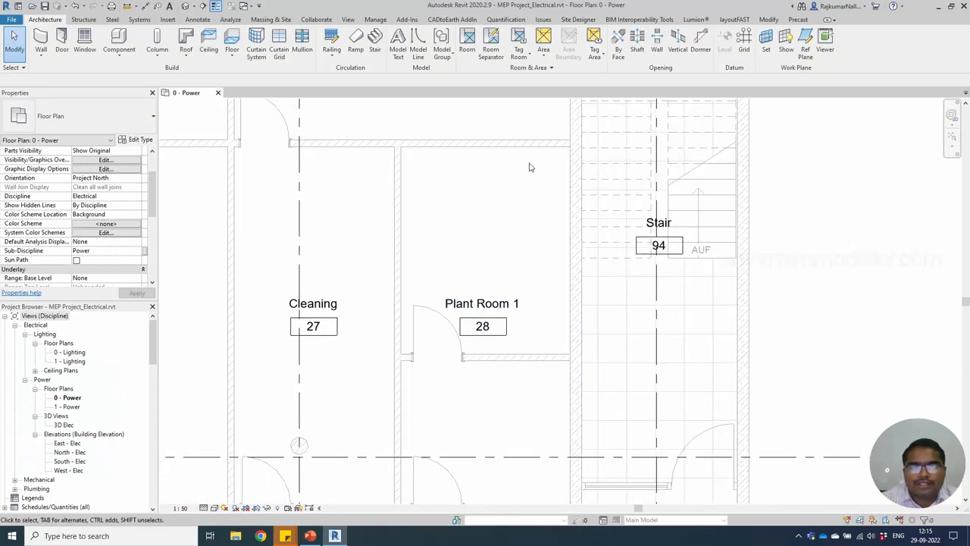
Draw a horizontal cable tray near the top of Plant Room 1 with the plan at Fine detail.
click(482, 326)
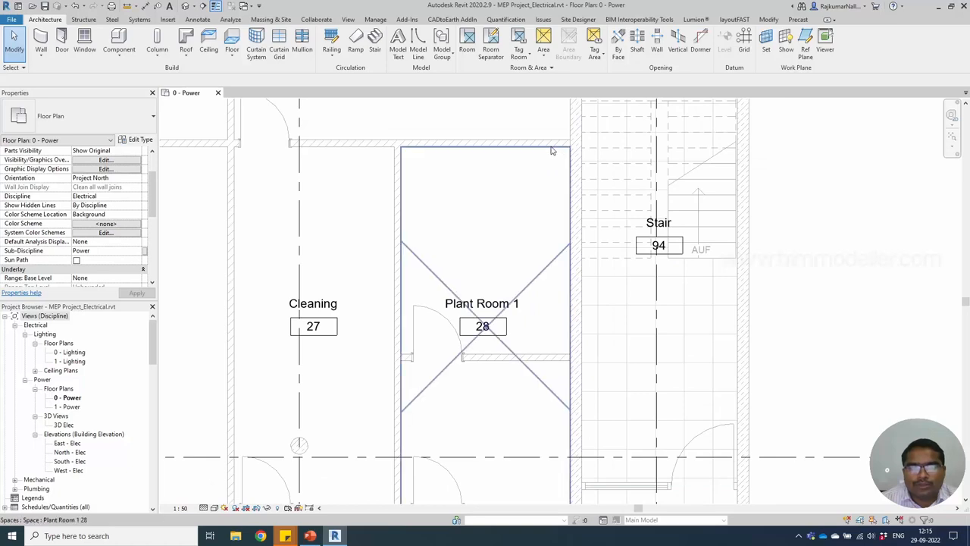
click(547, 328)
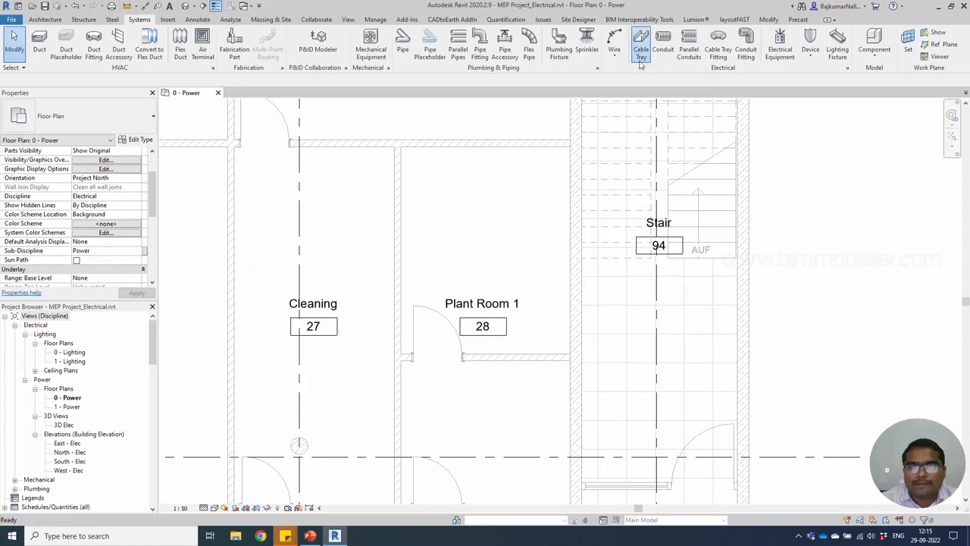
click(641, 44)
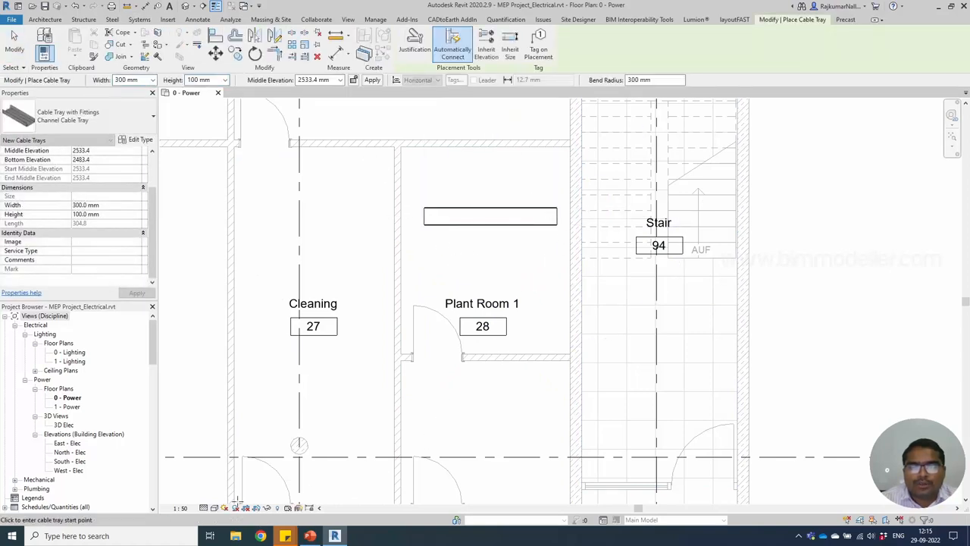
click(205, 506)
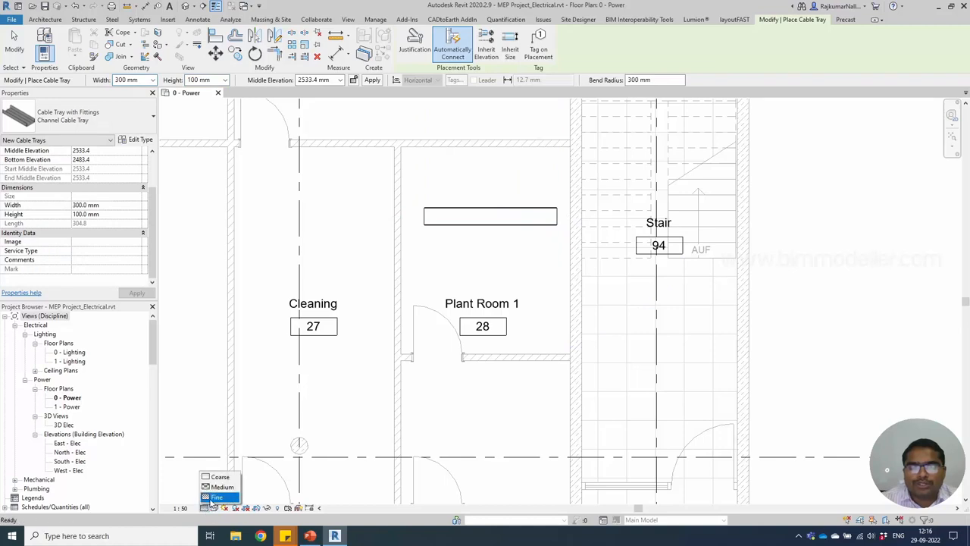
click(215, 497)
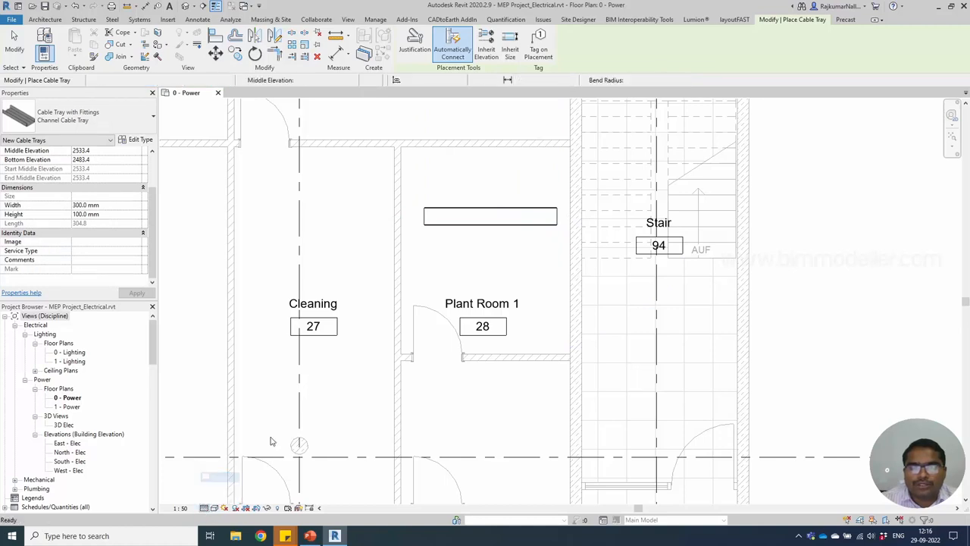
click(451, 42)
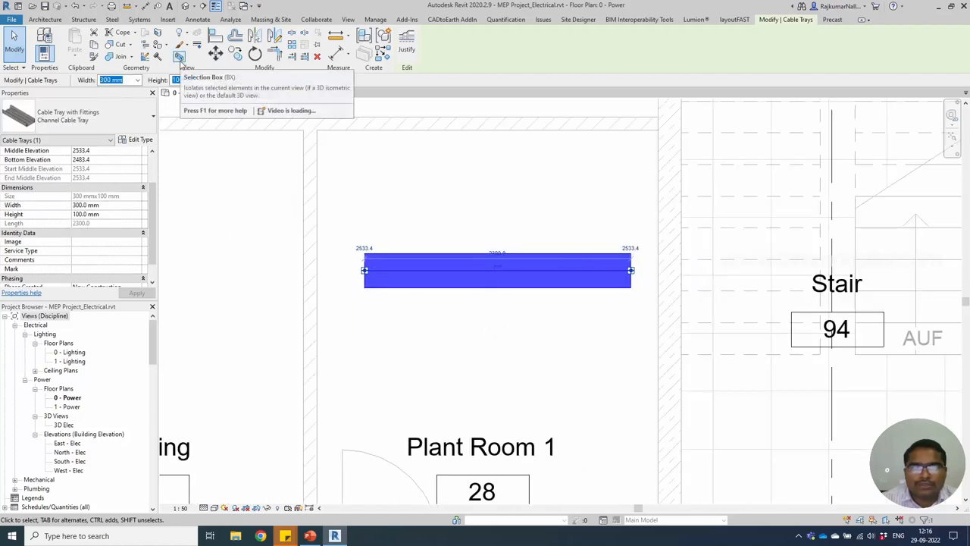
Isolate the new tray in a 3D selection-box view and select it.
click(178, 58)
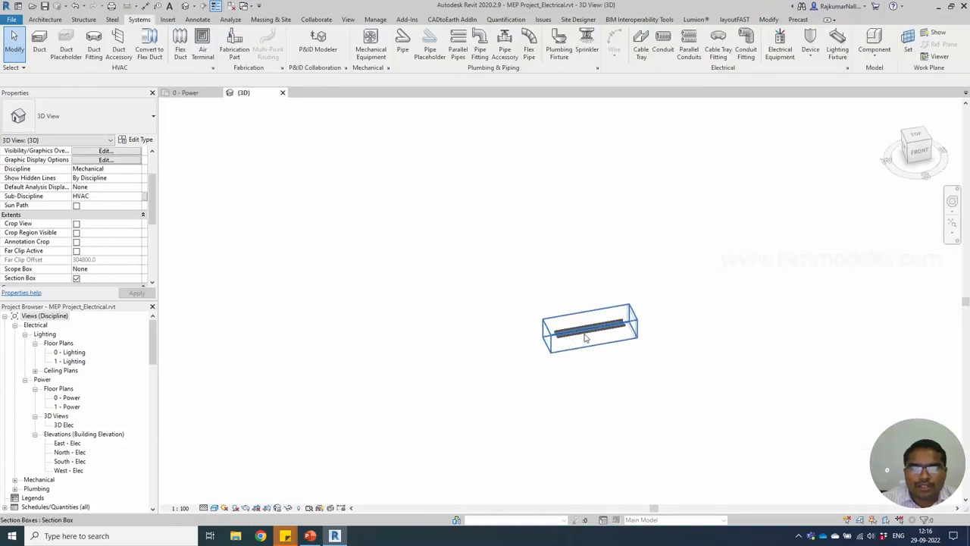
click(590, 327)
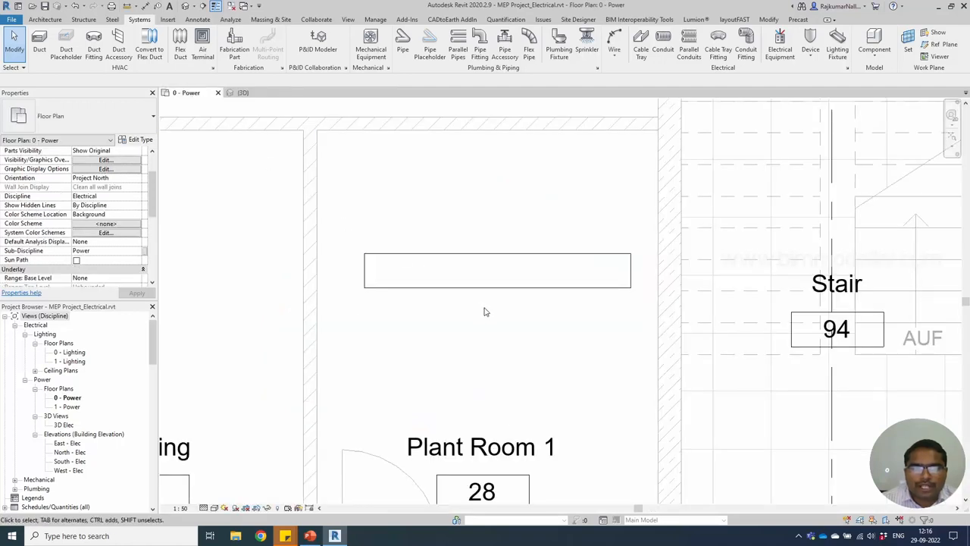
Extend a new tray run from the existing tray's connector with a vertical drop down the wall.
click(497, 270)
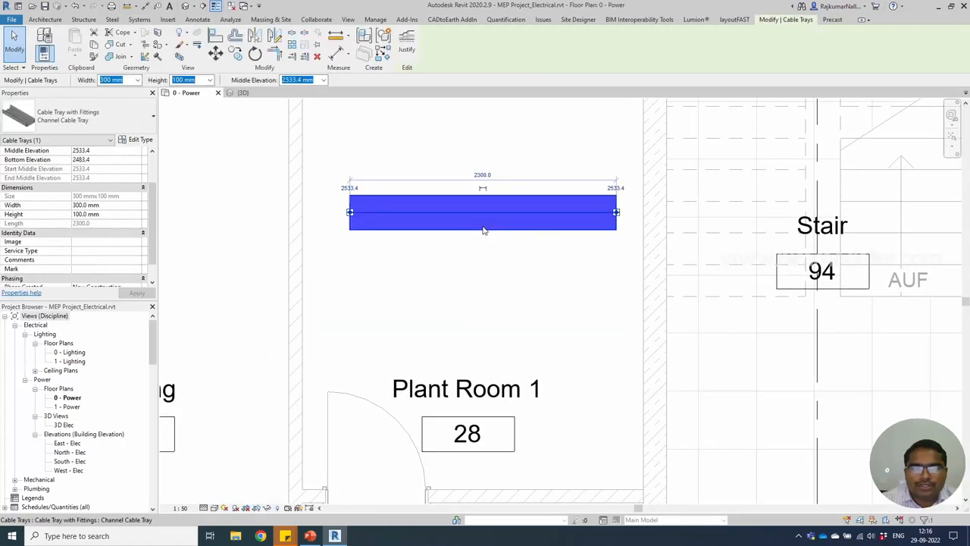
click(140, 18)
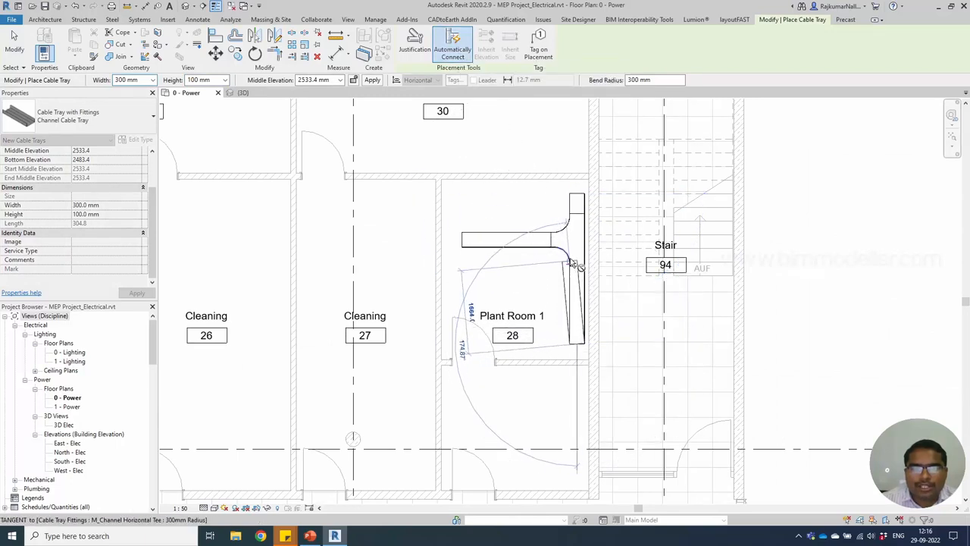
mouse_move(564, 240)
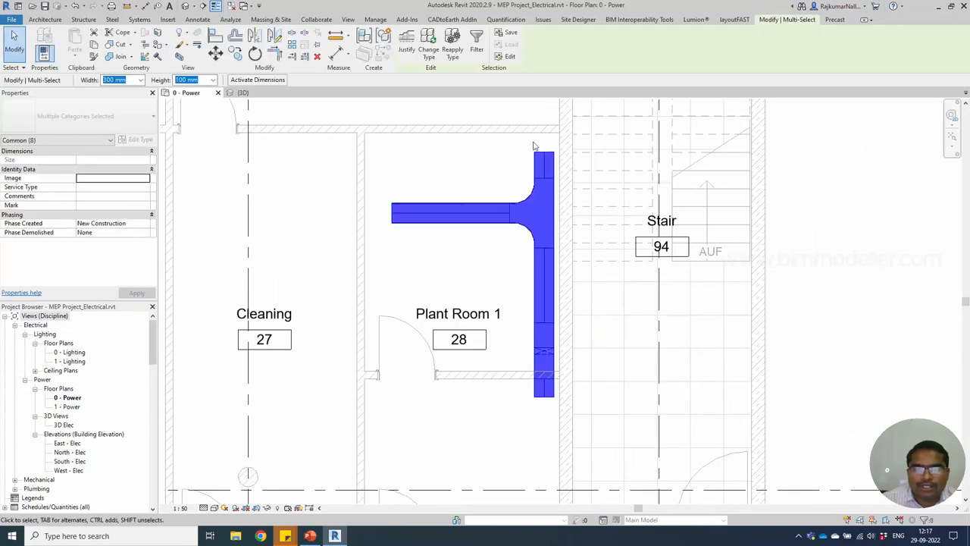
mouse_move(554, 249)
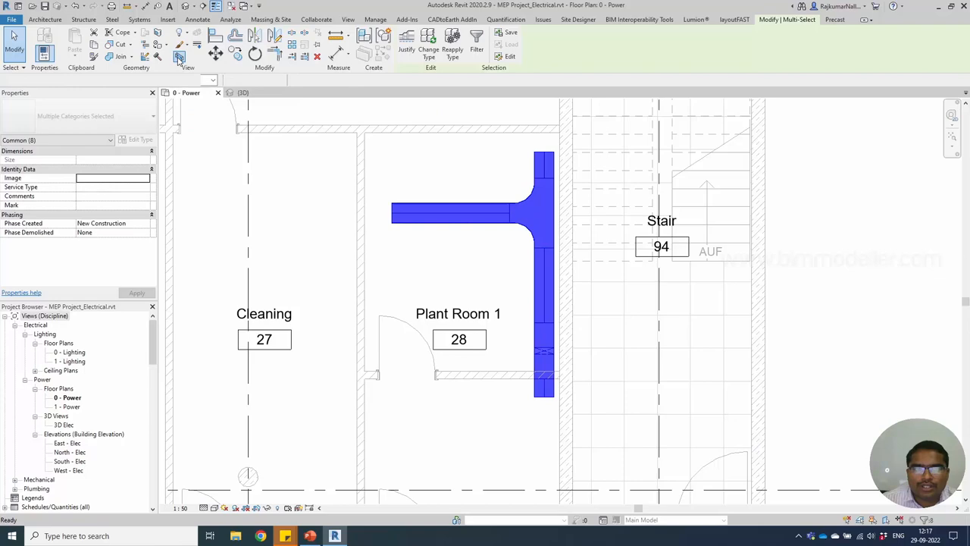
Check the tray drop in an isolated 3D view, then return to the 0 - Power plan.
click(243, 92)
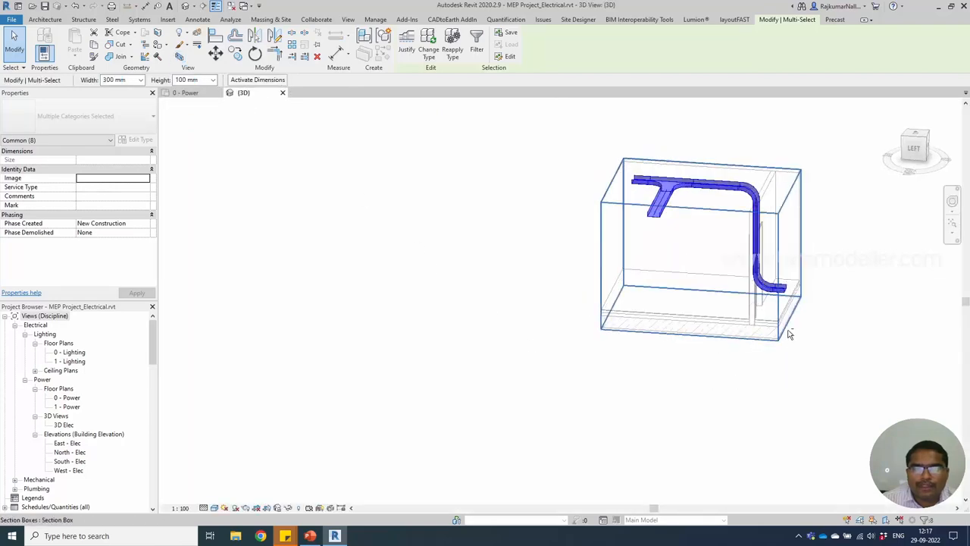
scroll(up, 3)
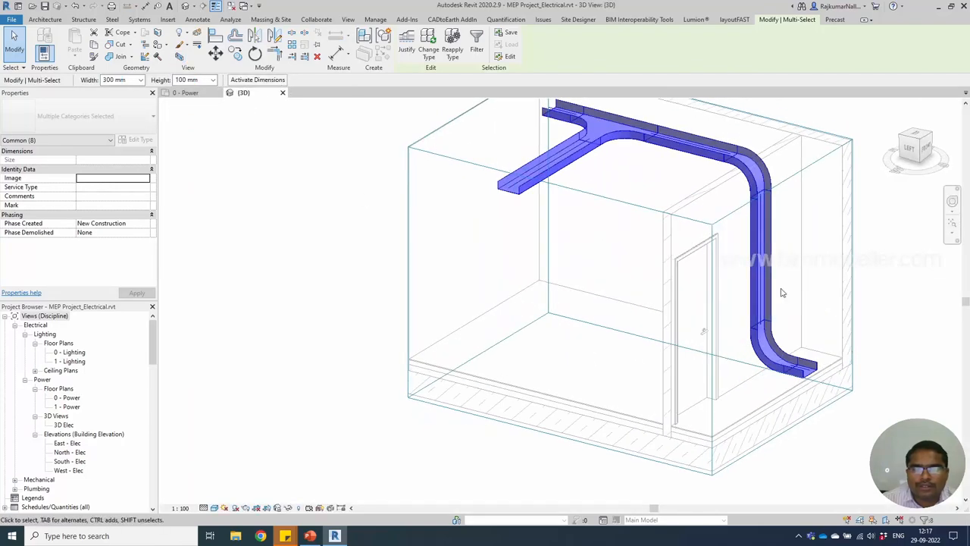
drag(783, 294, 853, 376)
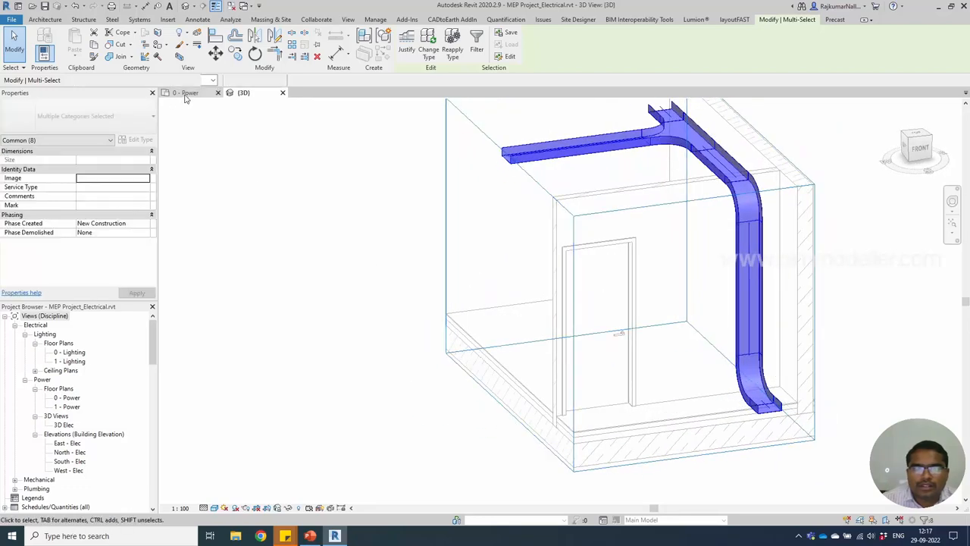
click(185, 93)
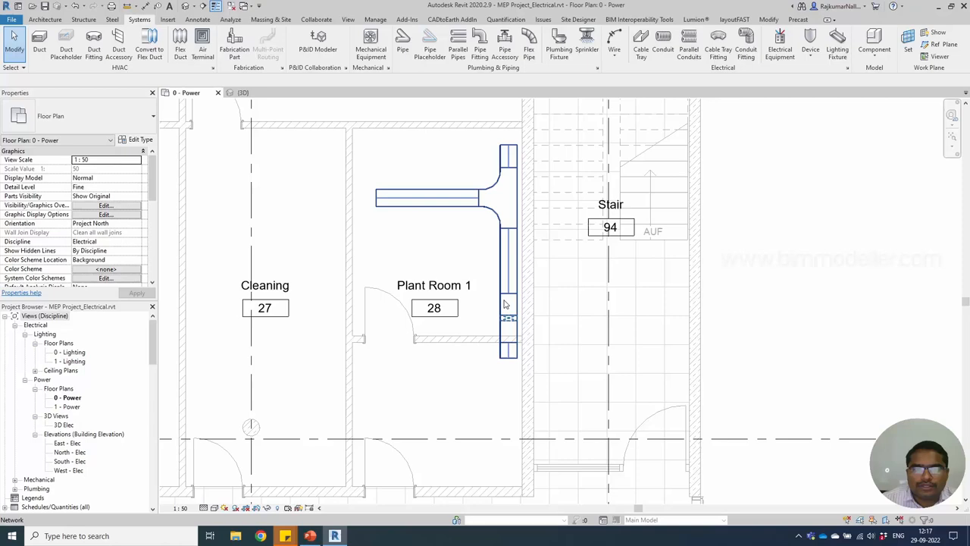
Start a floor-level cable tray along the corridor with Height 50 mm.
click(507, 303)
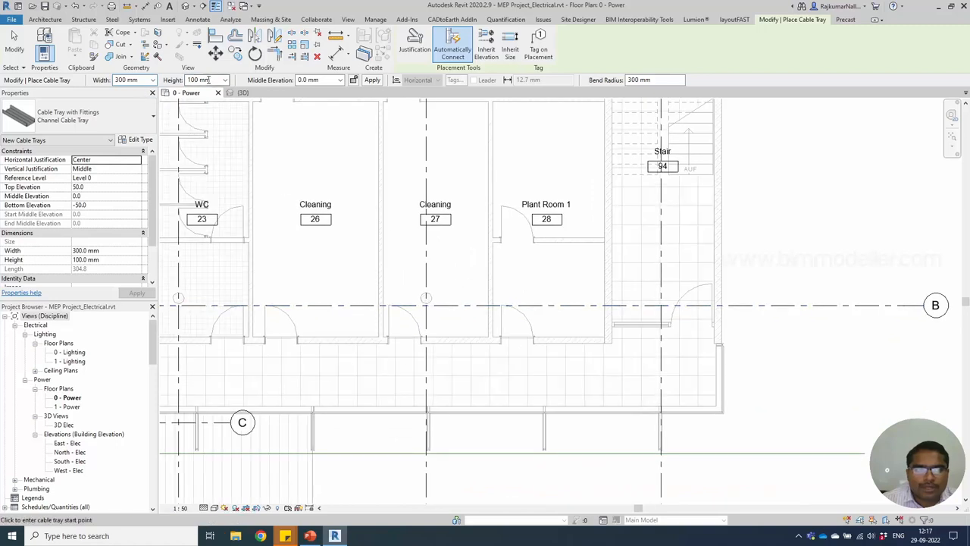
click(224, 79)
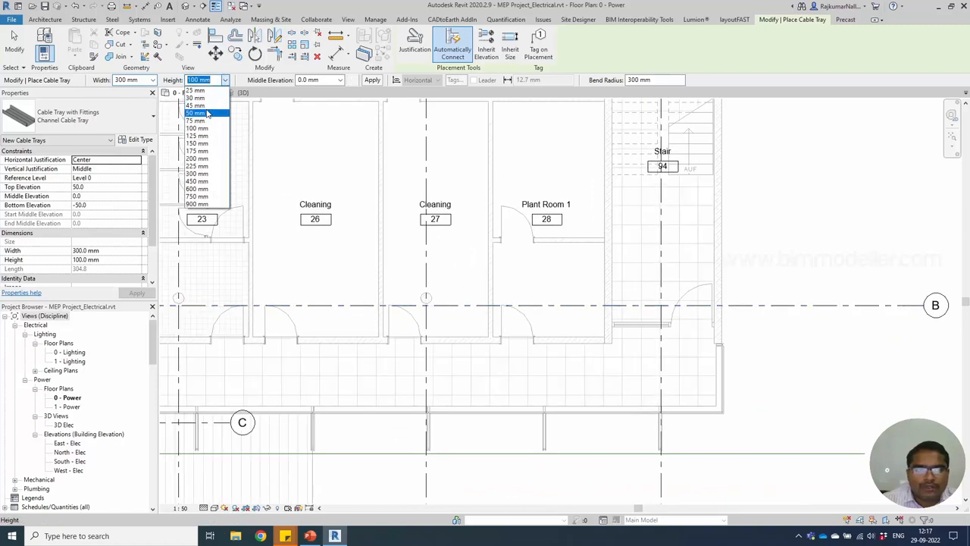
click(195, 113)
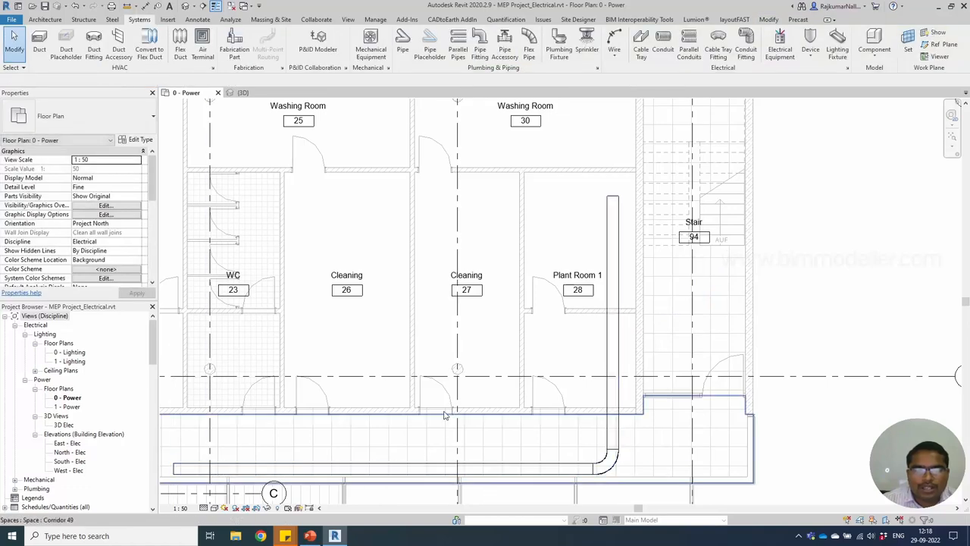
Select the corridor and Plant Room 1 trays and edit their Service Type.
click(440, 469)
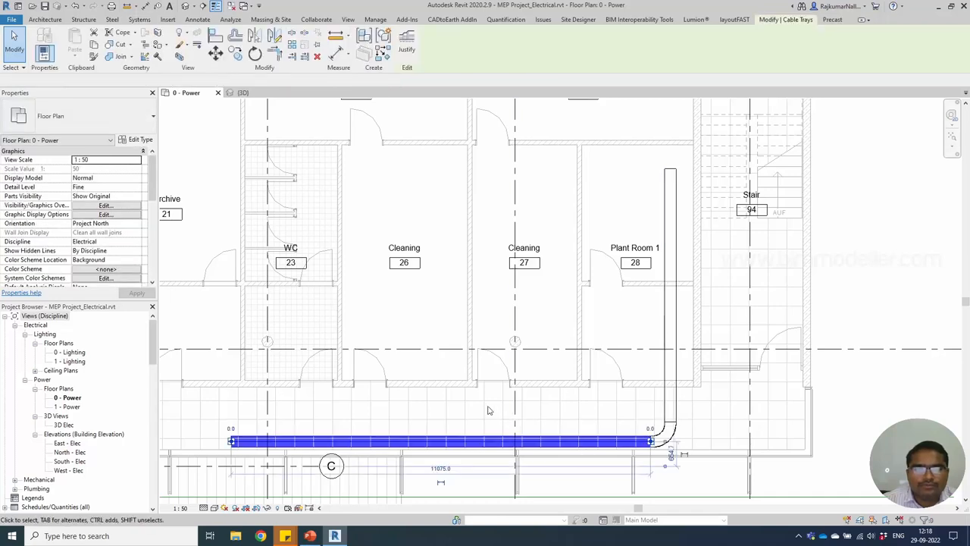
click(440, 441)
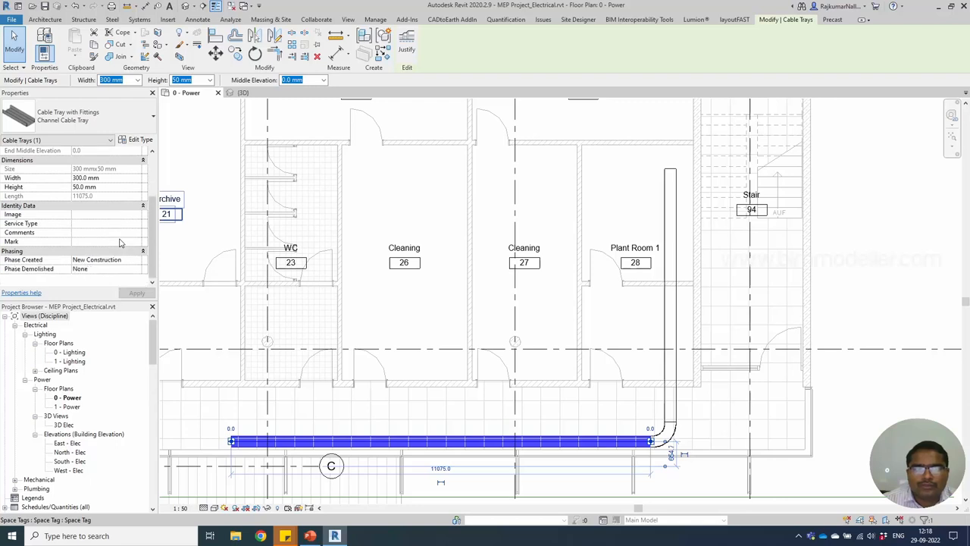
mouse_move(492, 434)
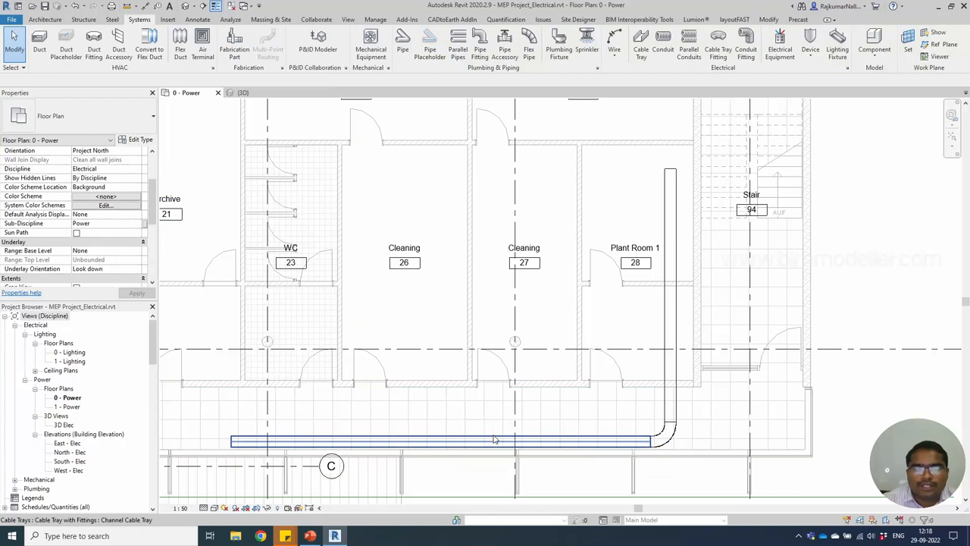
mouse_move(629, 439)
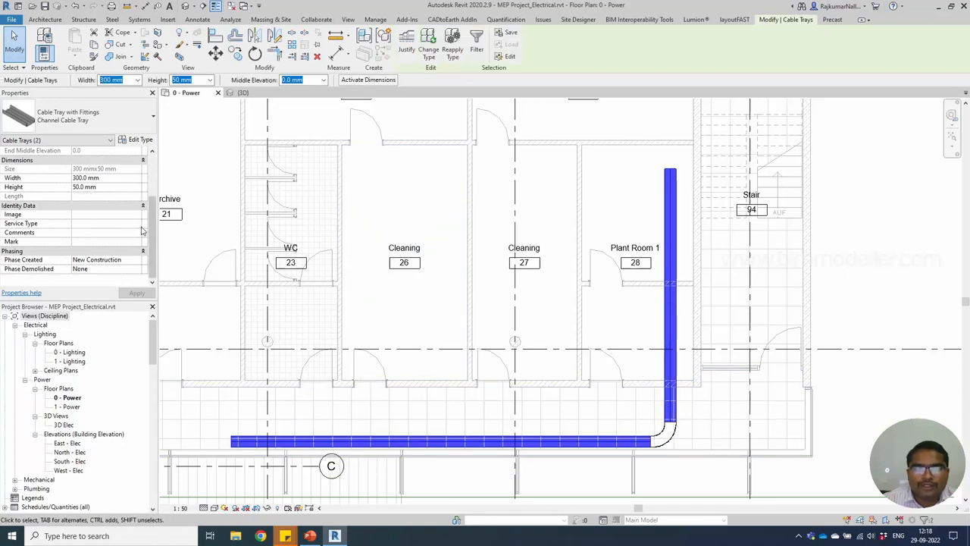
mouse_move(23, 222)
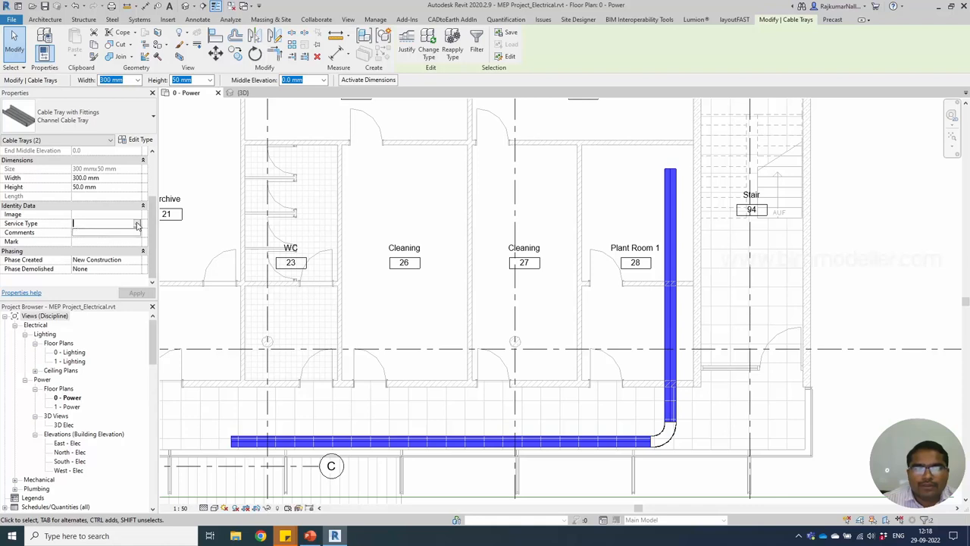
click(136, 223)
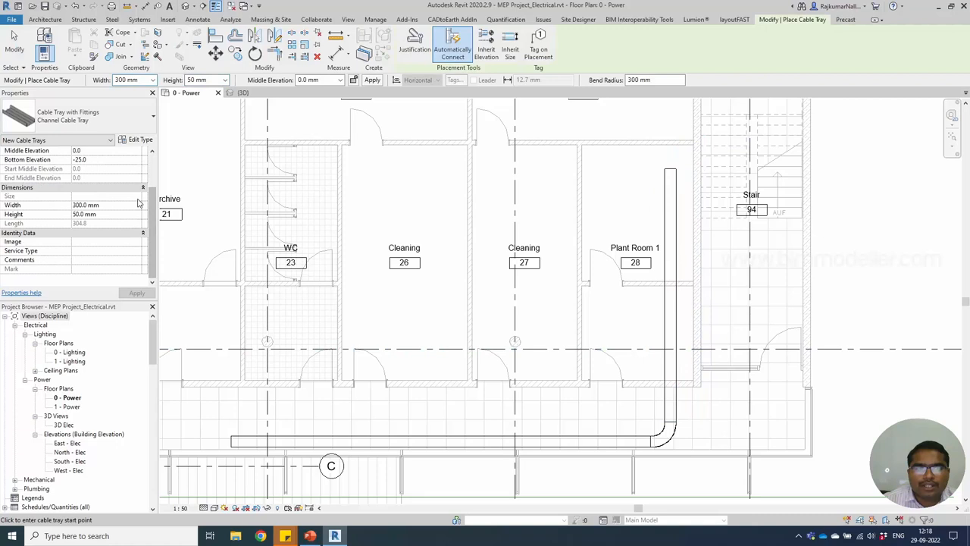
Begin a new cable tray, choose its width, and switch the type toward Solid Bottom Cable Tray.
click(136, 250)
text(Fire)
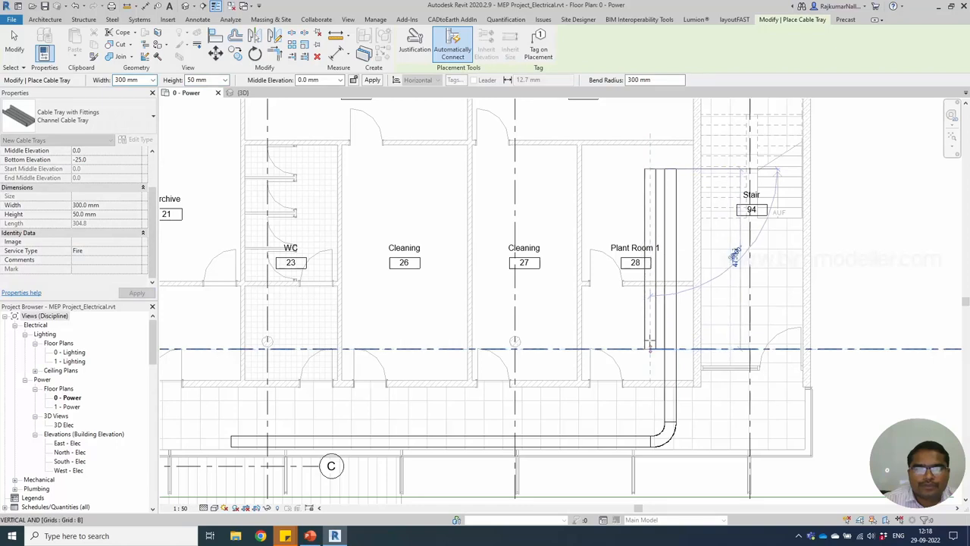
click(149, 79)
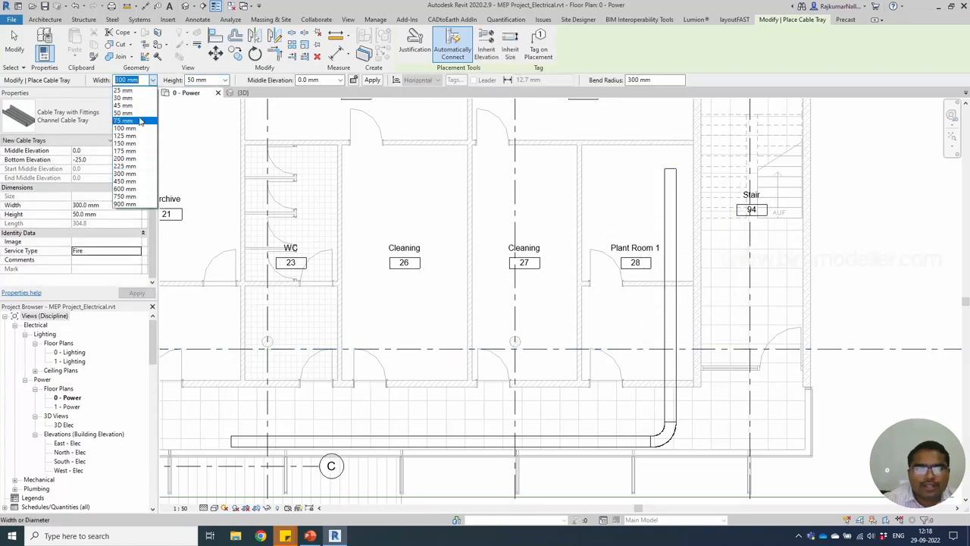
click(123, 112)
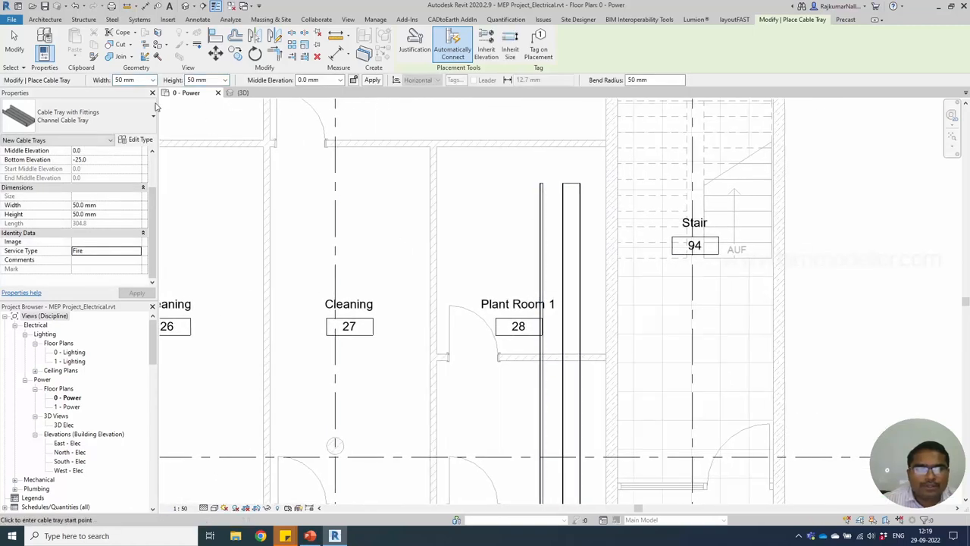
click(153, 115)
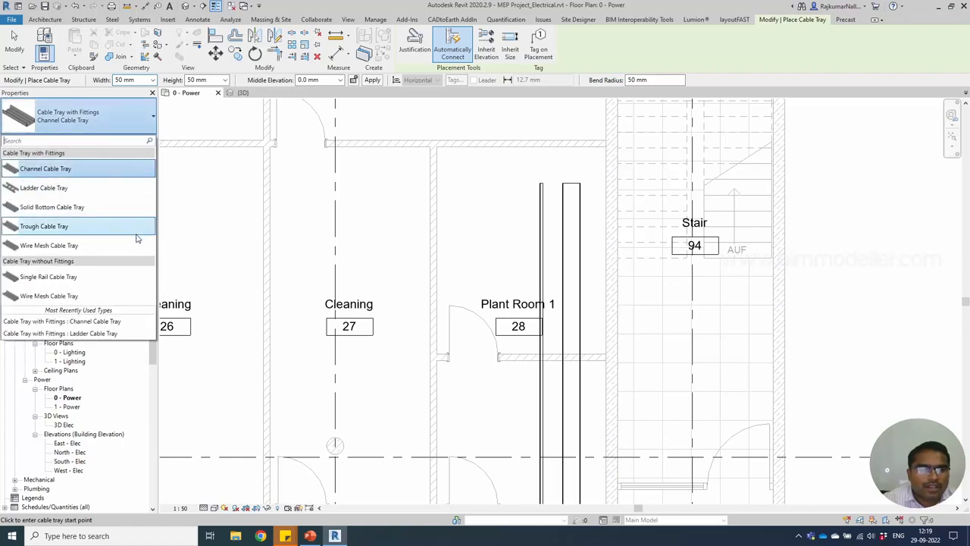
mouse_move(49, 246)
text(Fire)
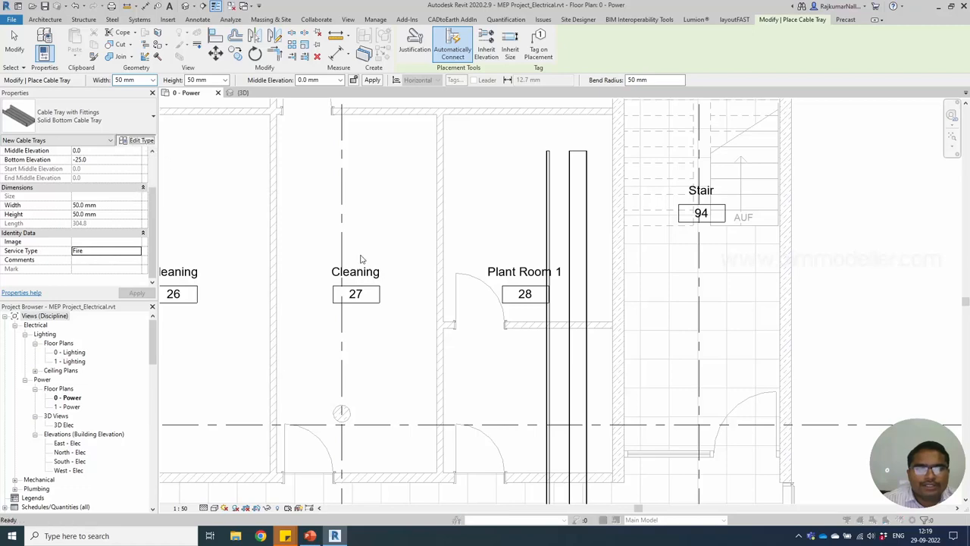
Duplicate the solid bottom tray type as 'Solid Bottom Cable Tray - Trunking' and accept it.
click(142, 139)
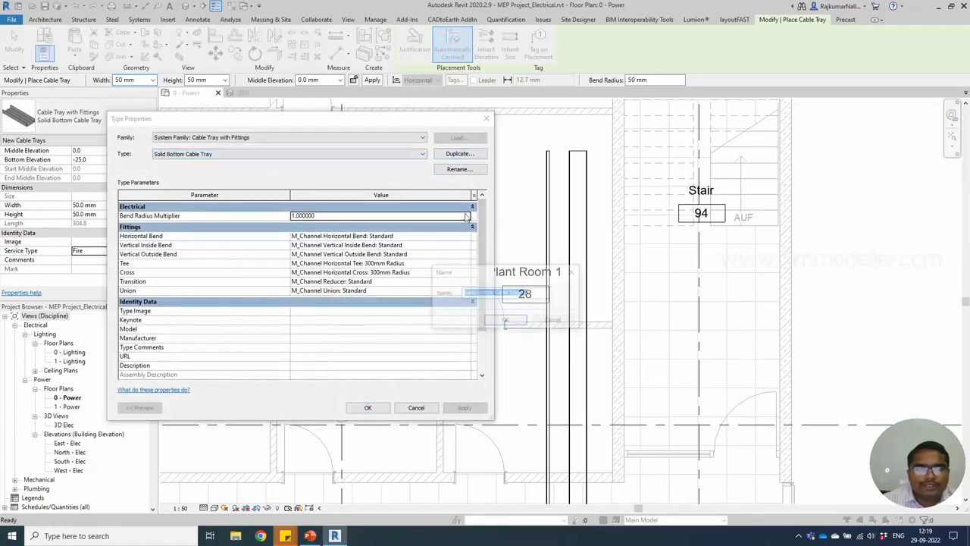
click(459, 170)
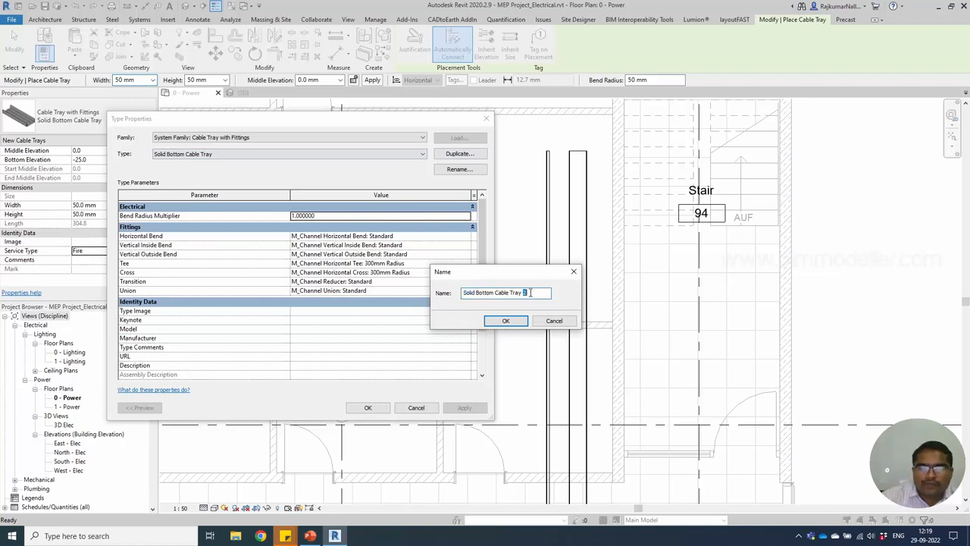
text(-)
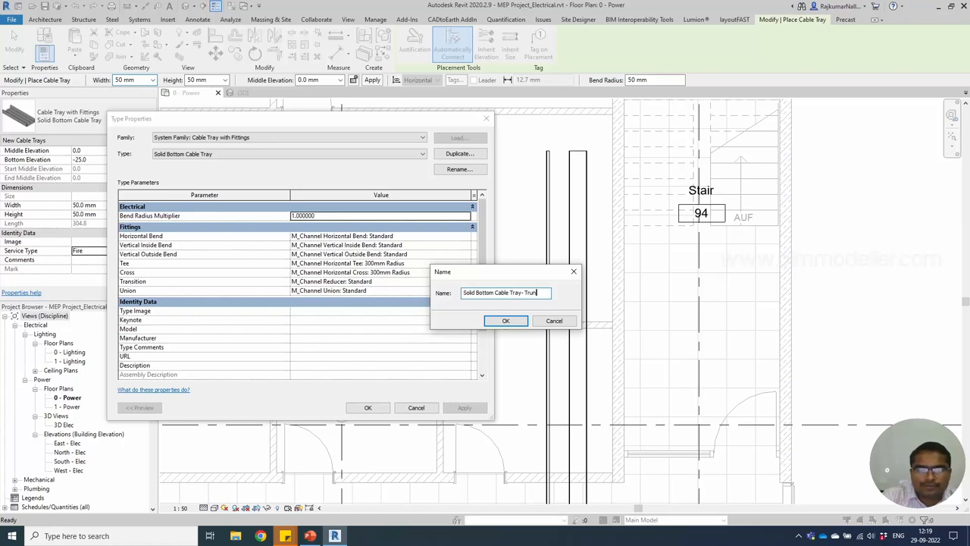
text(king)
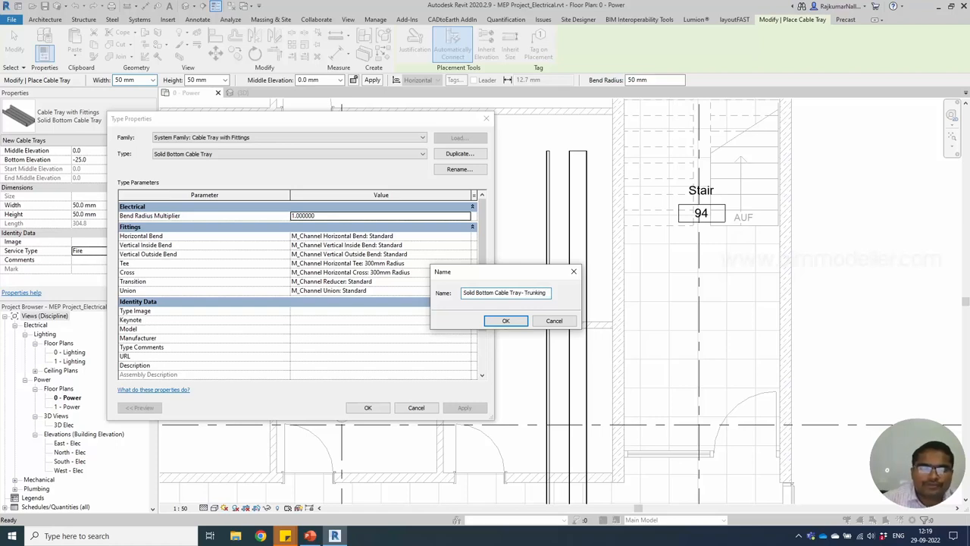
click(506, 321)
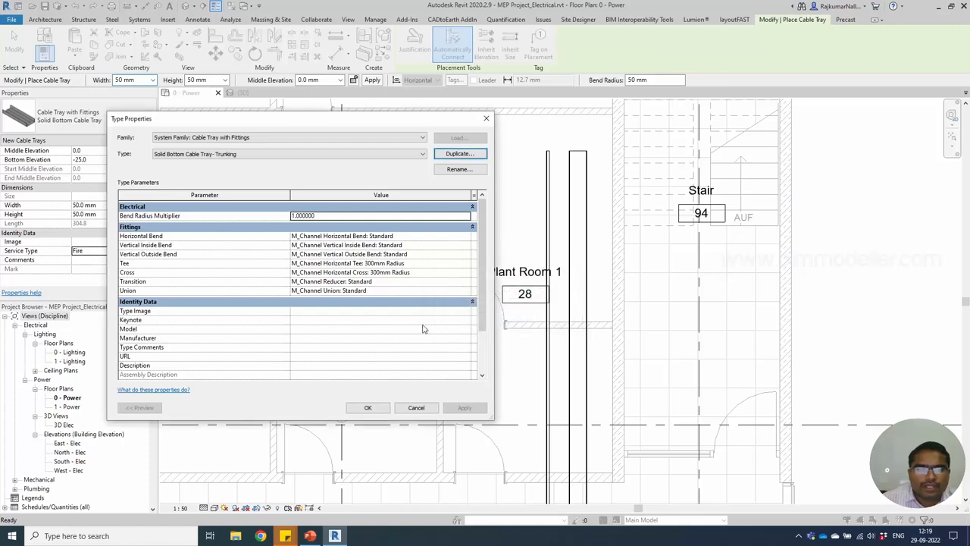
mouse_move(370, 246)
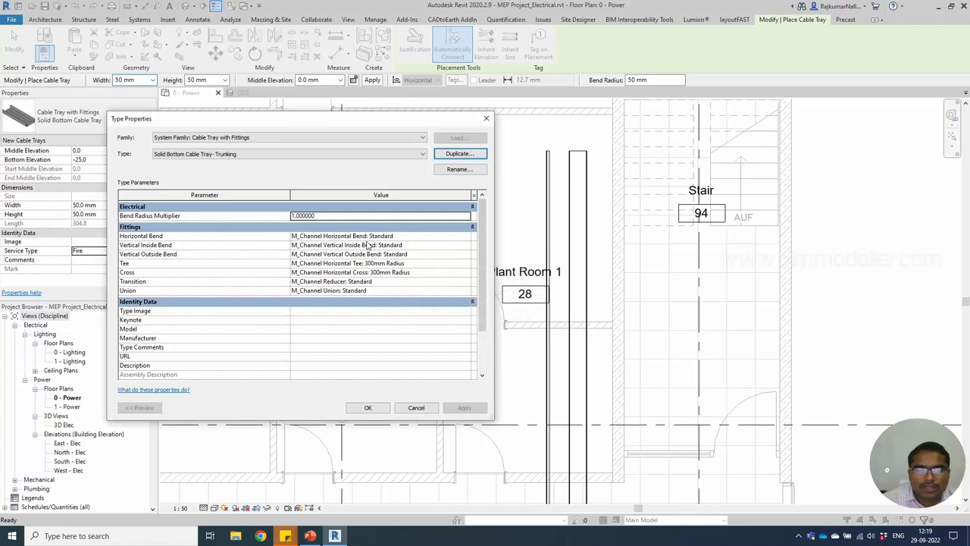
click(367, 407)
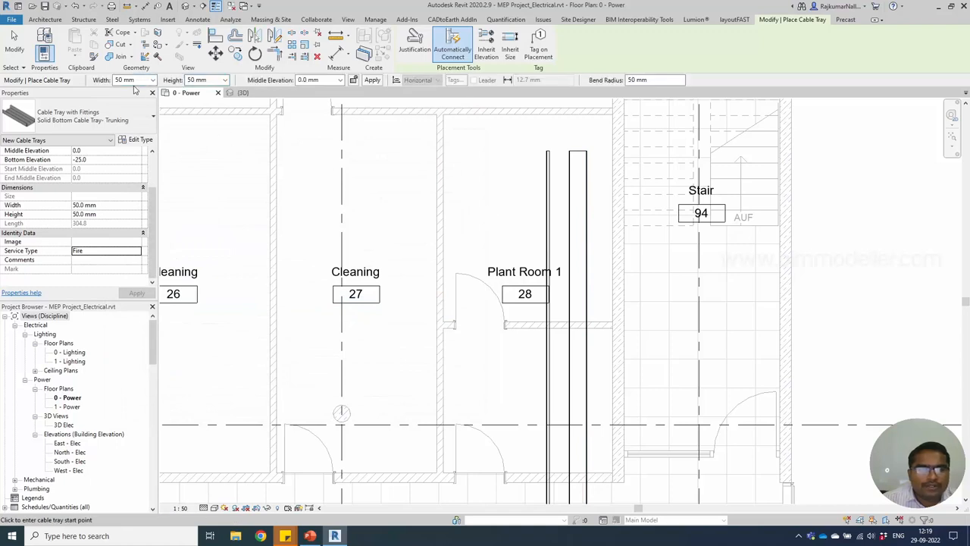
Review the available tray widths, leave the Cable Tray tool, and go to the Manage tools.
click(150, 80)
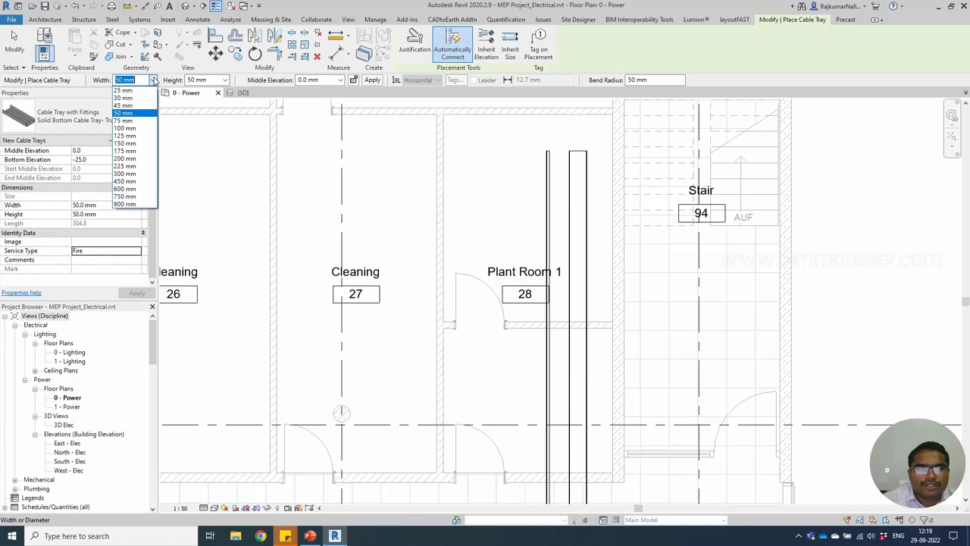
mouse_move(244, 138)
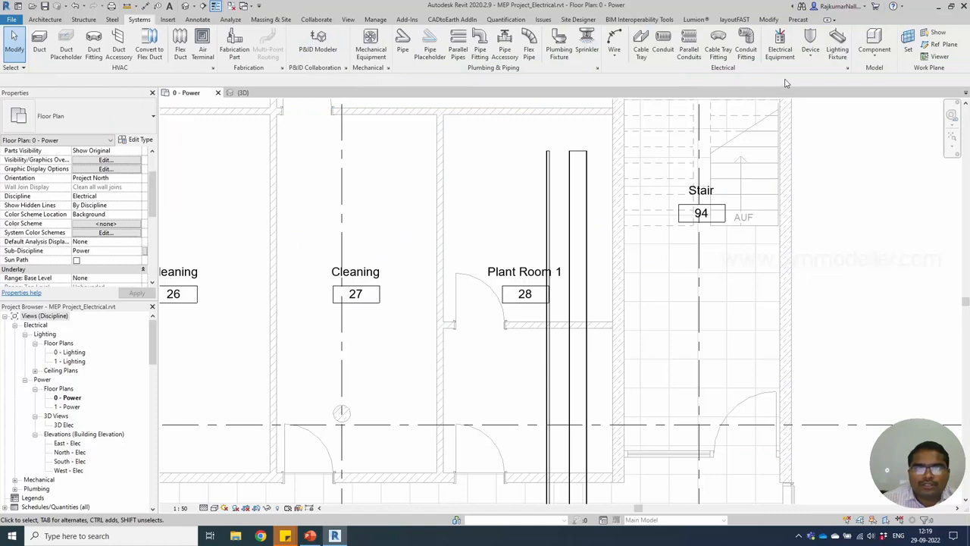
mouse_move(849, 68)
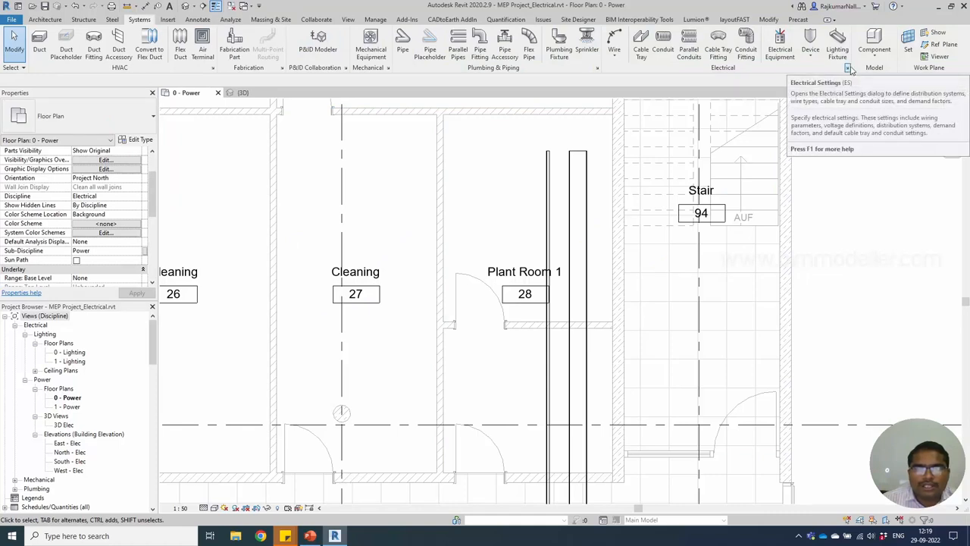
click(376, 18)
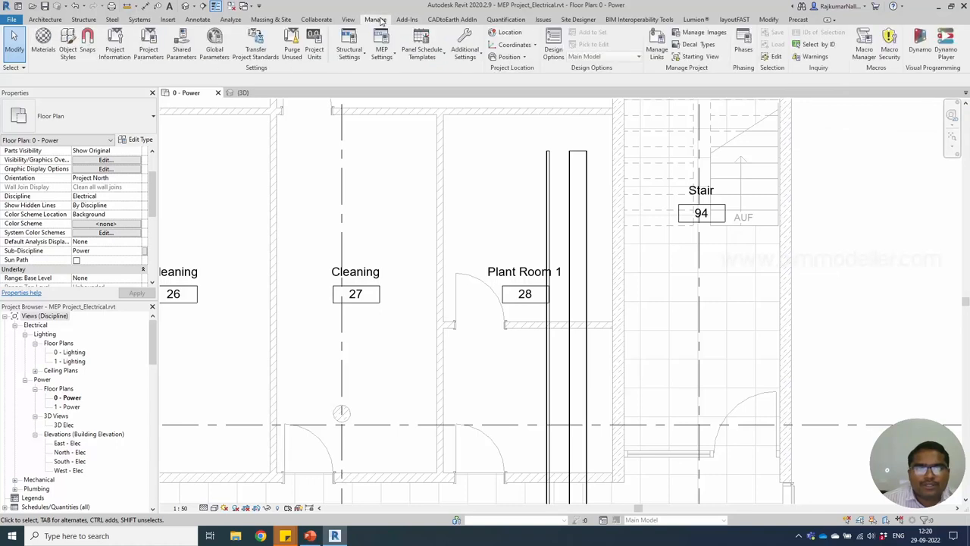
mouse_move(307, 93)
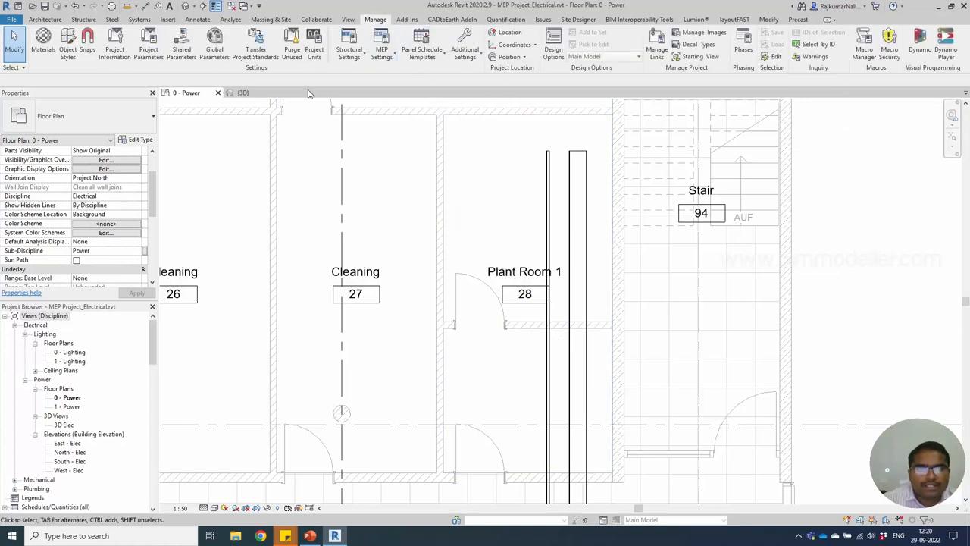
mouse_move(464, 44)
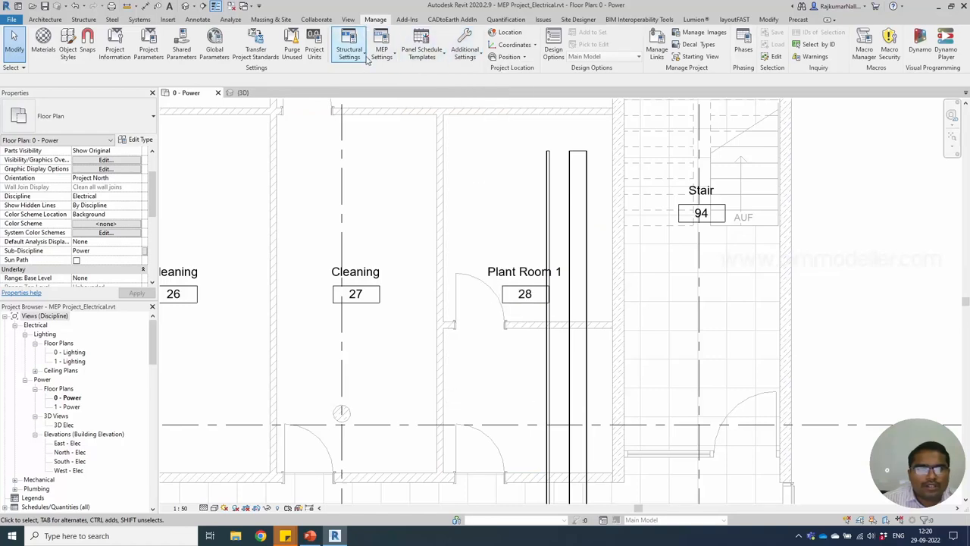
Navigate Electrical Settings to the Cable Tray Settings > Size list.
click(382, 46)
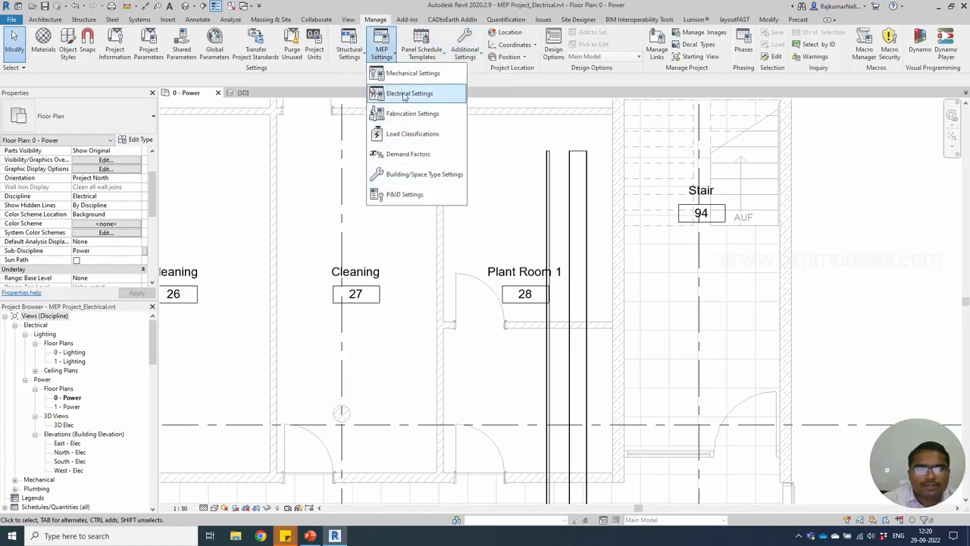
click(409, 94)
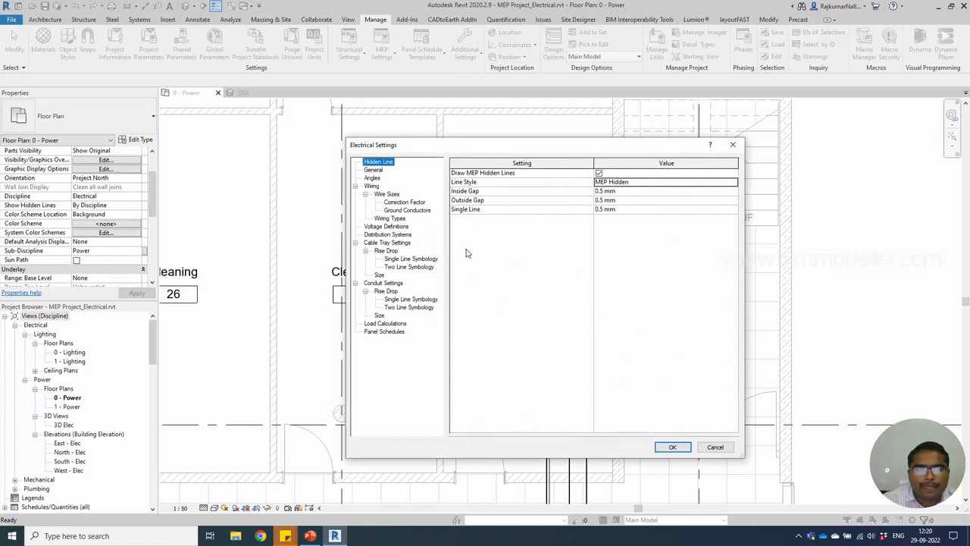
click(354, 185)
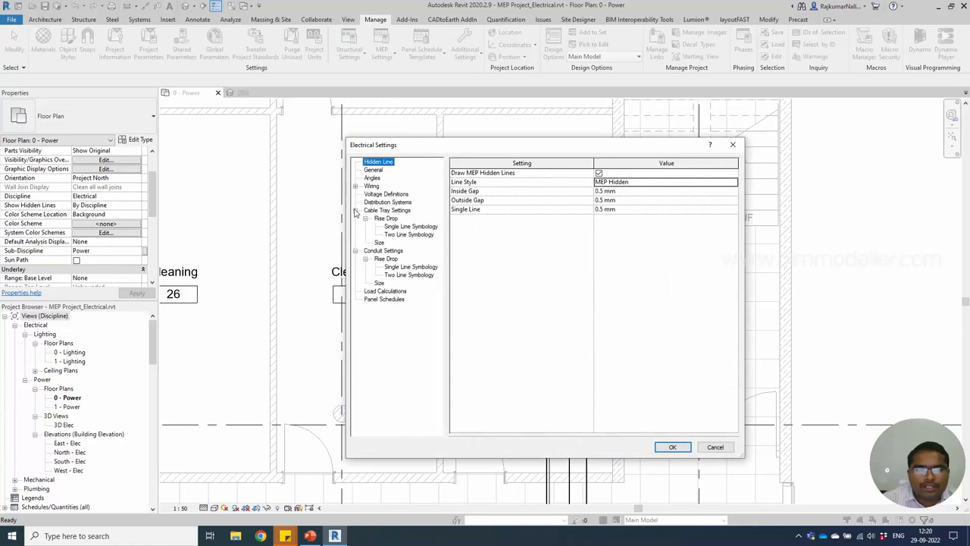
click(355, 209)
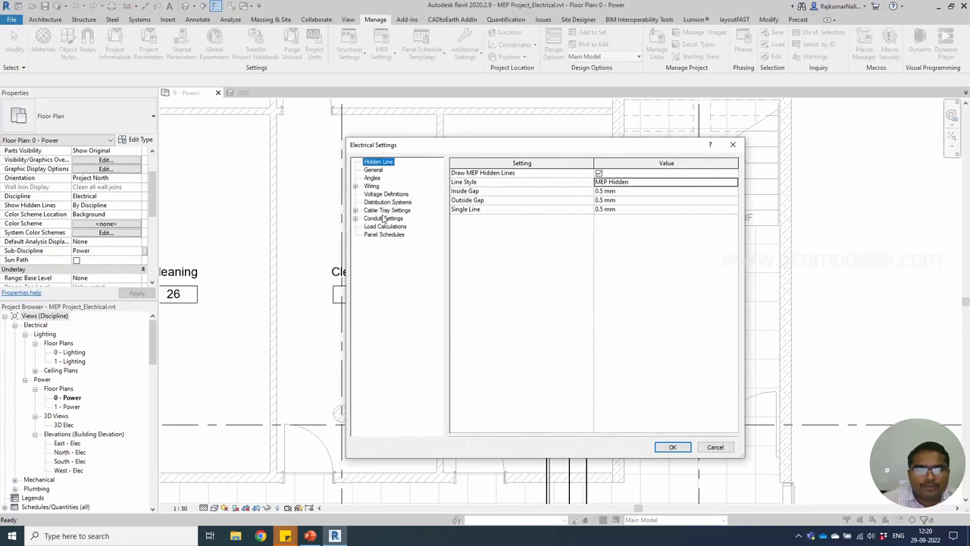
click(388, 209)
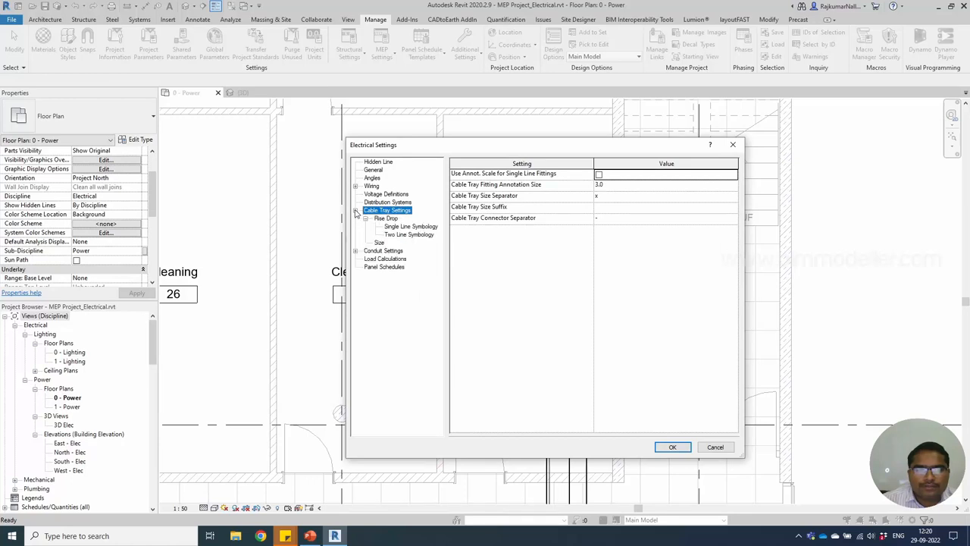
click(387, 219)
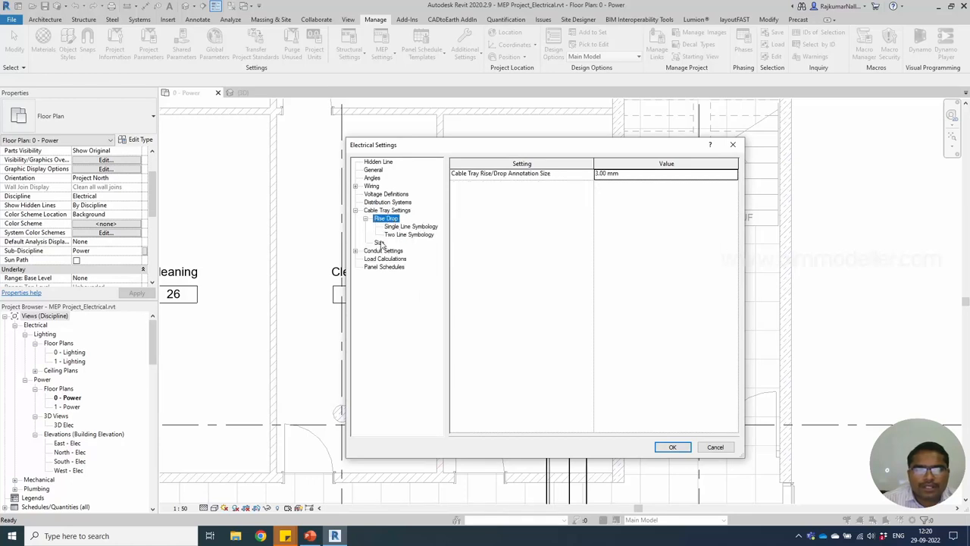
click(379, 243)
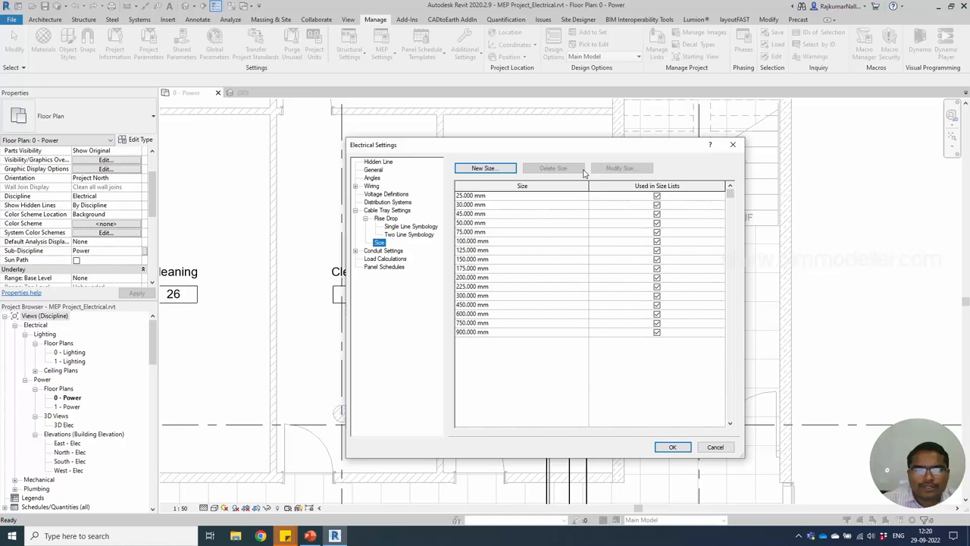
Add a new tray size: 20 mm is rejected as too small, so 60 mm is added and the settings accepted.
click(485, 166)
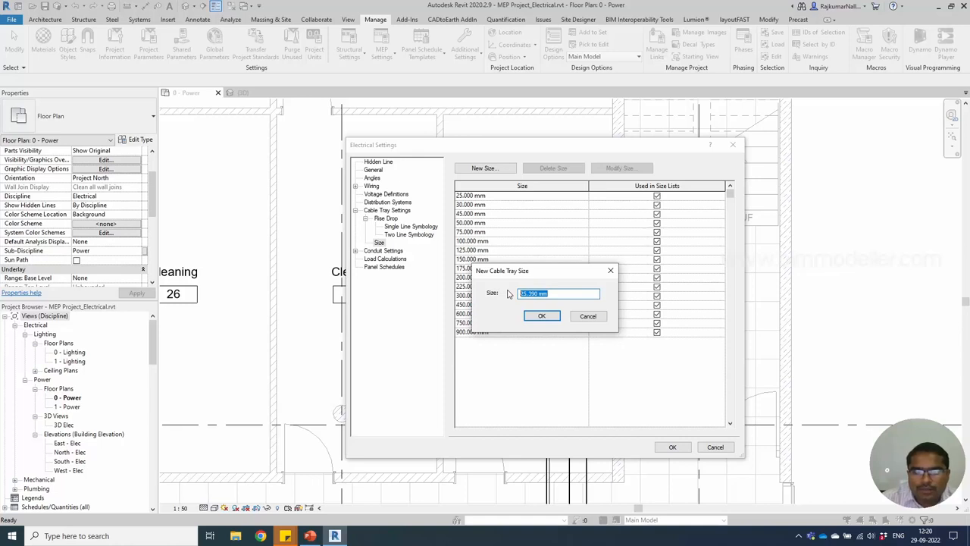
text(20)
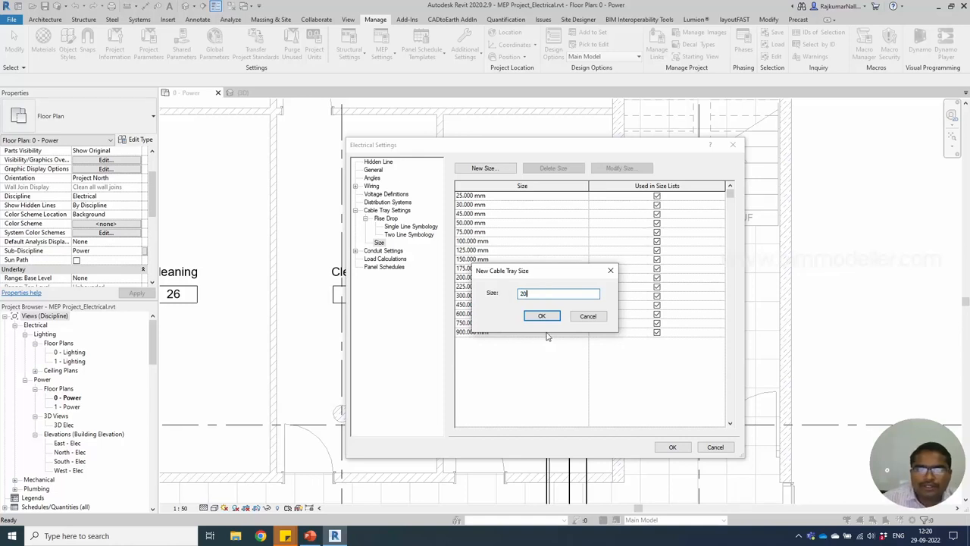
click(541, 315)
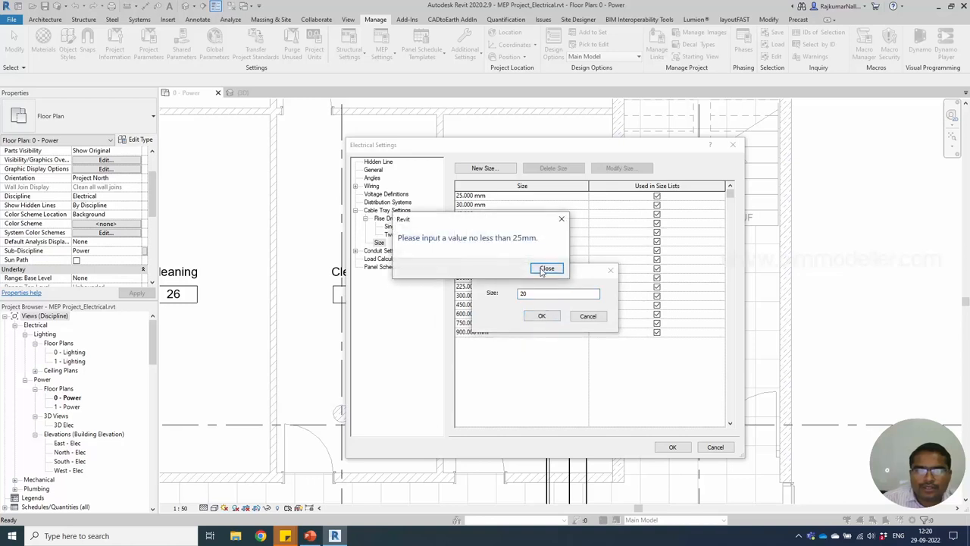
click(545, 269)
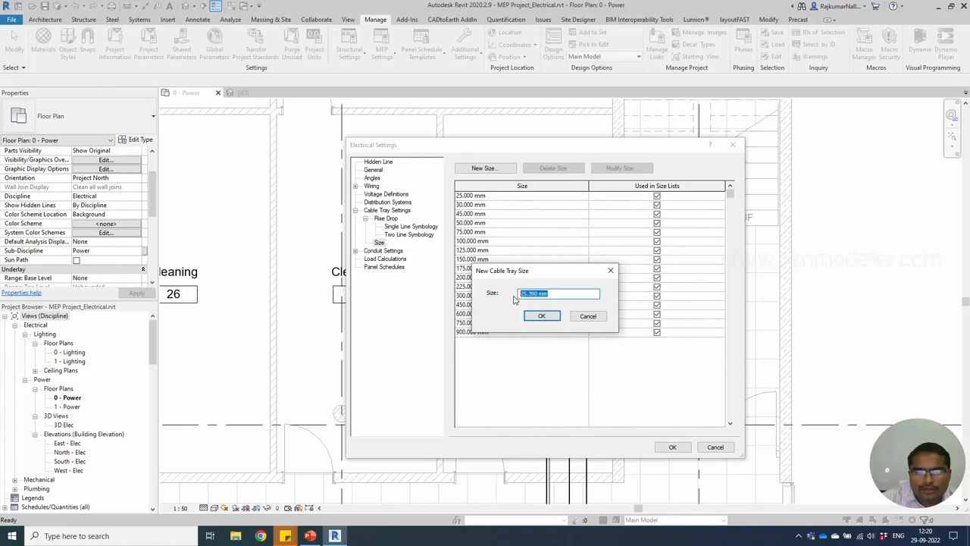
text(60)
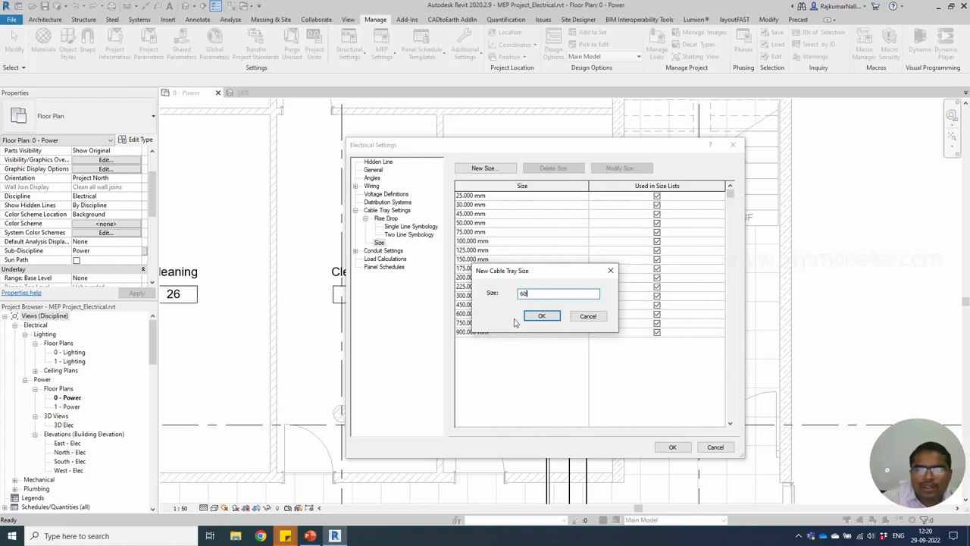
click(541, 315)
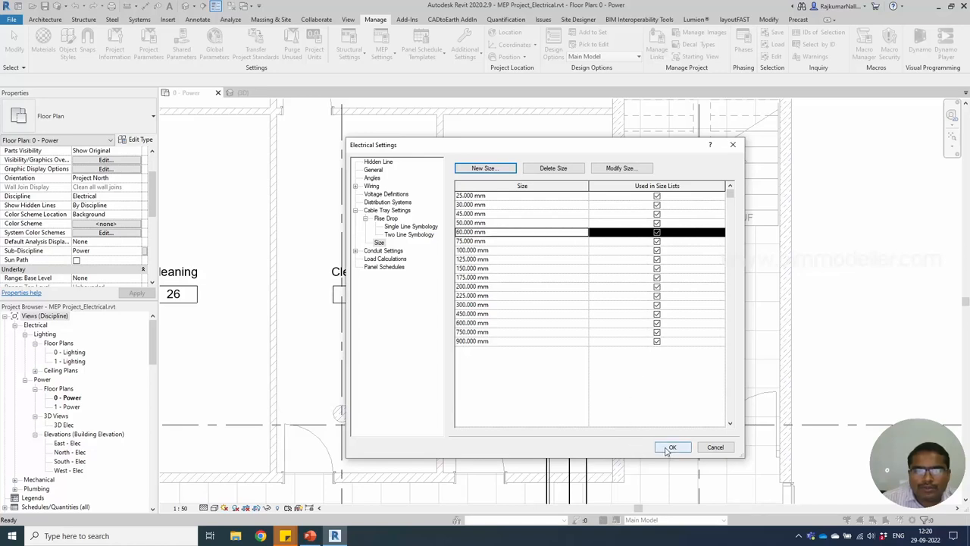
click(672, 446)
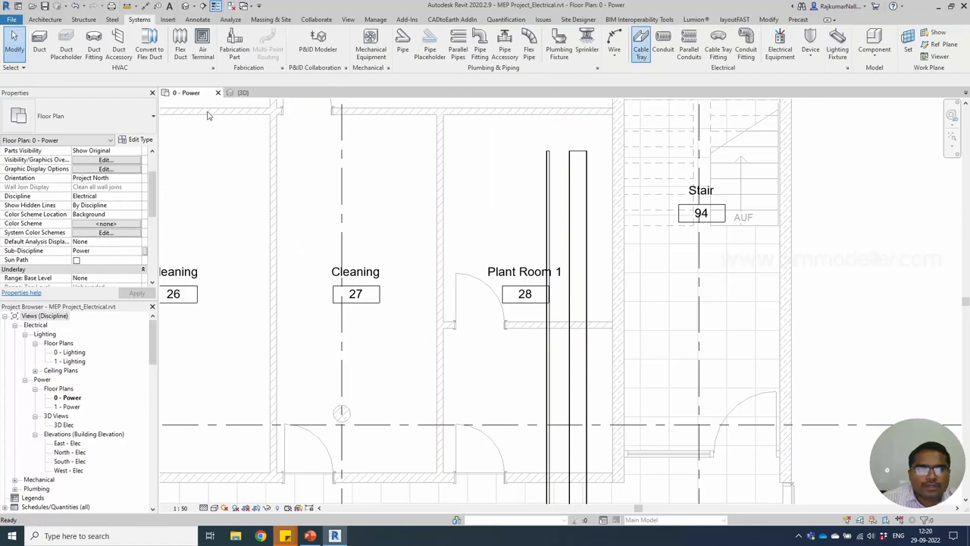
Route a wider 60 mm Trunking cable tray run turning up into Plant Room 1.
click(639, 42)
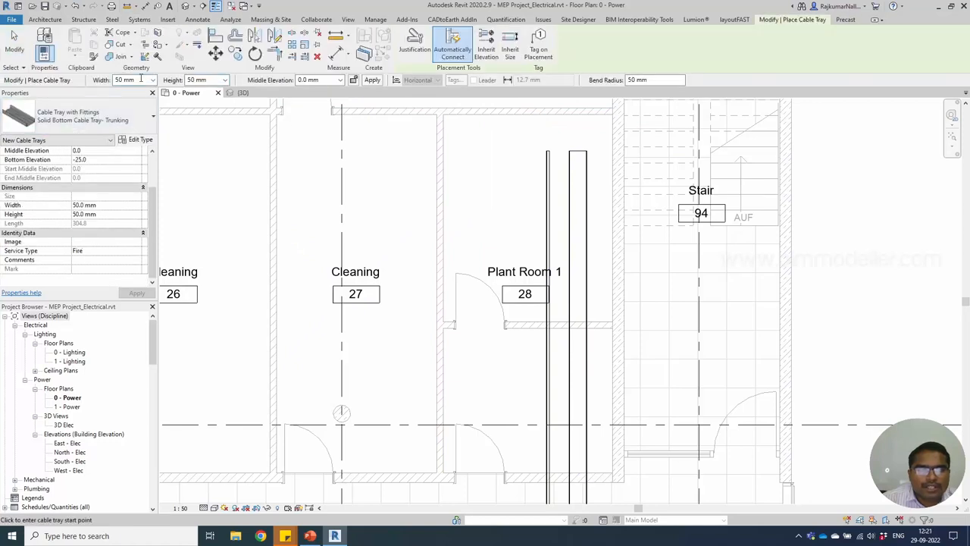
click(151, 78)
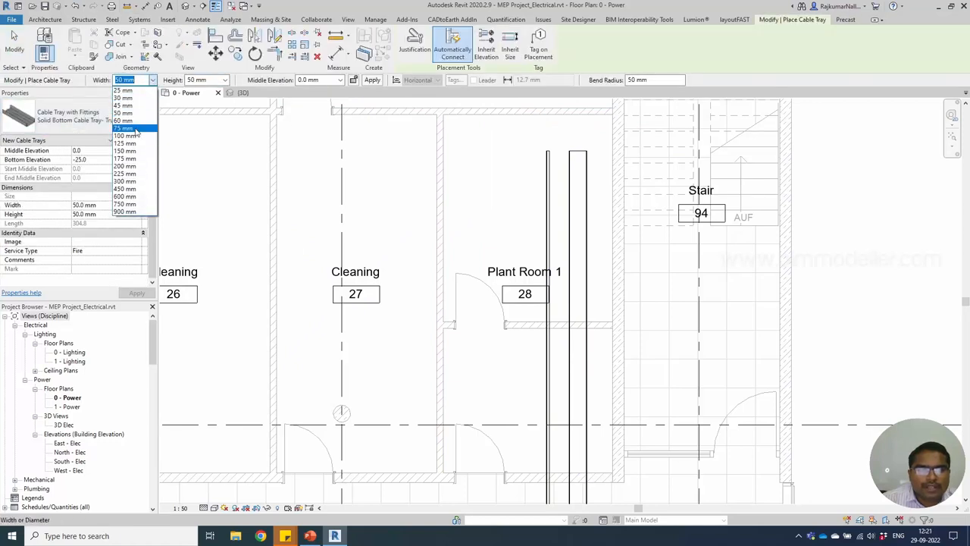
click(122, 121)
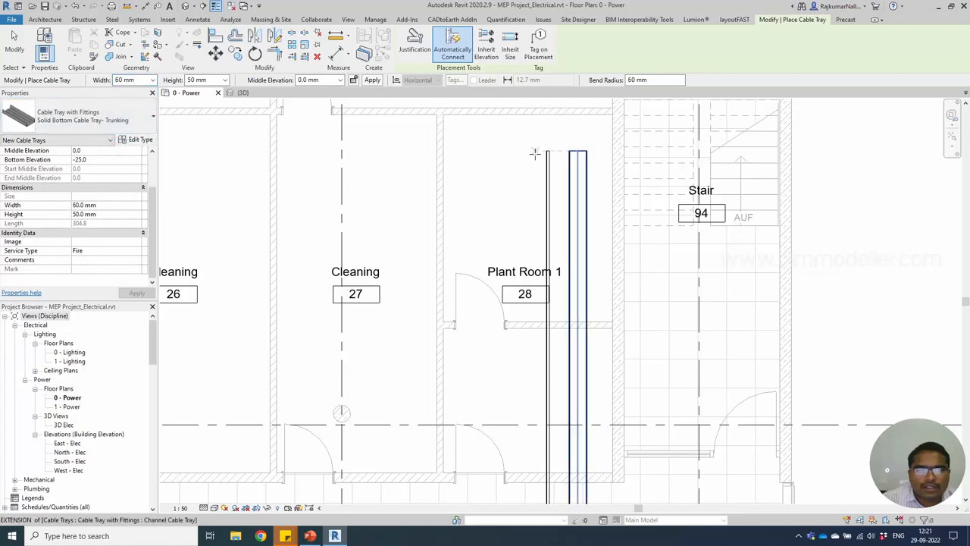
click(588, 154)
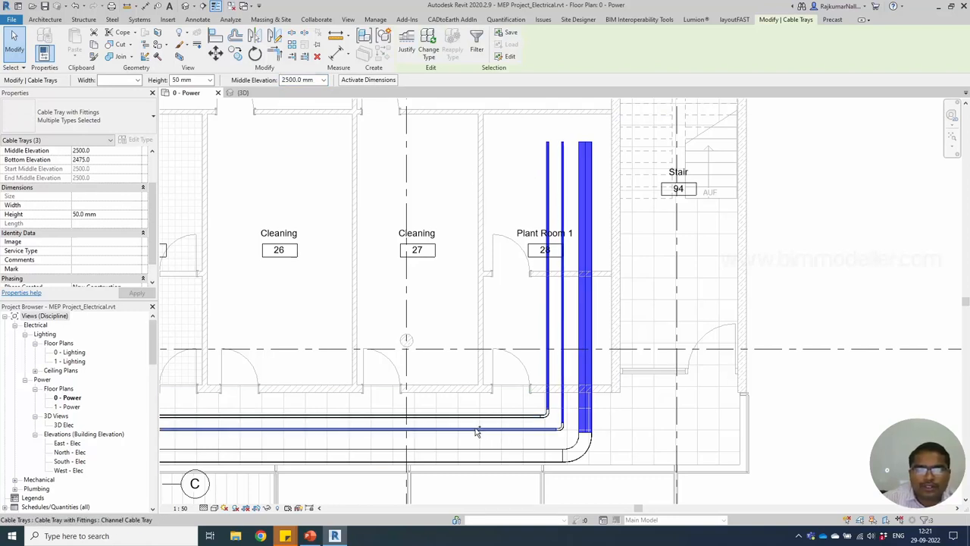
Review the new tray alongside the others in the {3D} view.
click(478, 431)
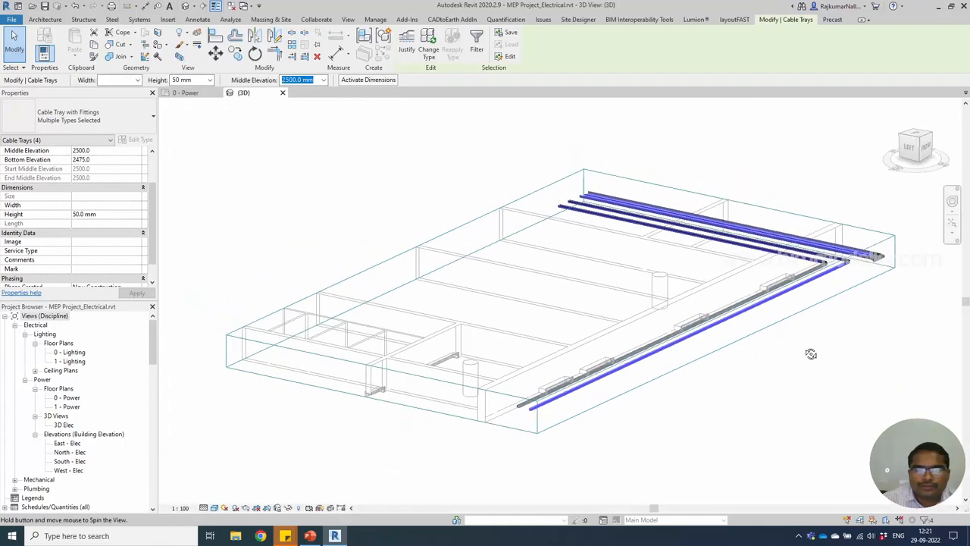
click(915, 148)
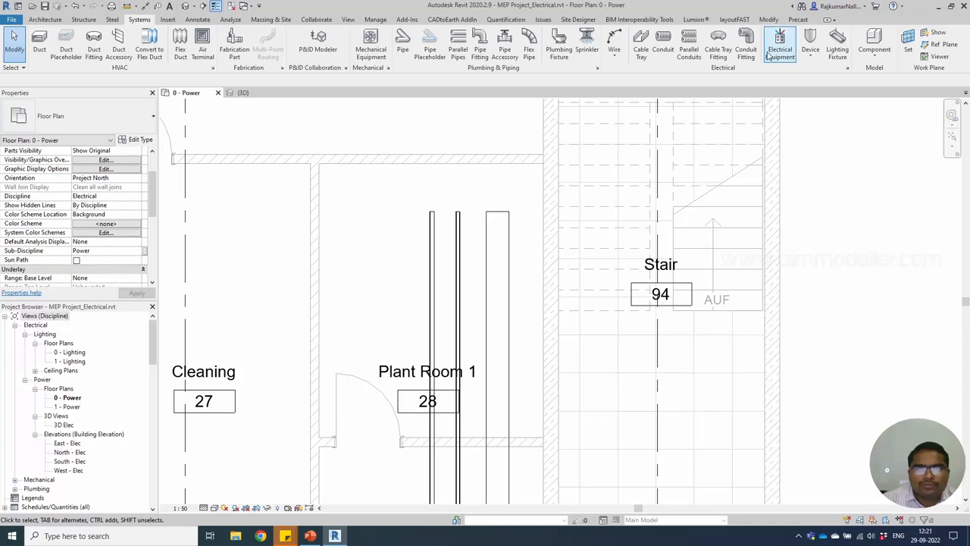
Place two Lighting and Appliance Panelboards on the Plant Room 1 wall beside the stair.
click(779, 46)
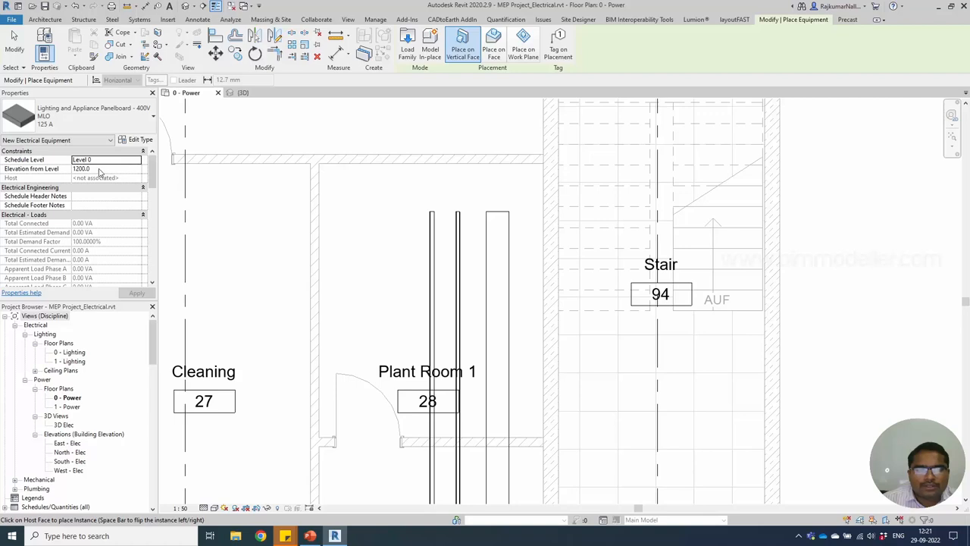
mouse_move(545, 254)
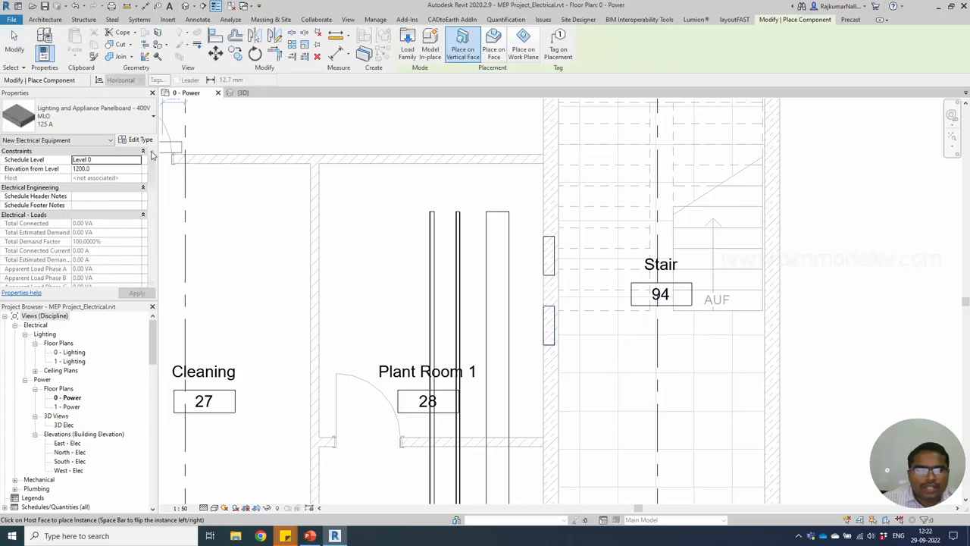
click(151, 119)
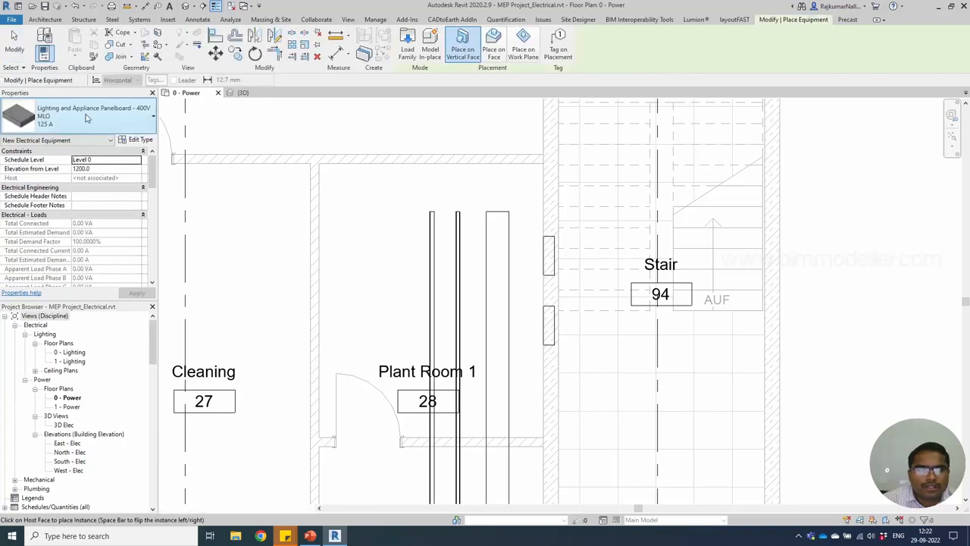
click(152, 108)
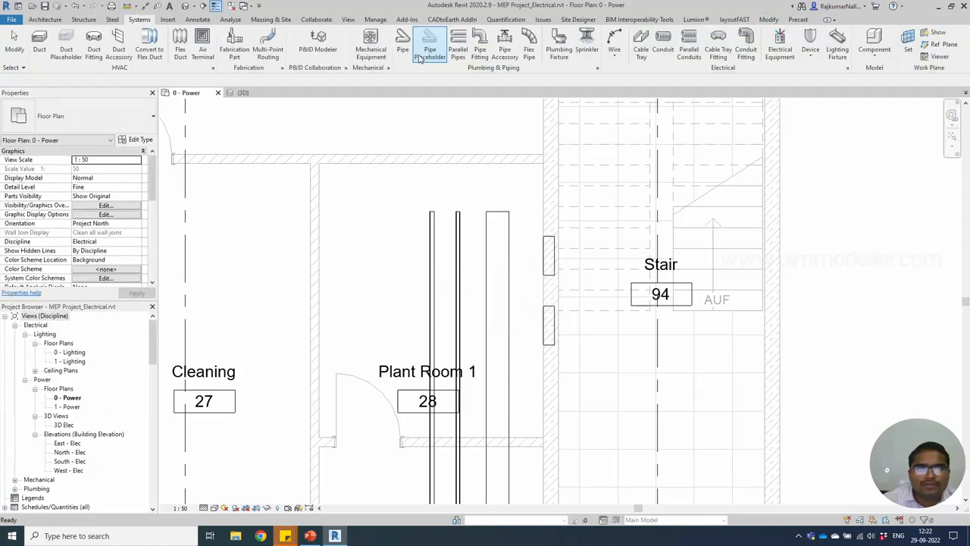
Start Electrical Equipment and browse Load Family into Electrical > Electric Power > Distribution.
click(779, 43)
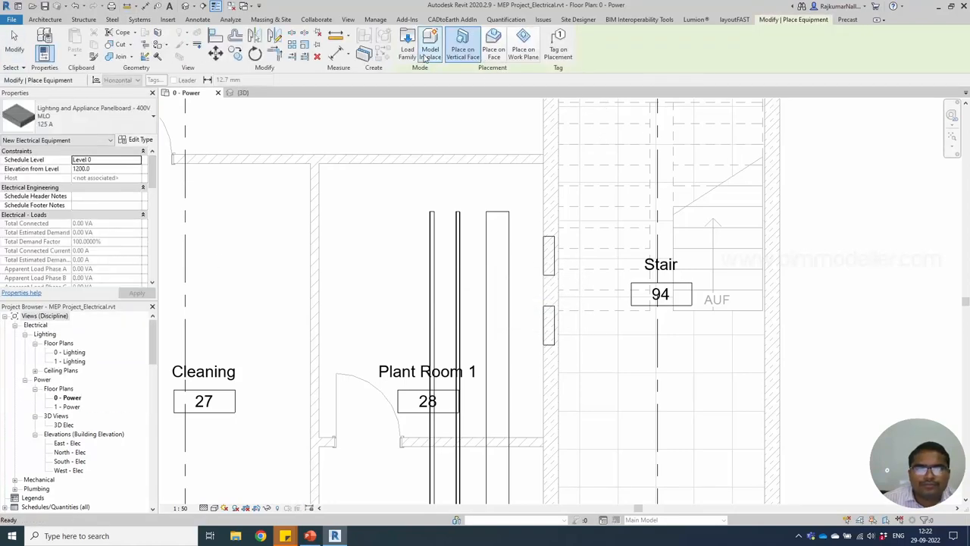
click(406, 46)
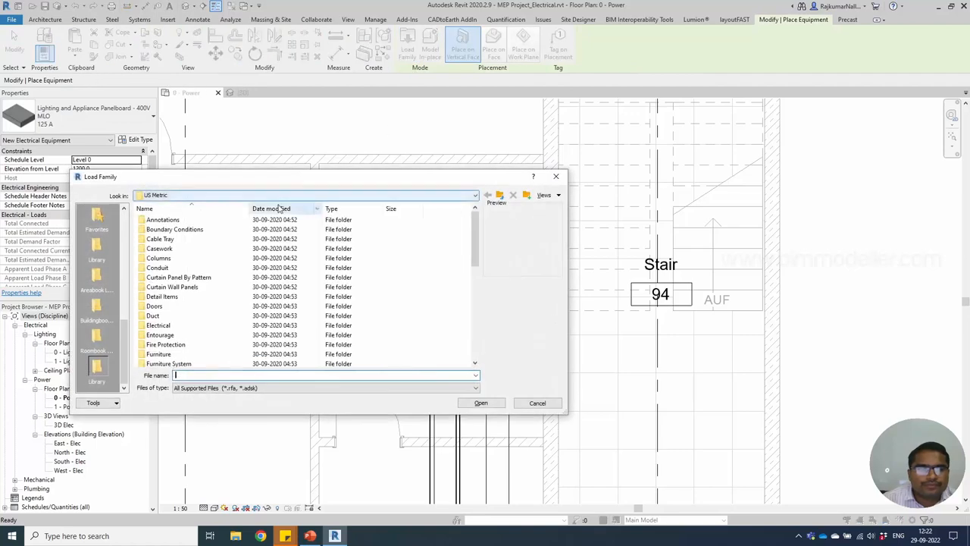
click(158, 325)
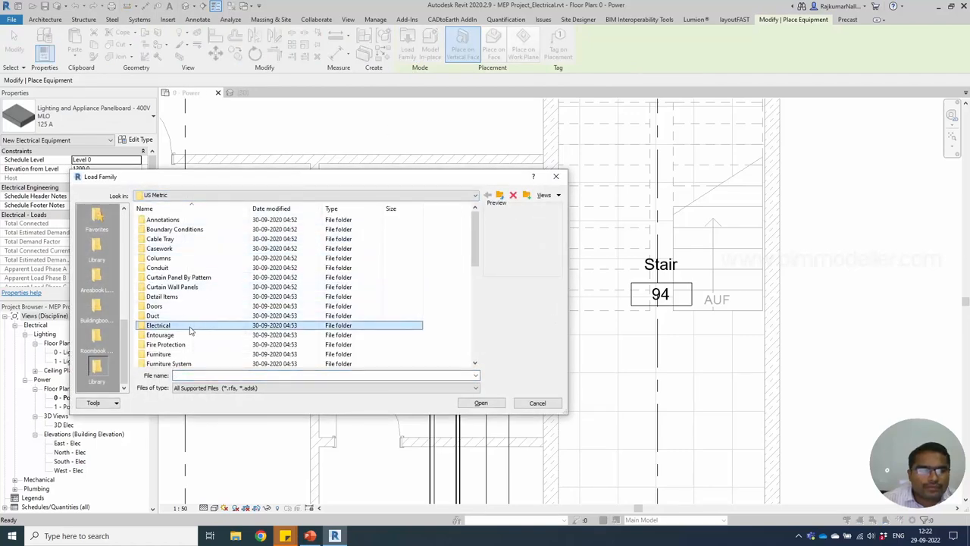
double_click(157, 324)
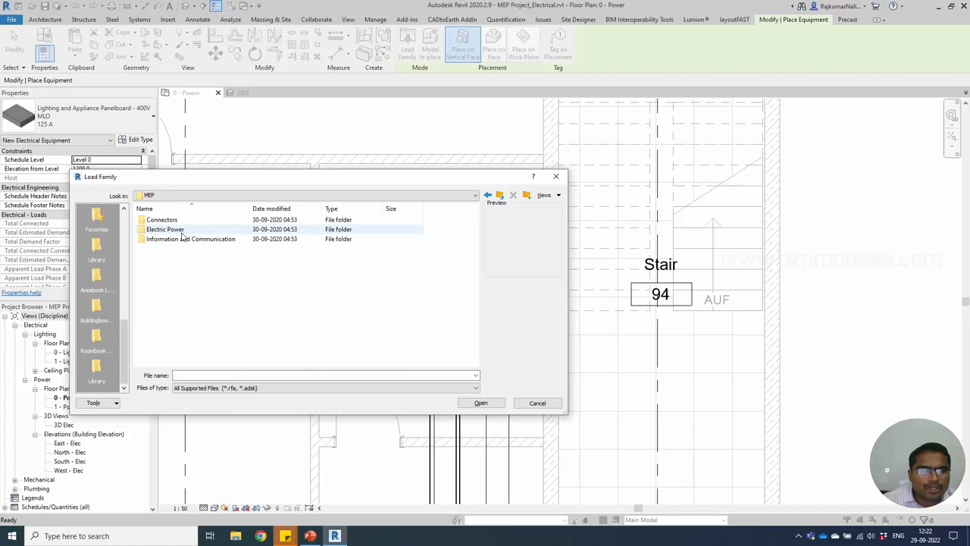
double_click(165, 229)
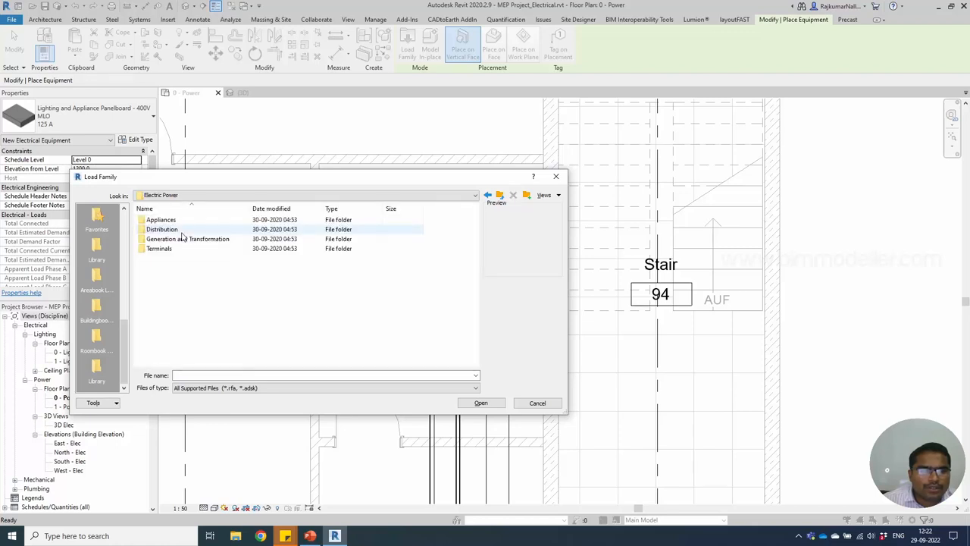
double_click(161, 229)
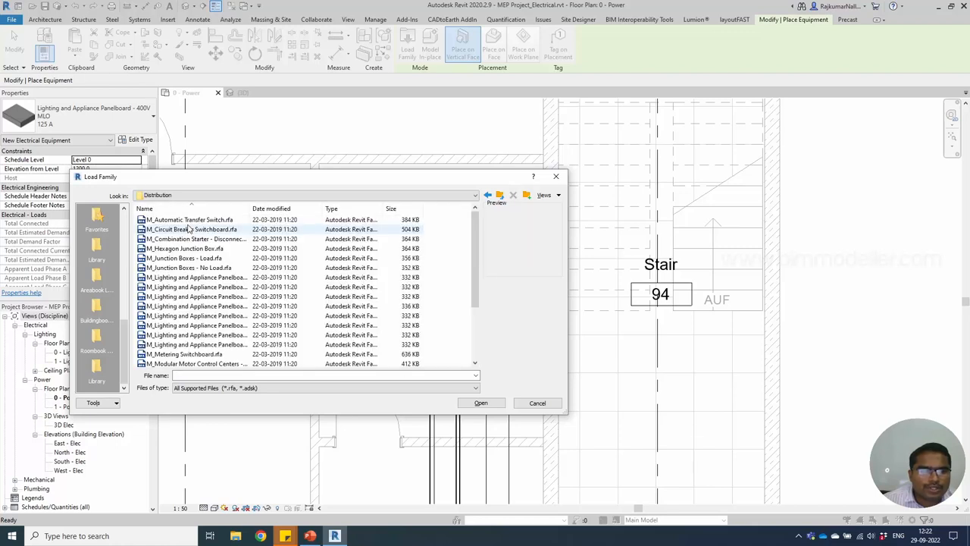
Select the single-phase recessed MCB panel family from the Distribution folder to load it.
scroll(down, 3)
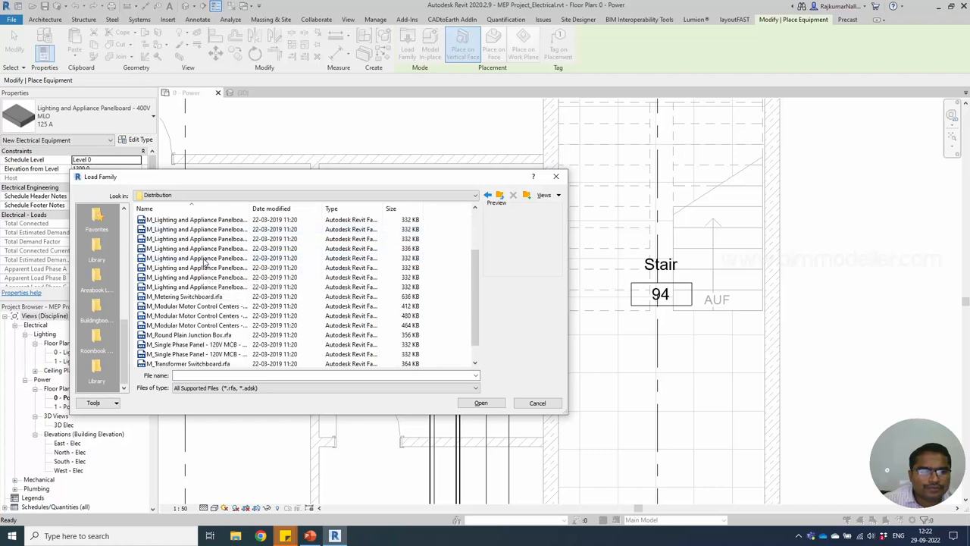
click(185, 296)
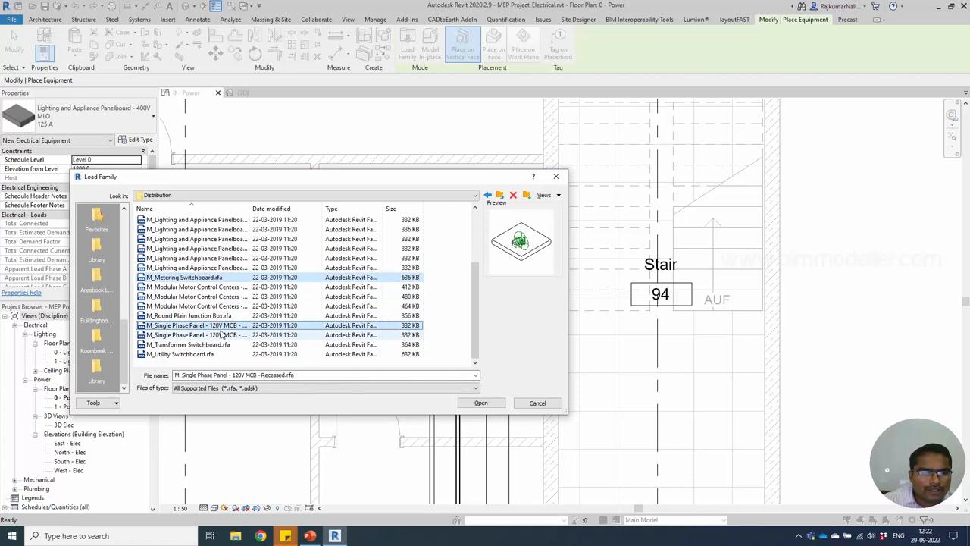
mouse_move(231, 354)
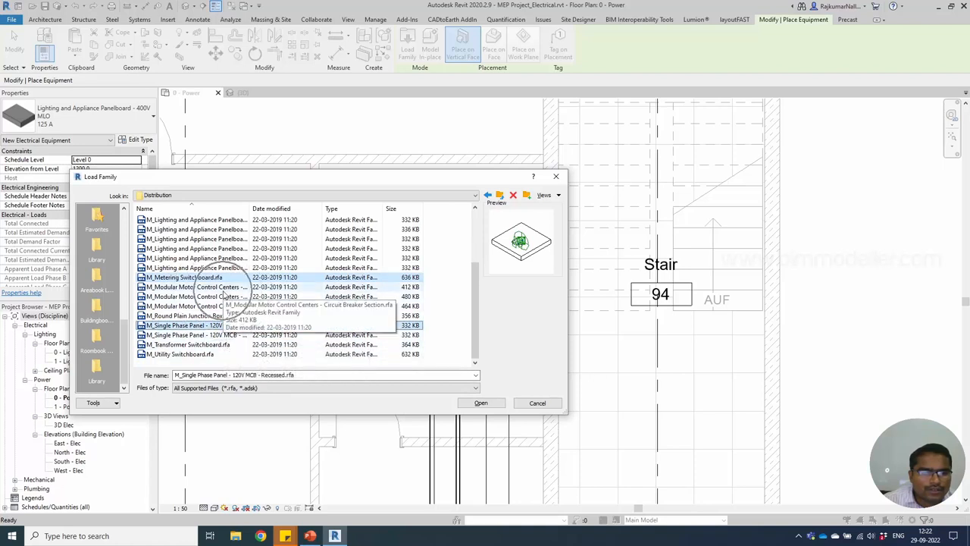
scroll(up, 3)
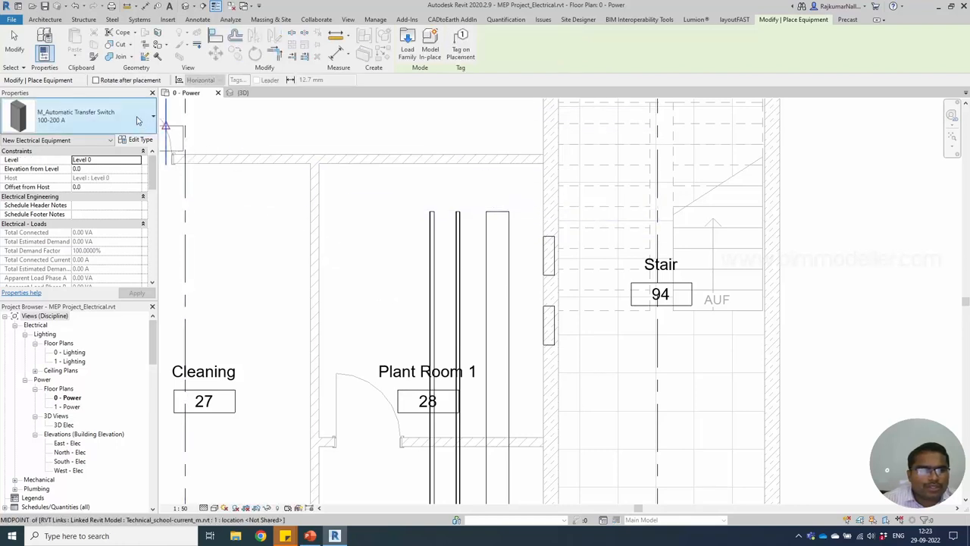
Review the equipment Type Selector for the switchboard, then restart equipment placement.
click(153, 115)
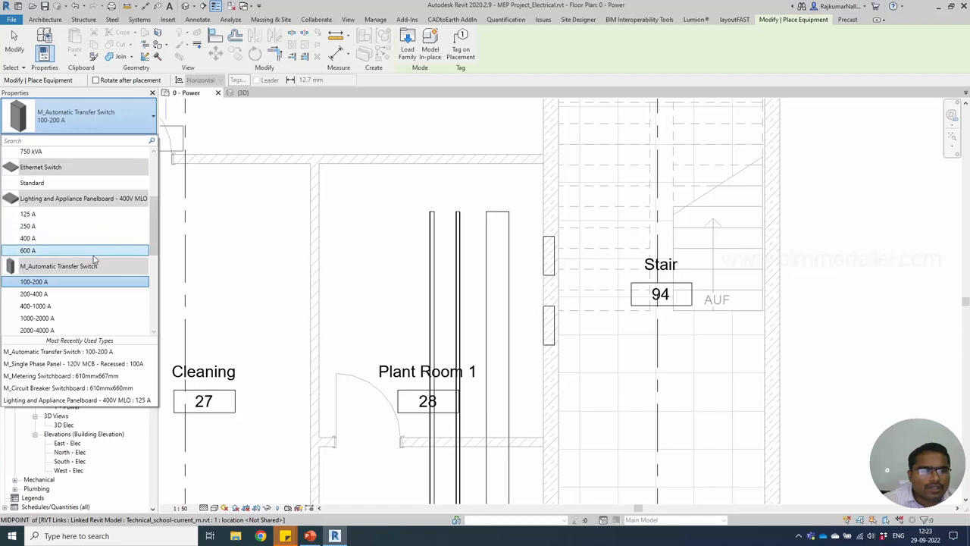
scroll(down, 3)
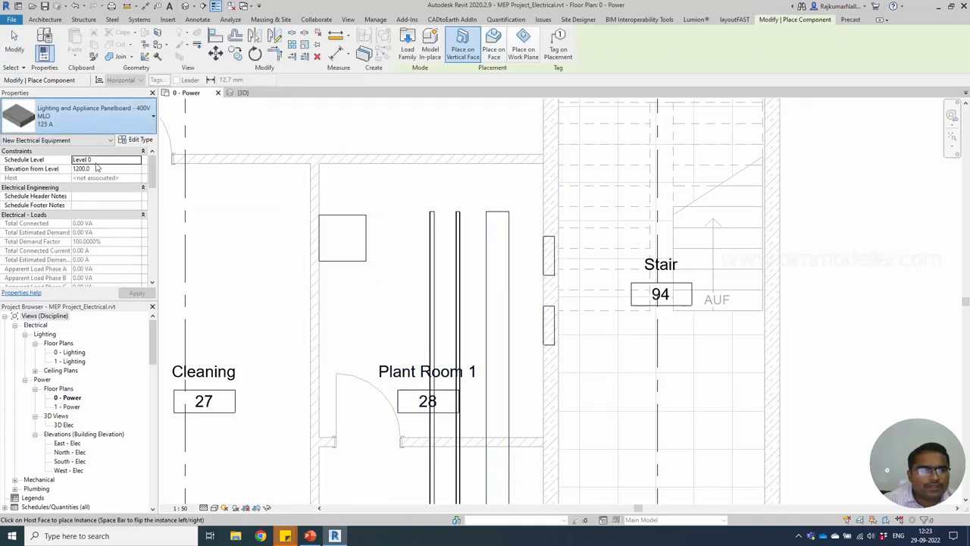
click(152, 115)
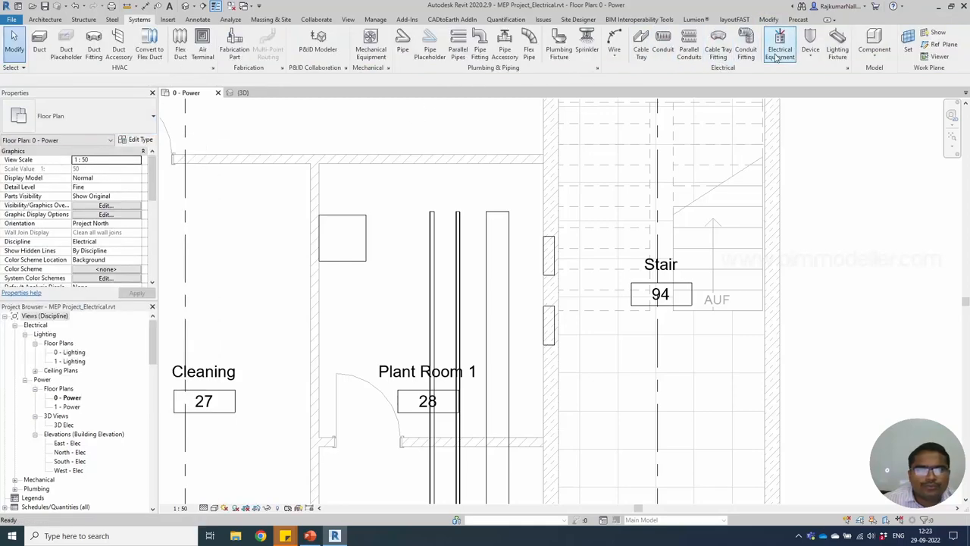
click(779, 43)
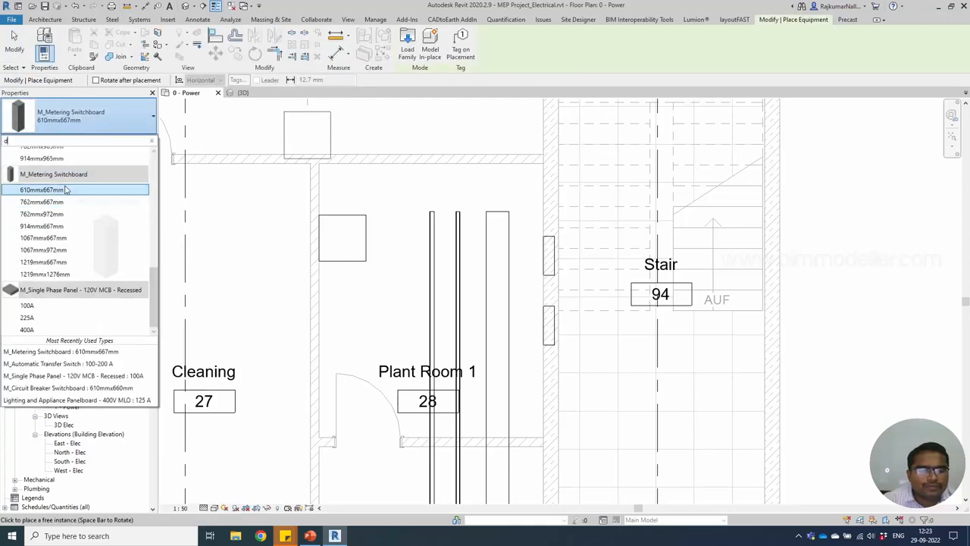
Place the single-phase recessed panel in Plant Room 1 and another panel on the wall by the stair.
click(313, 311)
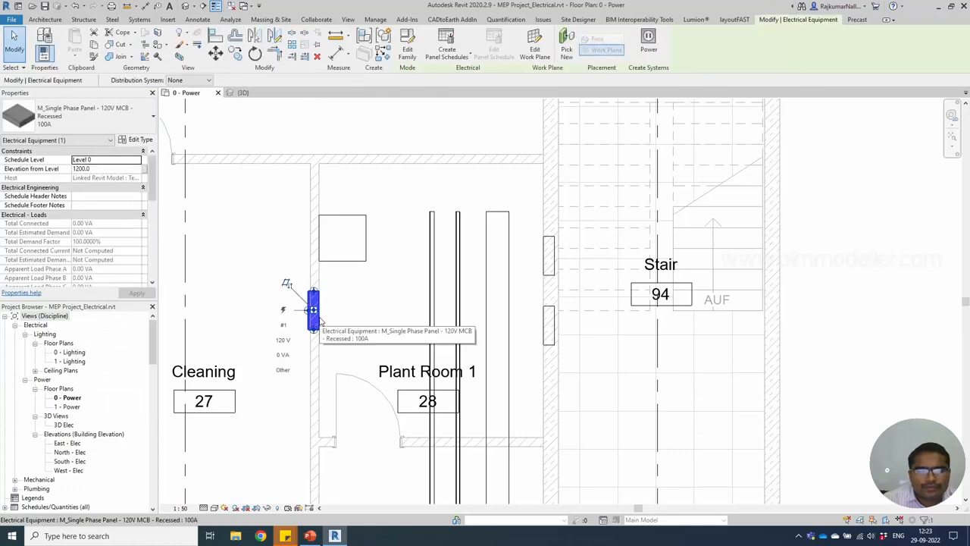
click(379, 327)
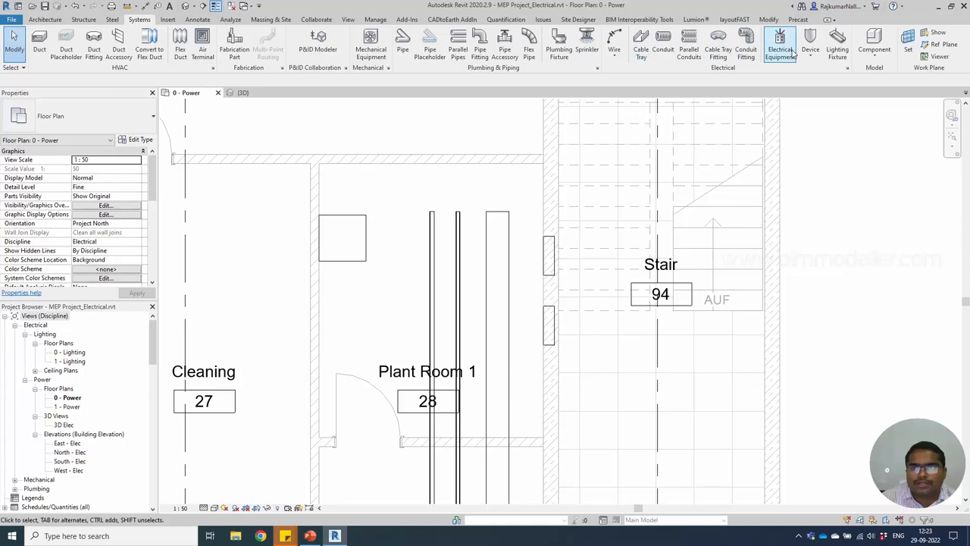
click(780, 43)
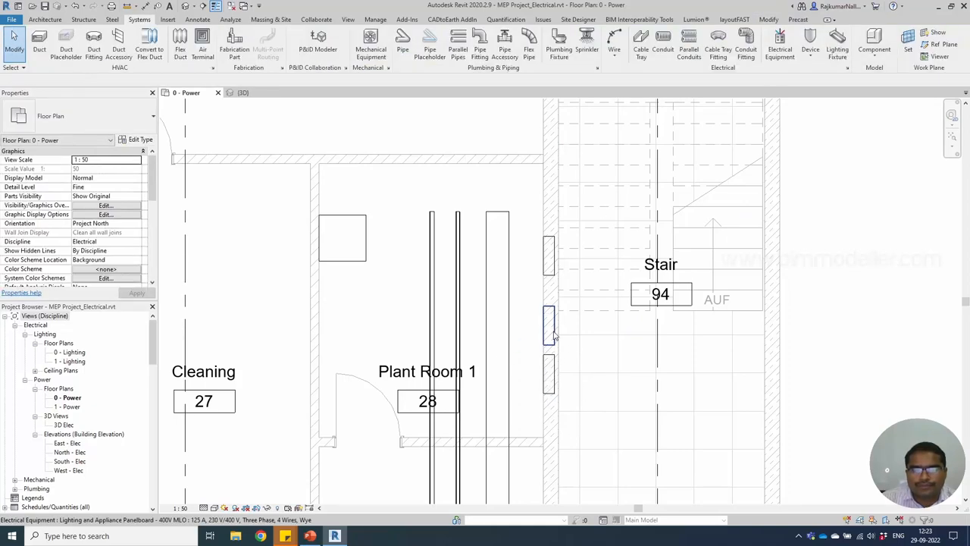
click(549, 376)
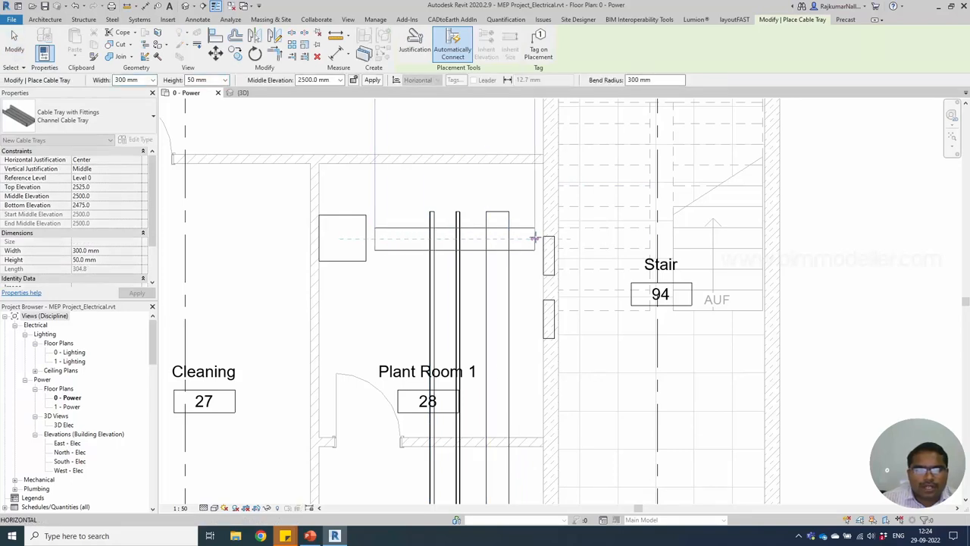
End the tray run at the wall panels, then Trim/Extend the horizontal and vertical trays to an elbow corner.
click(534, 241)
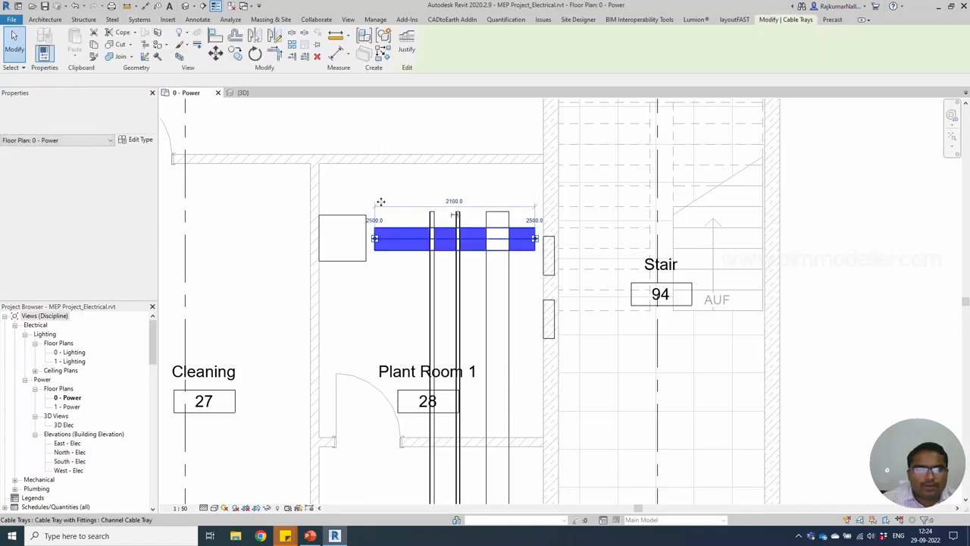
click(453, 239)
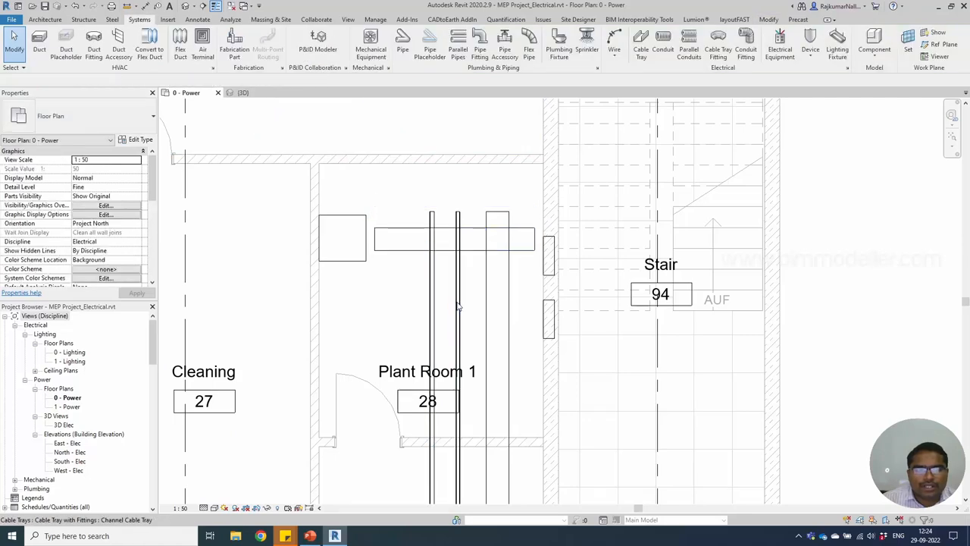
click(455, 239)
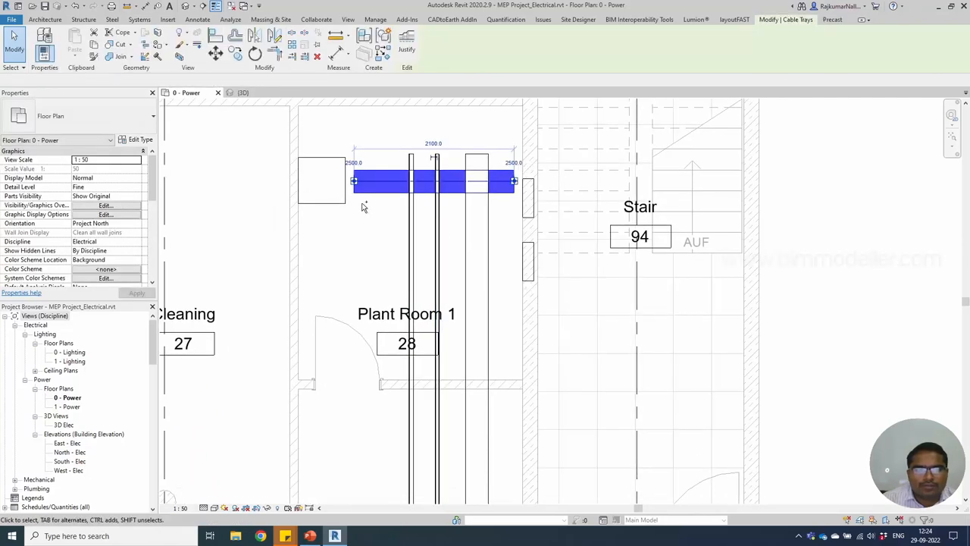
click(480, 314)
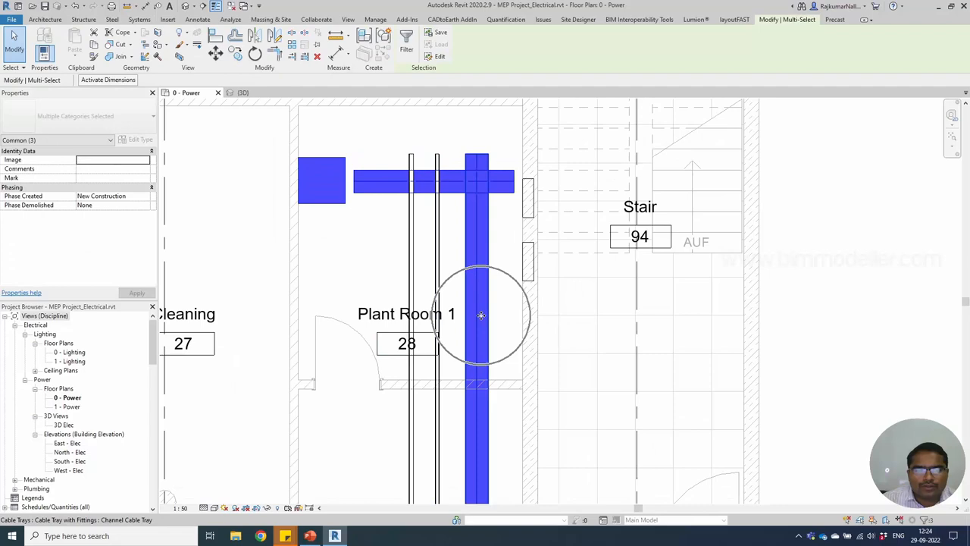
click(527, 261)
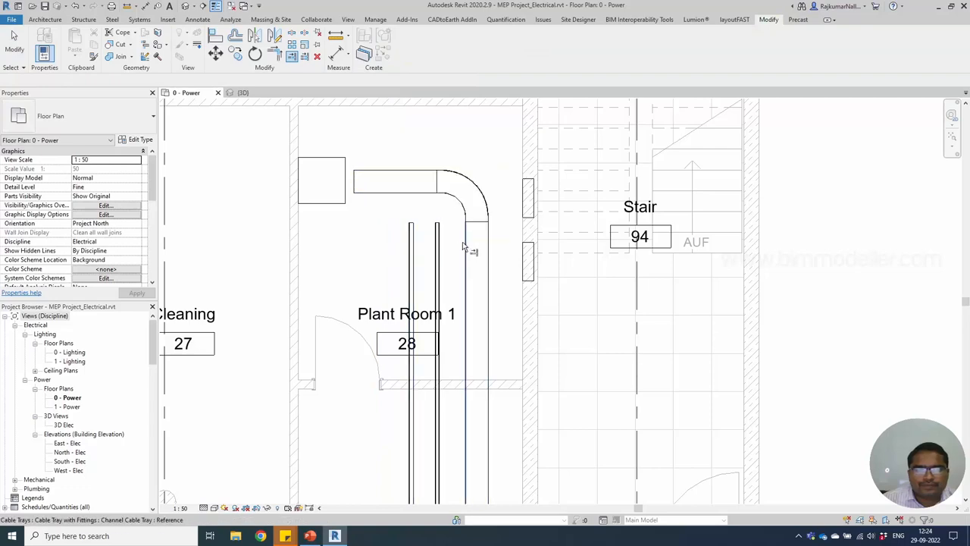
Draw a cable tray dropping down from the tee beside the Plant Room 1 wall panels.
click(379, 179)
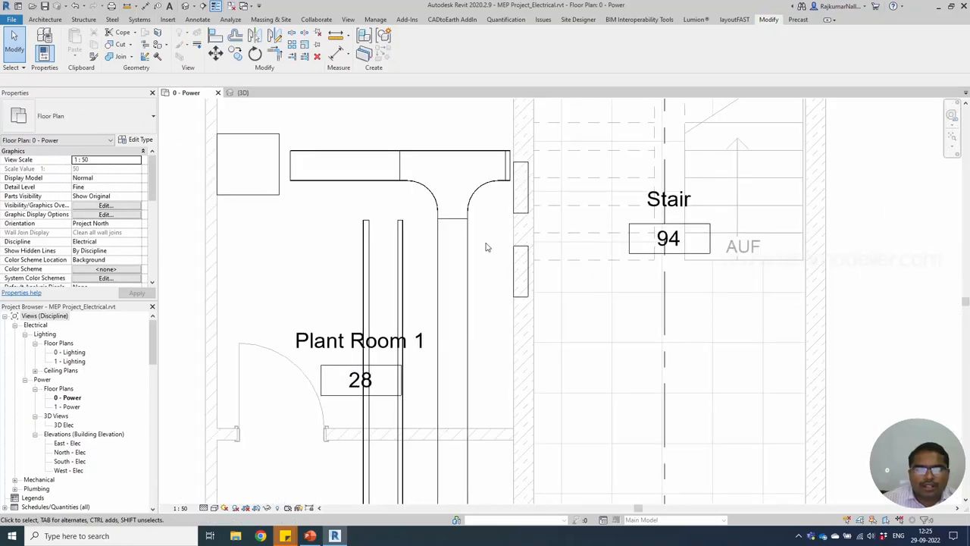
mouse_move(506, 309)
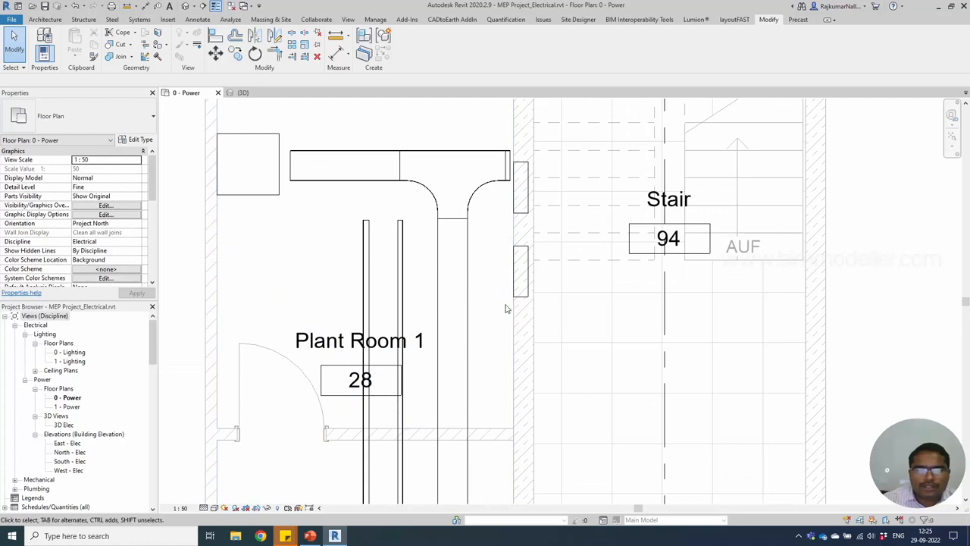
click(509, 239)
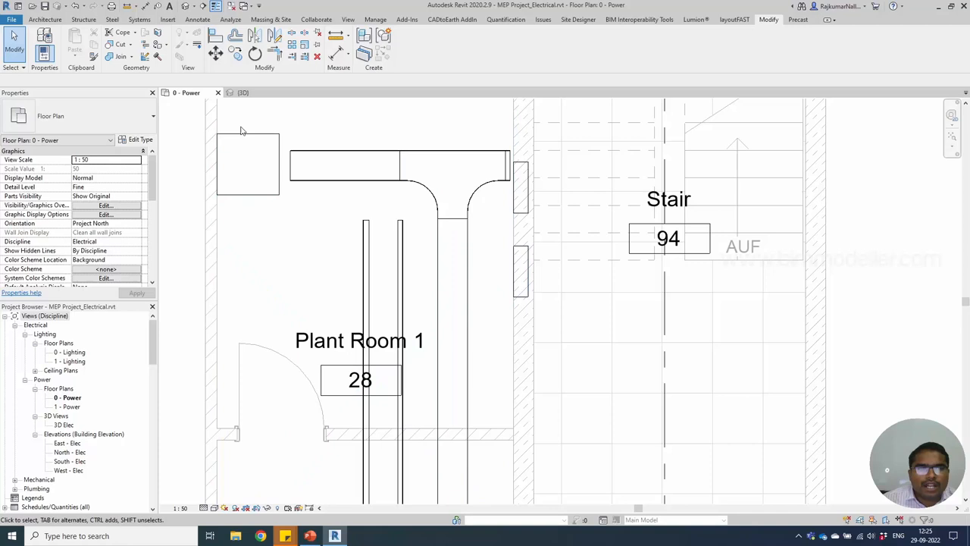
mouse_move(340, 161)
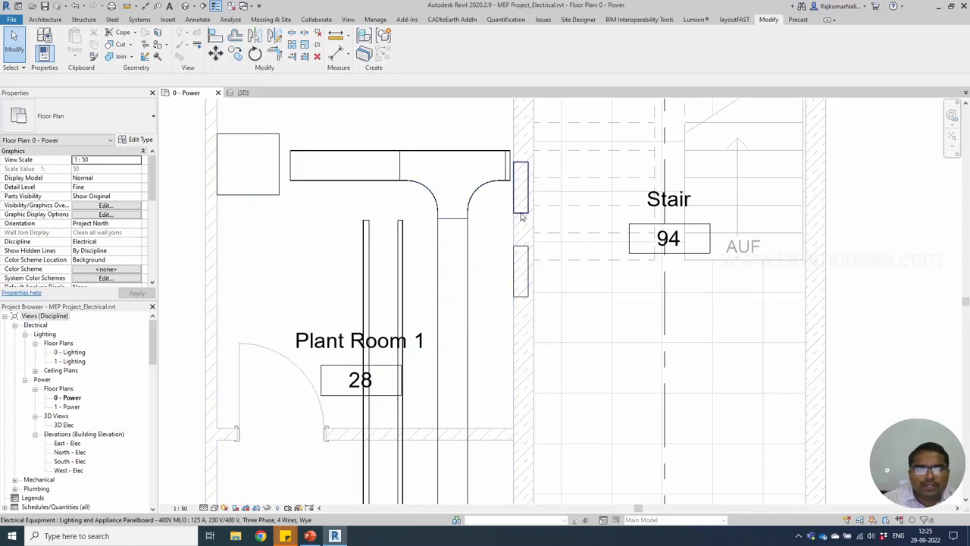
click(521, 273)
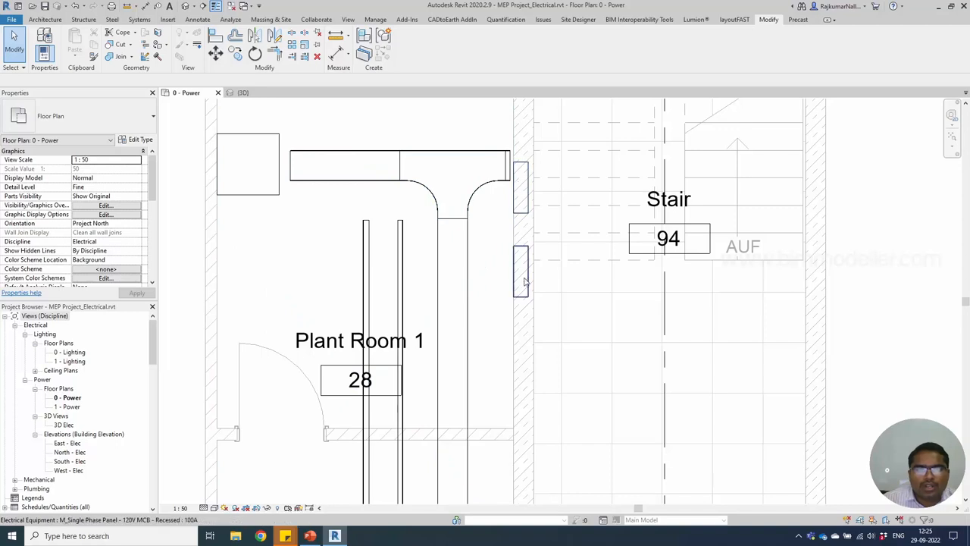
click(452, 303)
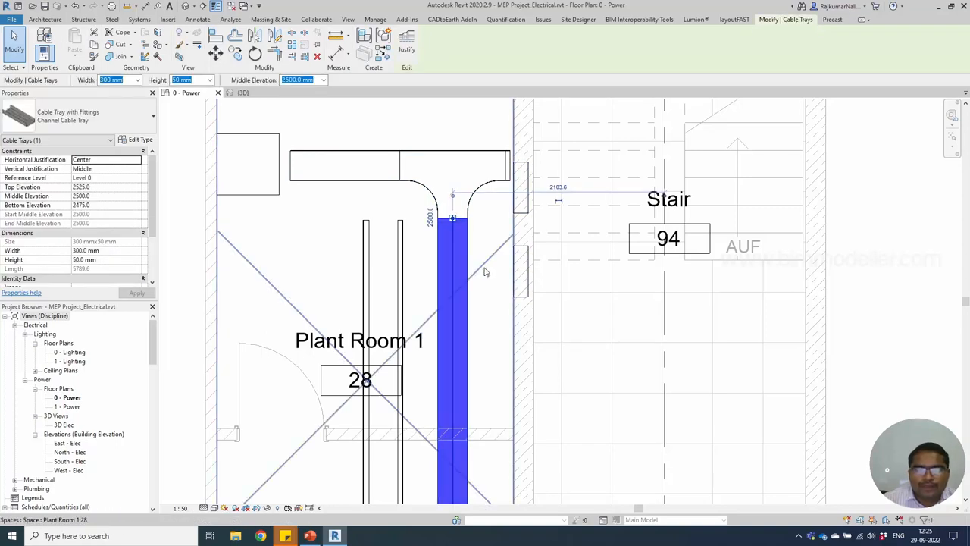
key(c)
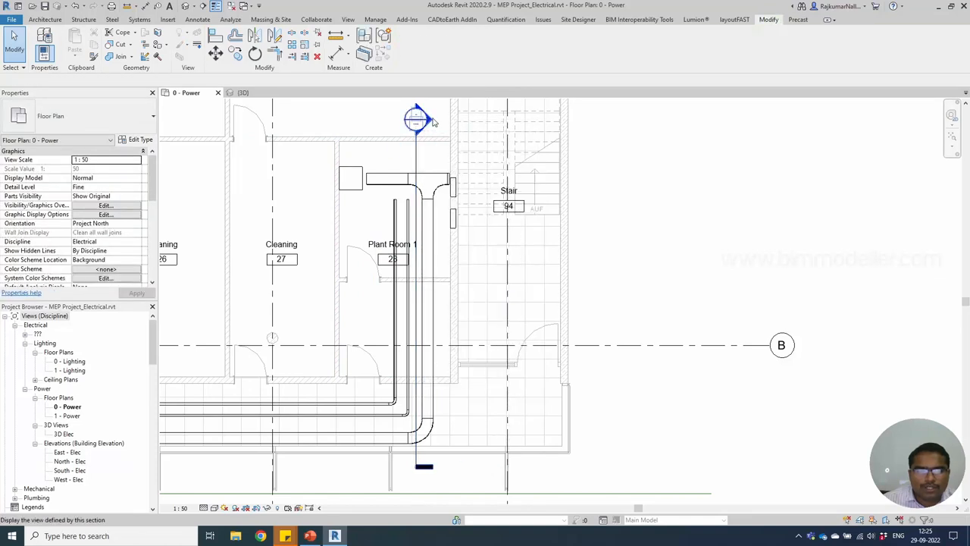
Open Section 4 through the tray run and lower the cable tray's elevation.
double_click(417, 119)
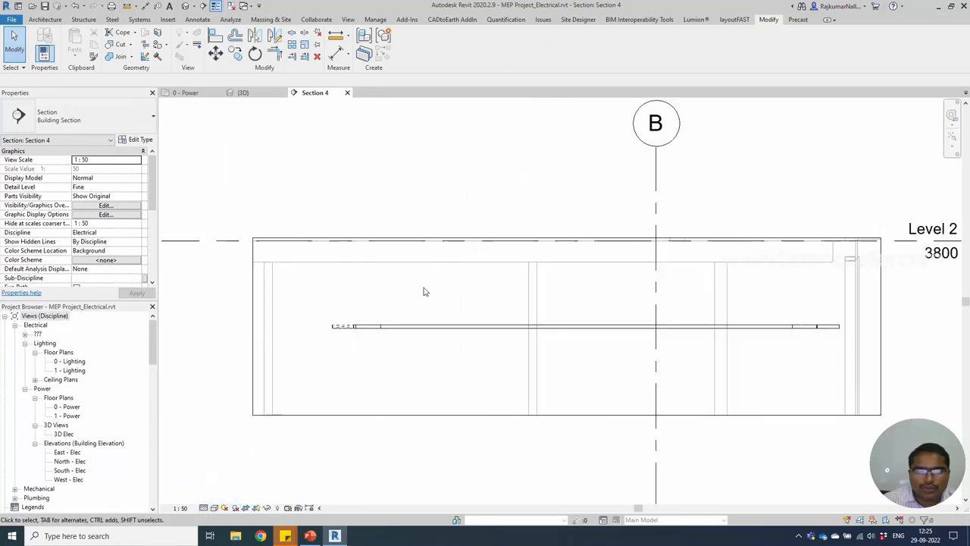
click(431, 294)
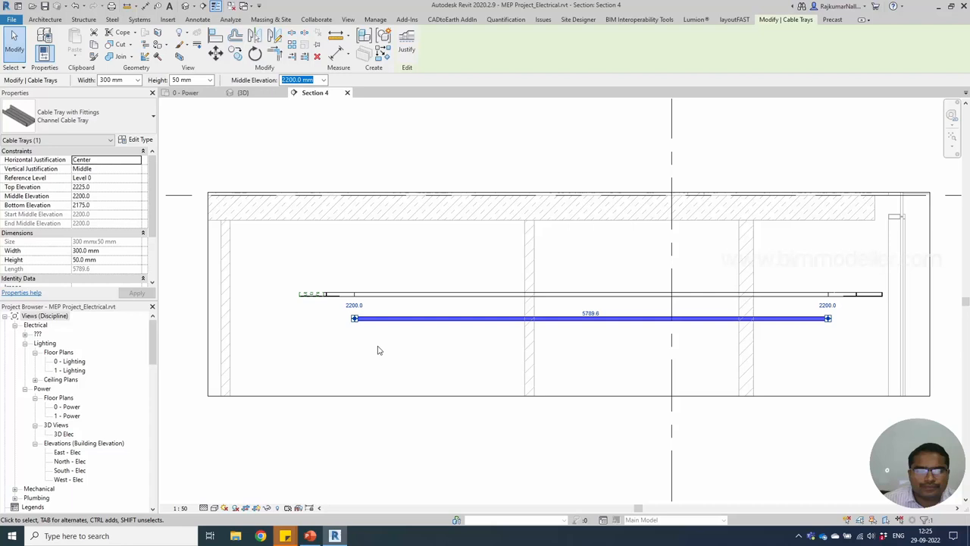
click(379, 350)
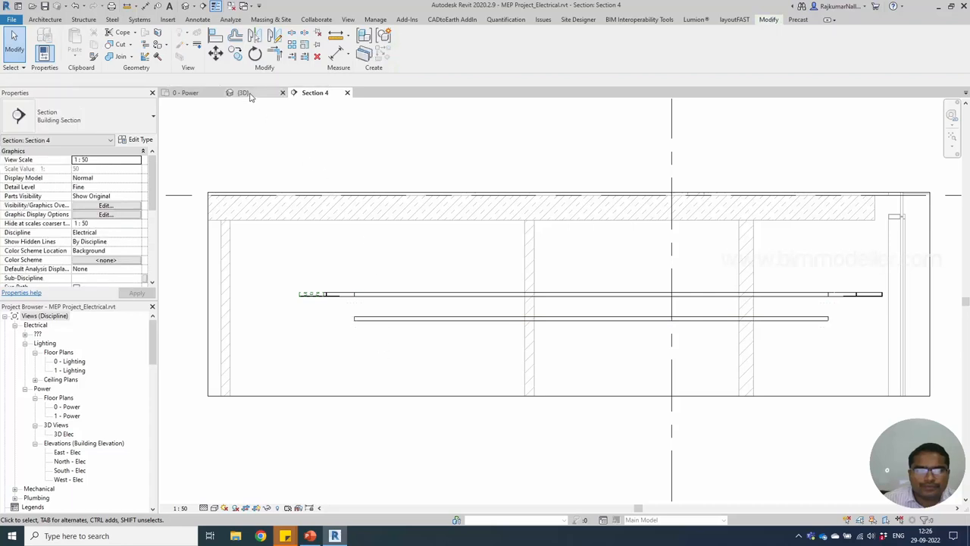
mouse_move(185, 93)
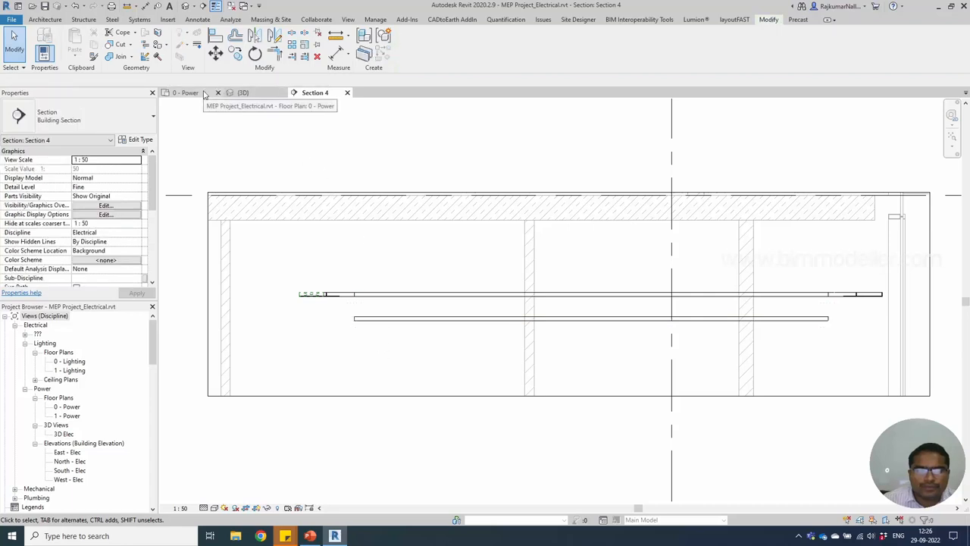
click(589, 318)
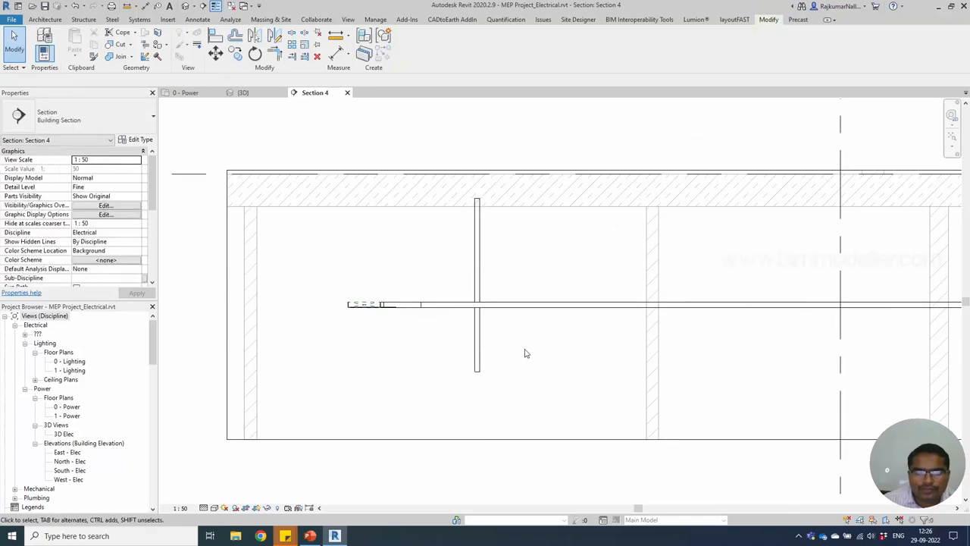
Stretch the vertical tray segment up toward the ceiling run in the section.
click(476, 334)
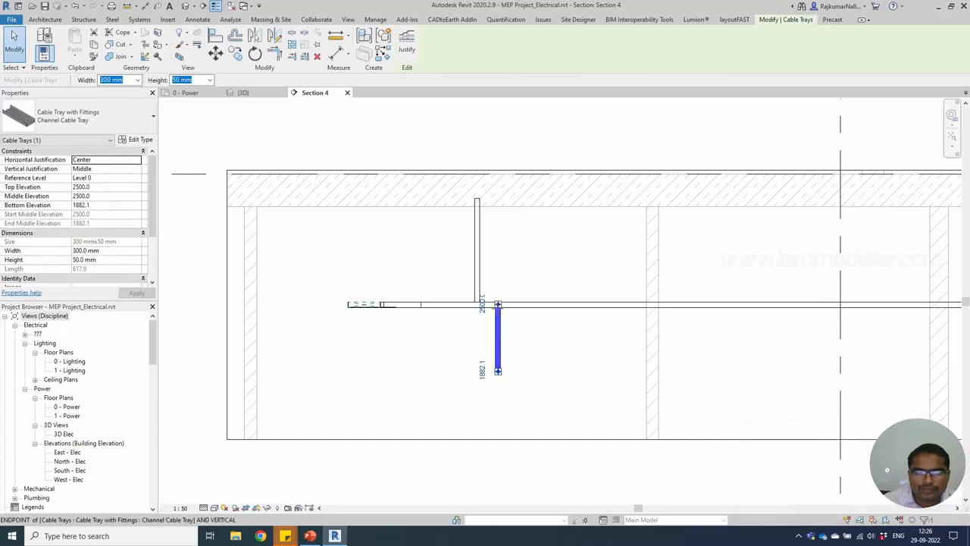
drag(497, 372, 478, 200)
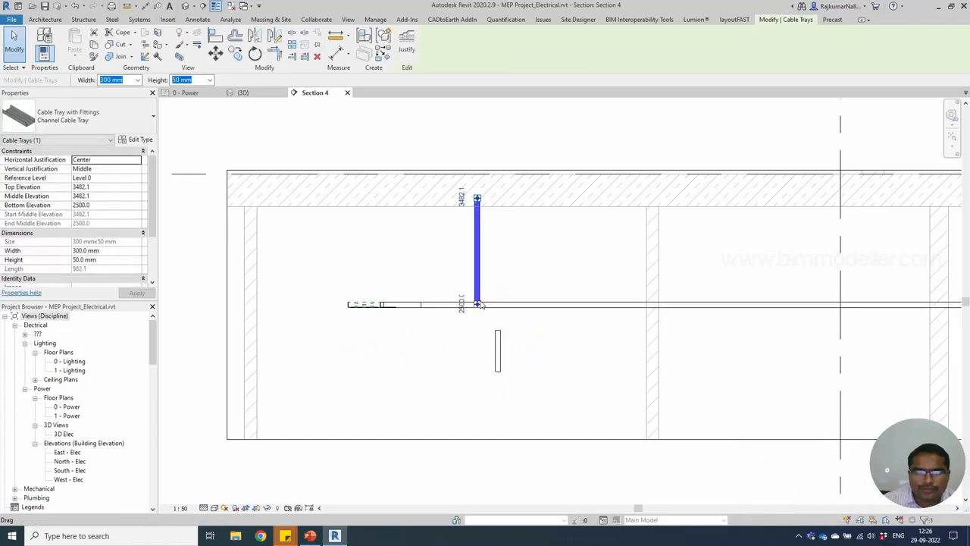
click(488, 282)
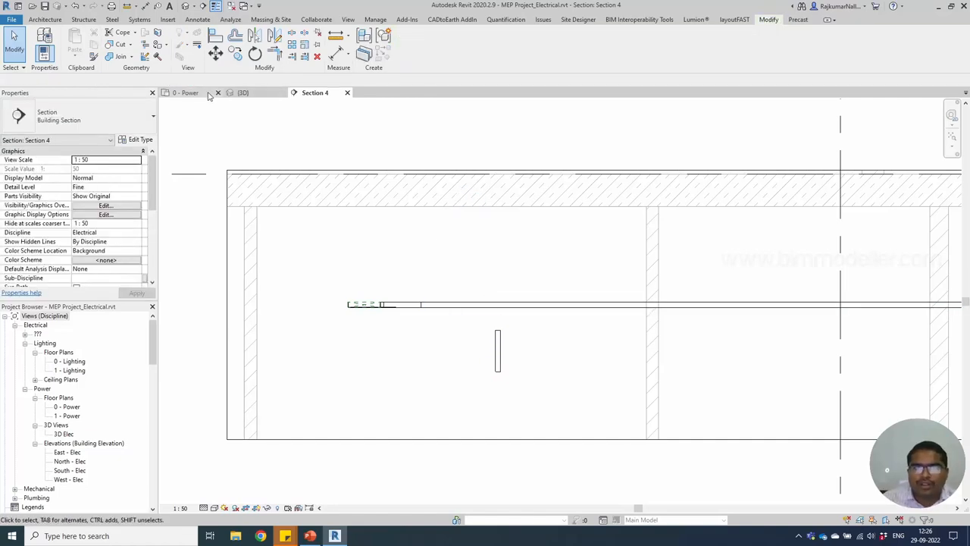
Rotate the short tray stub 90° upright in the 0 - Power floor plan.
click(188, 92)
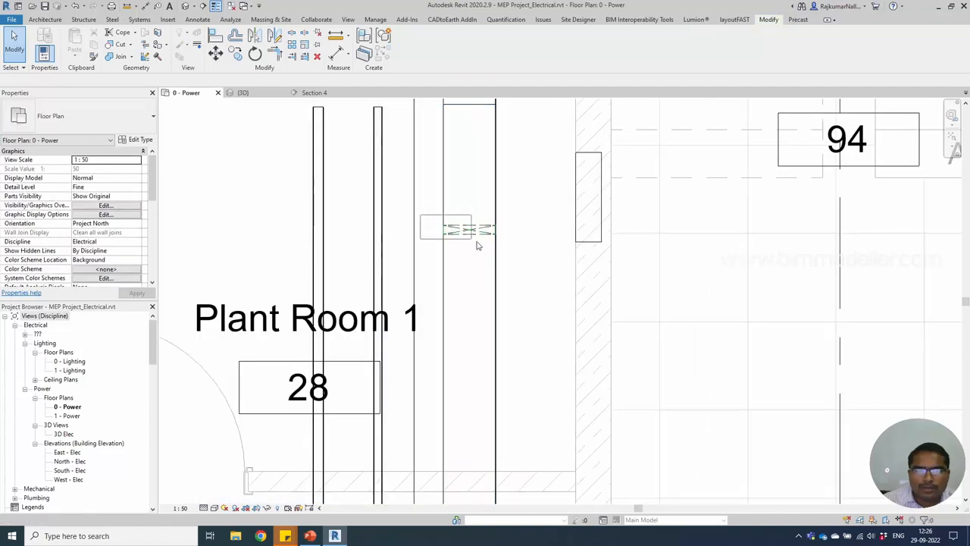
click(463, 228)
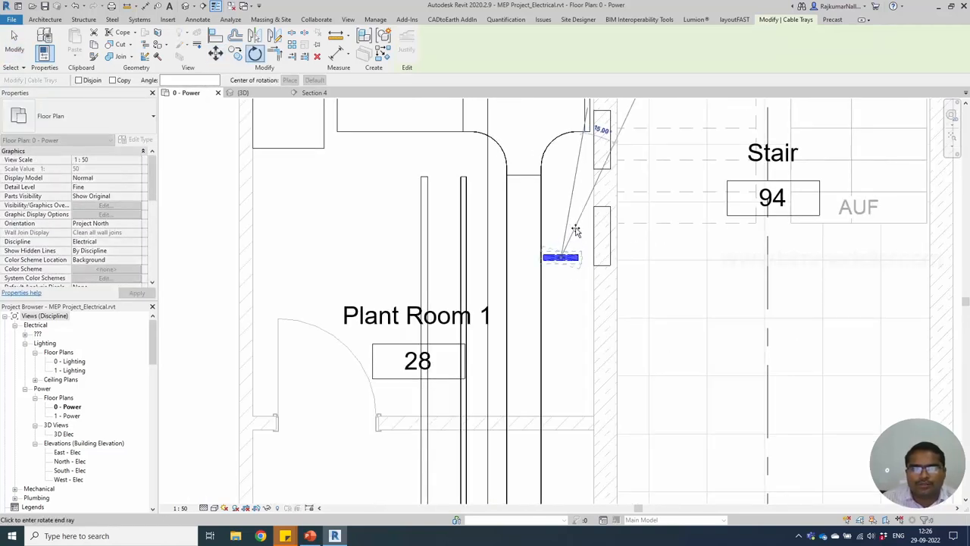
click(561, 258)
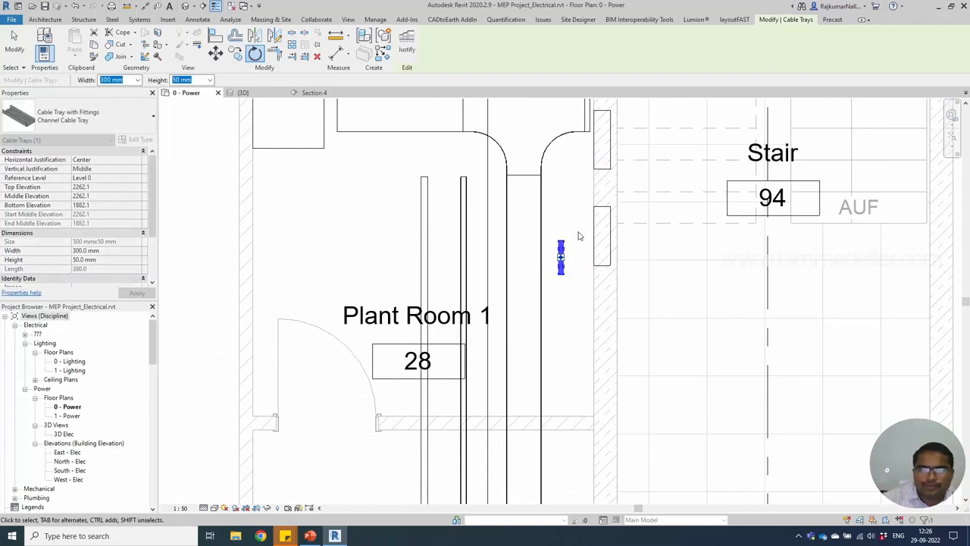
click(579, 336)
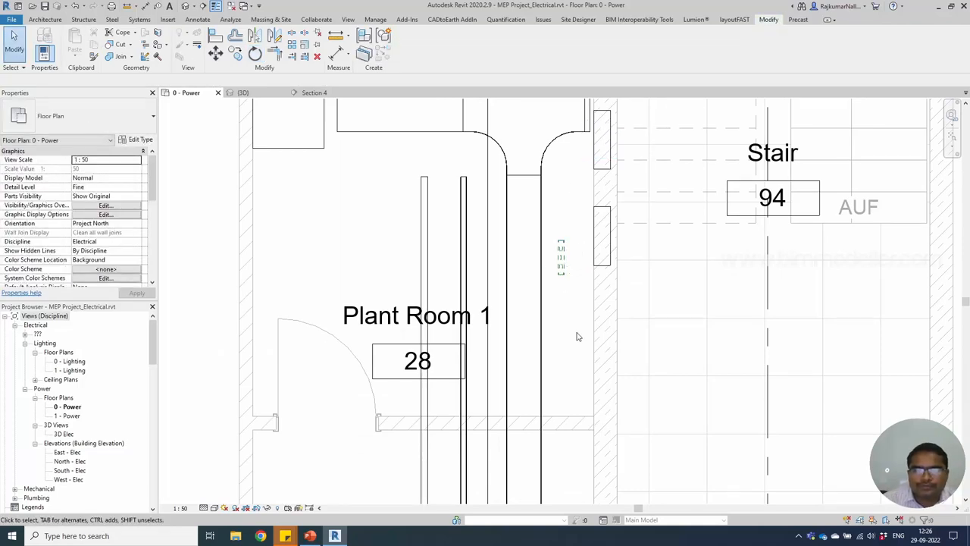
Move the upright tray stub against the Plant Room 1 wall panel and check it in the other view.
click(555, 361)
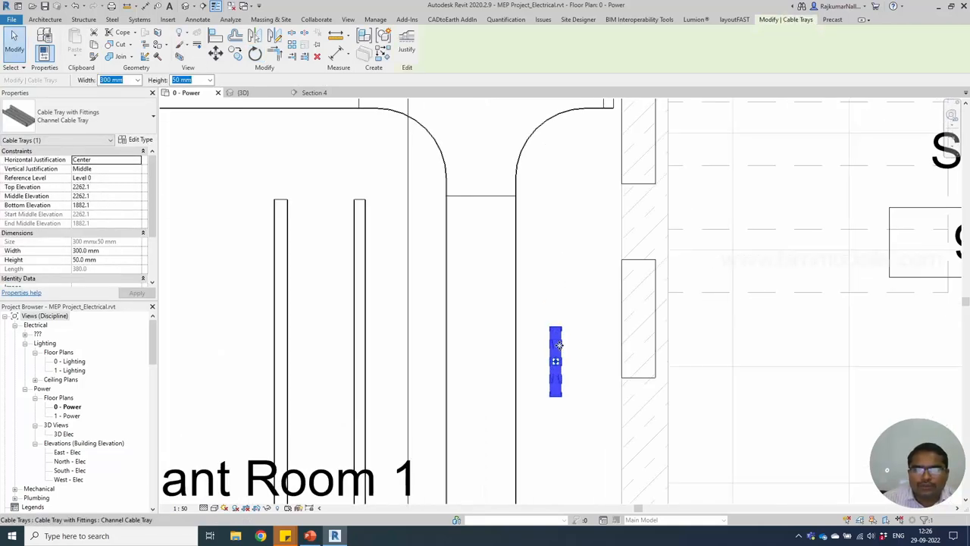
drag(555, 361, 612, 231)
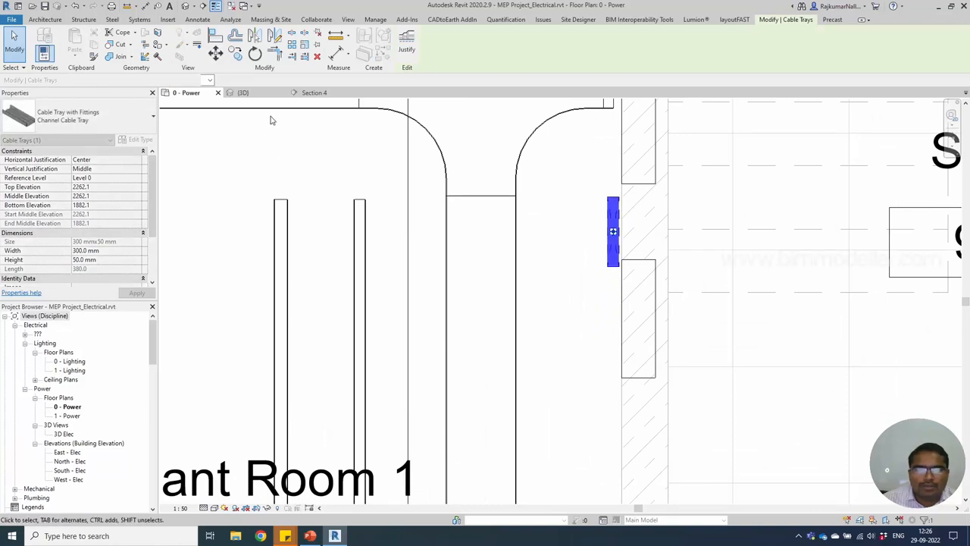
click(316, 93)
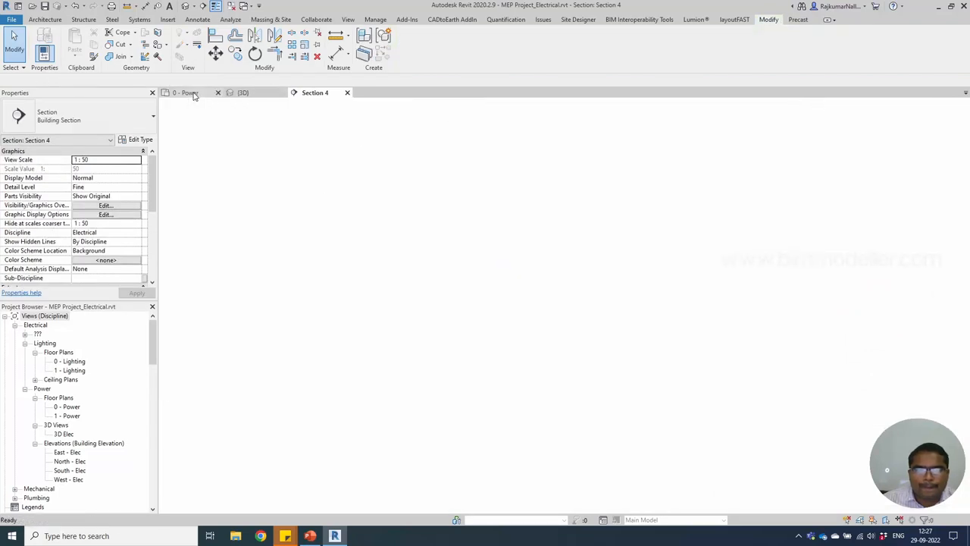
click(182, 92)
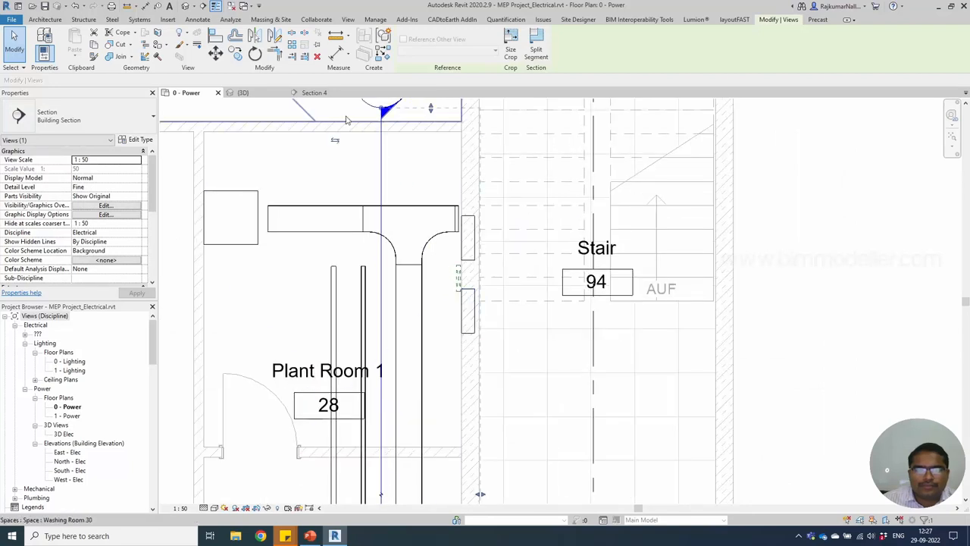
Confirm Section 4's Visibility/Graphics overrides so the trays and panels show.
click(314, 93)
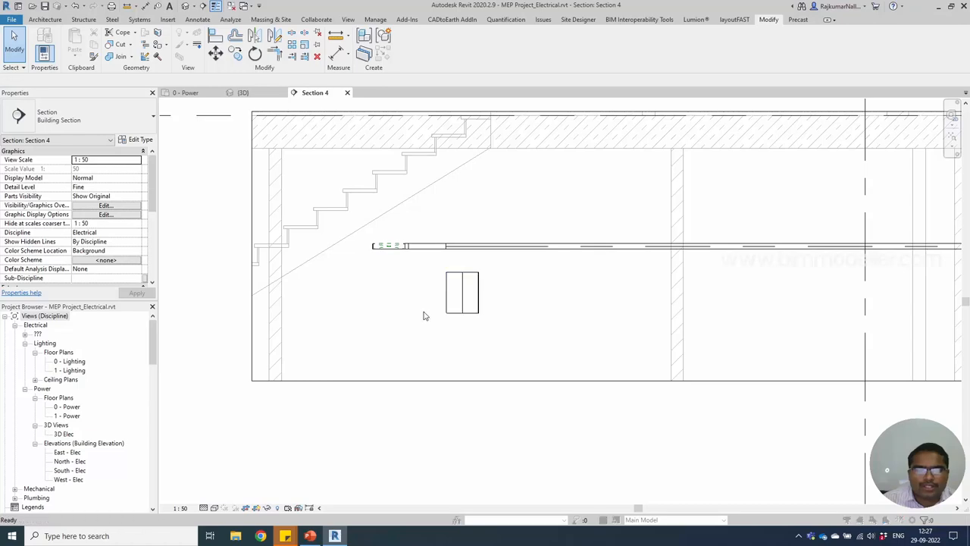
click(106, 205)
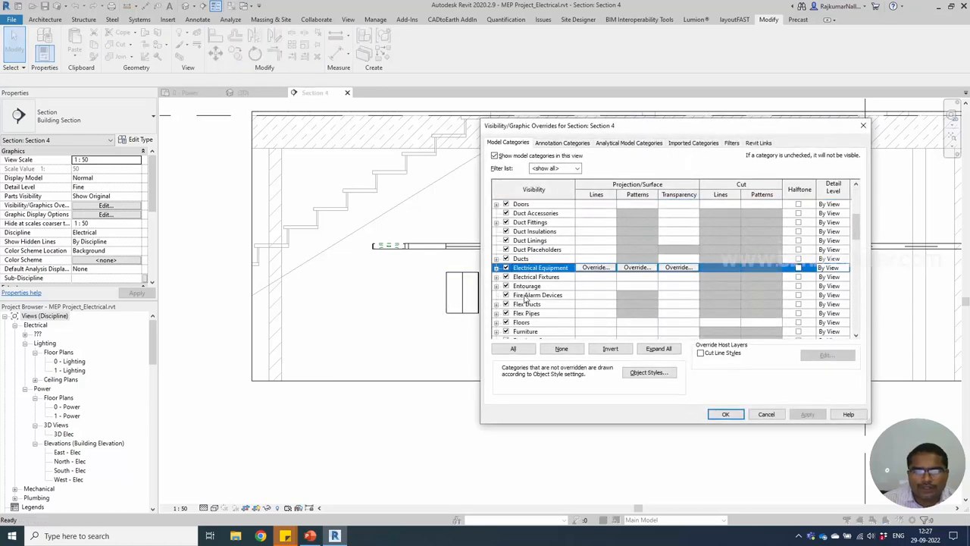
click(724, 414)
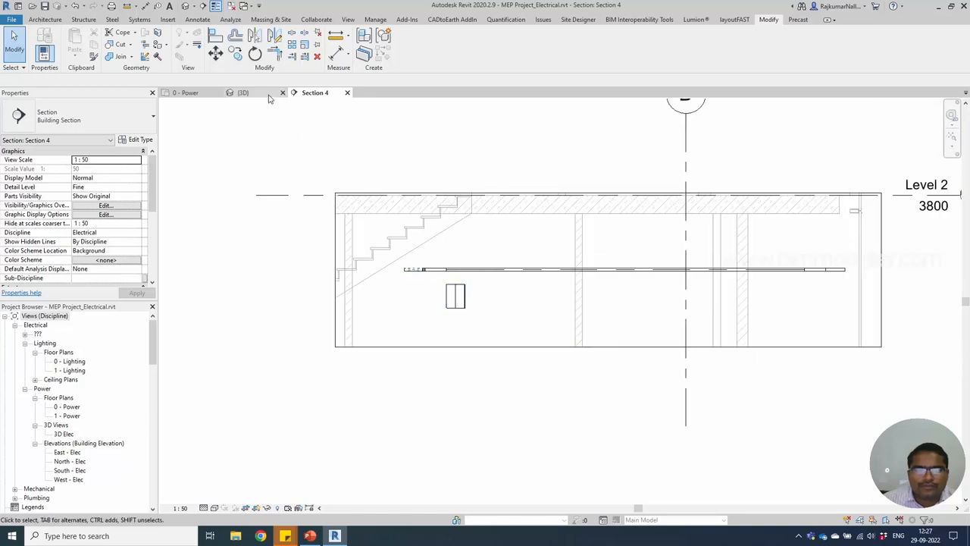
Check the tray pieces in the 3D view and return to Section 4.
click(243, 93)
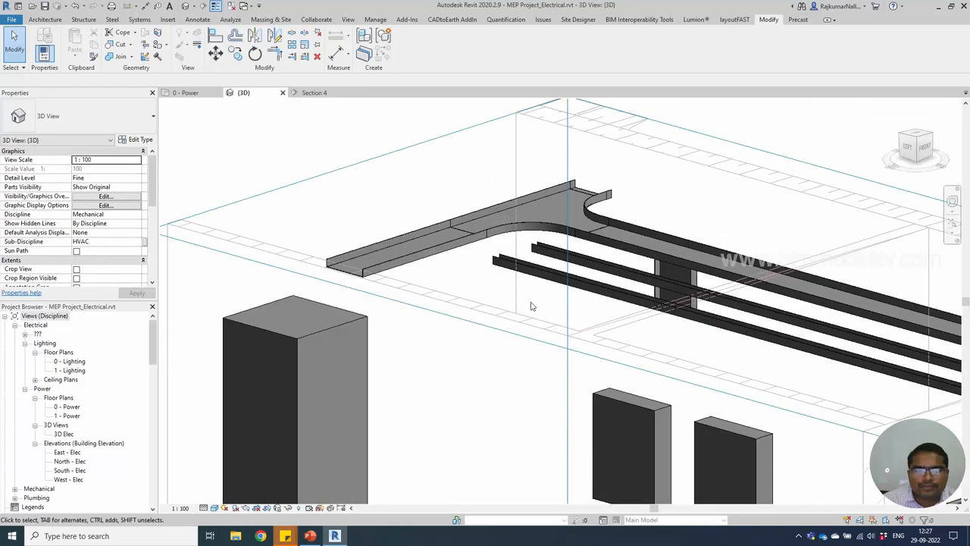
click(538, 356)
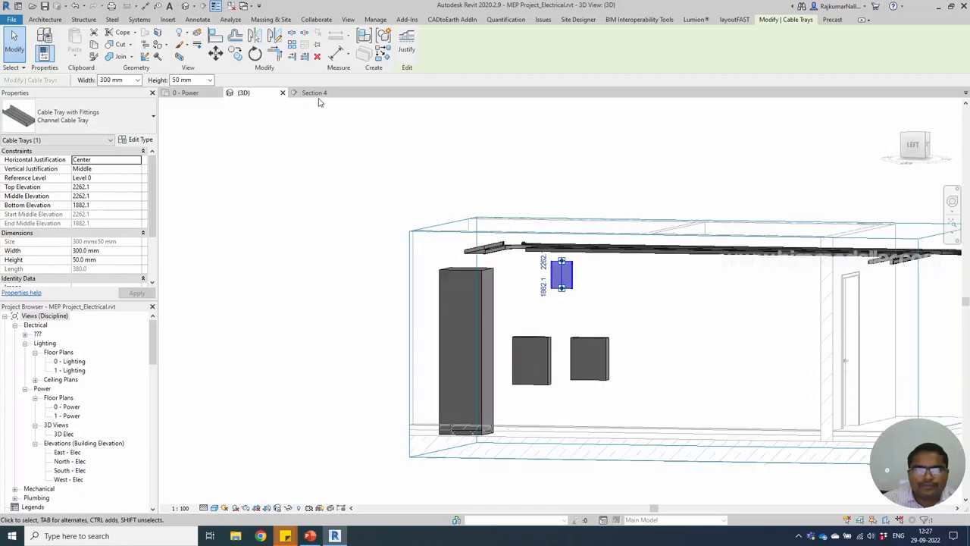
click(314, 92)
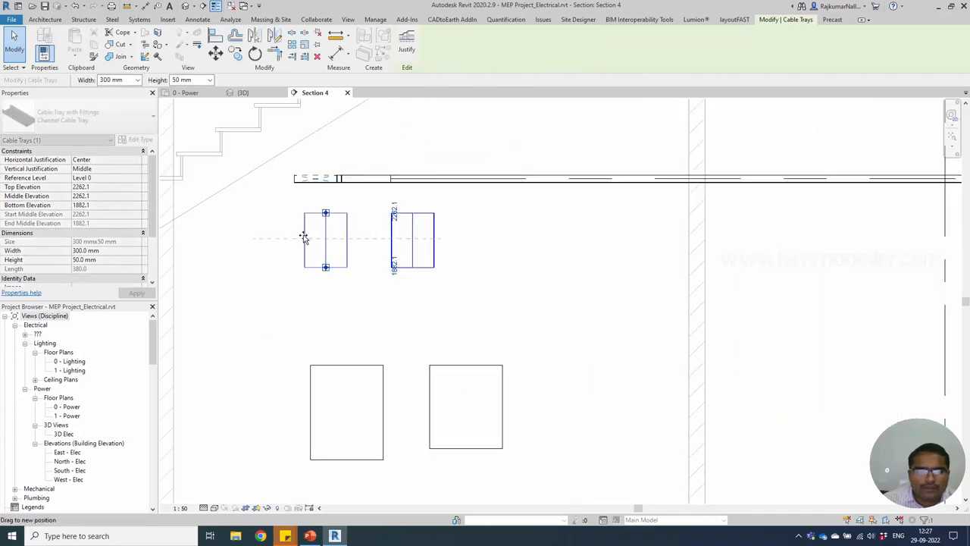
Move a tray piece down below the left panel and set its width.
drag(324, 239, 315, 227)
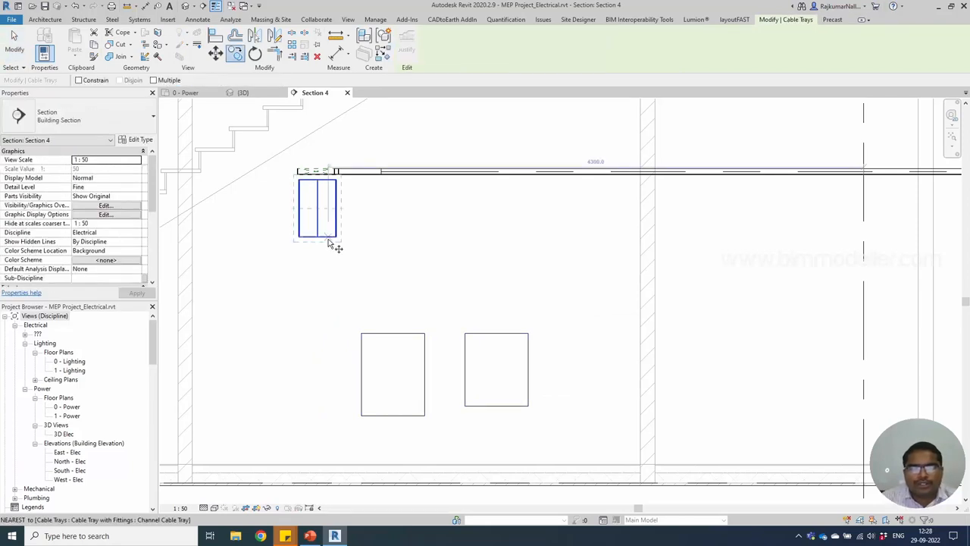
click(413, 412)
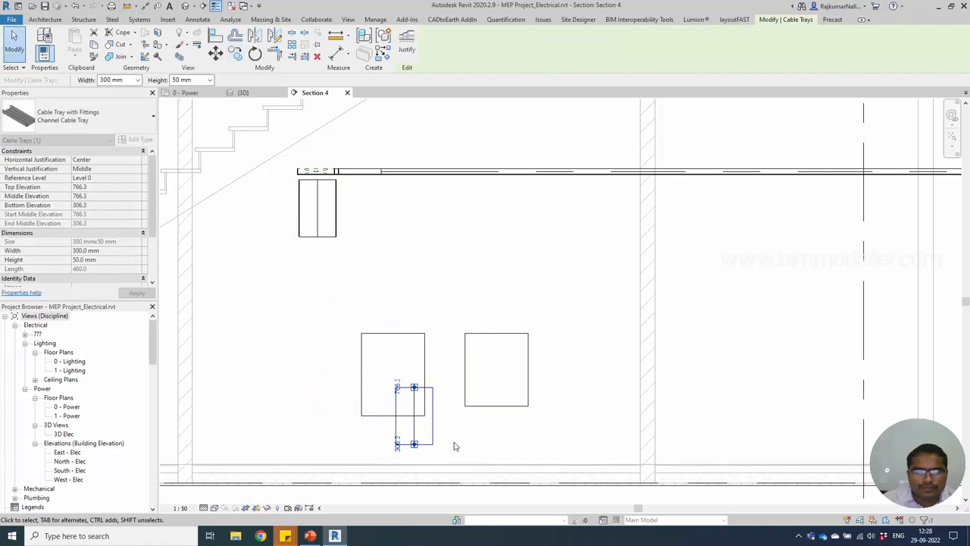
click(136, 79)
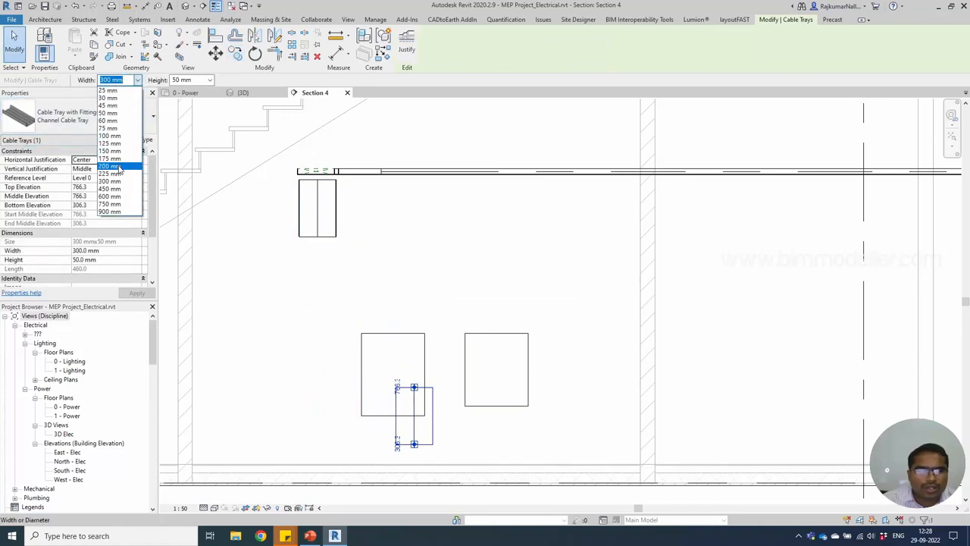
click(109, 165)
text(90)
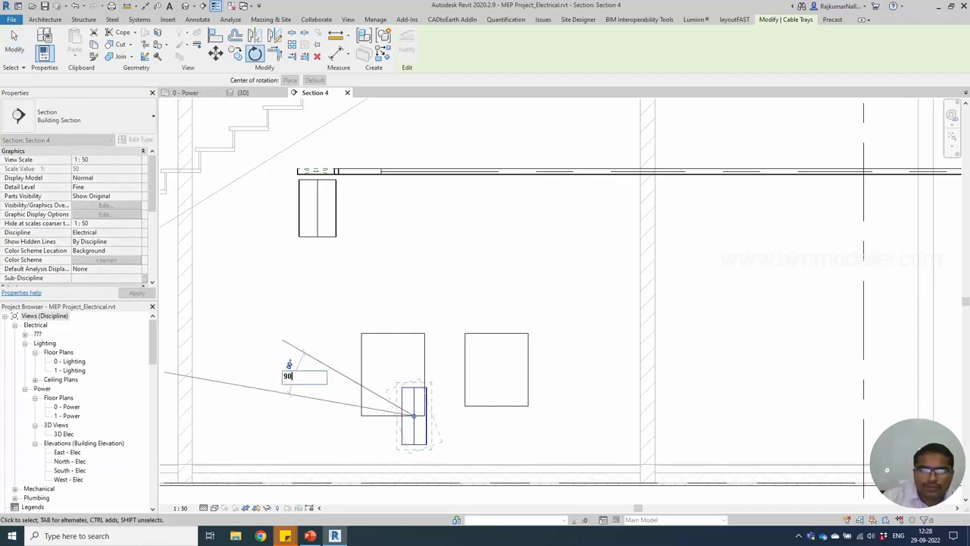
Rotate the lowered tray so it lies horizontally beneath the two panels.
click(415, 416)
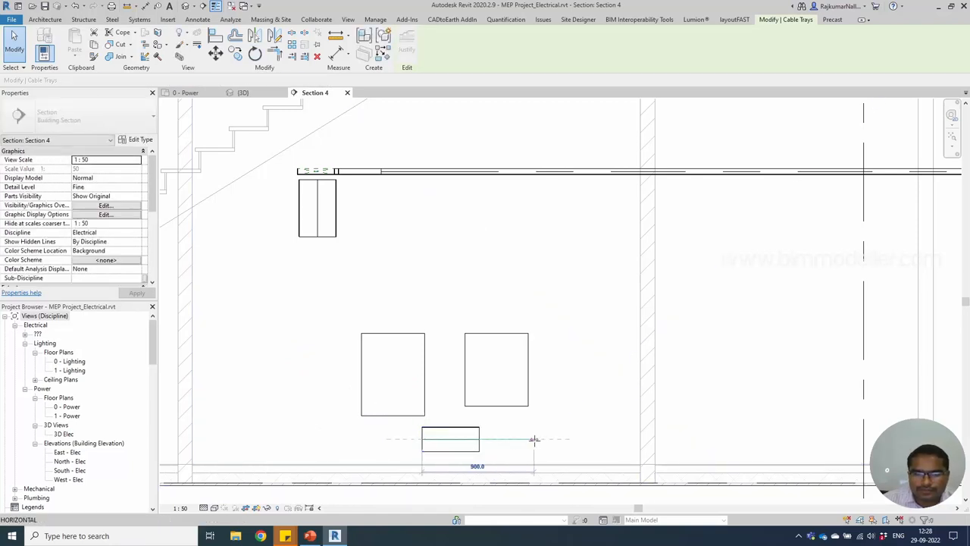
click(450, 440)
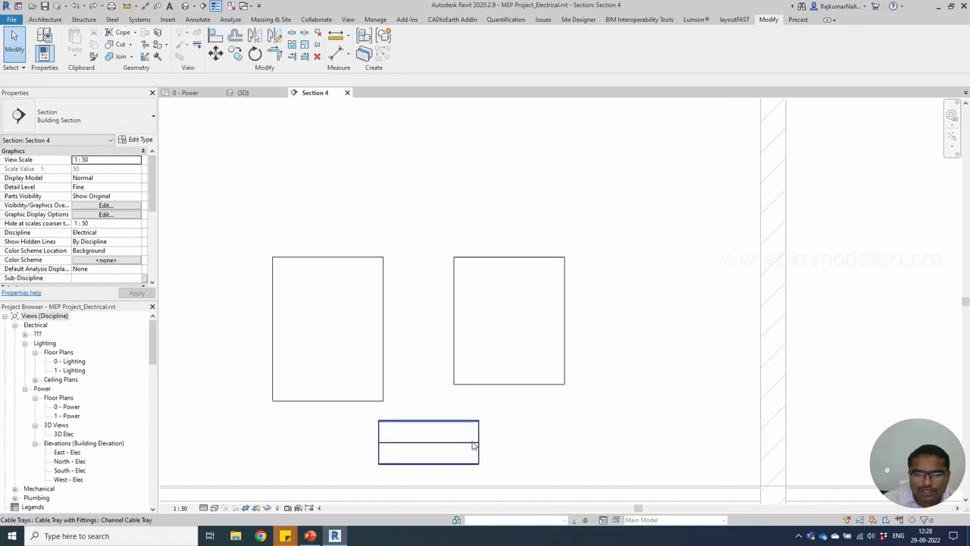
click(215, 36)
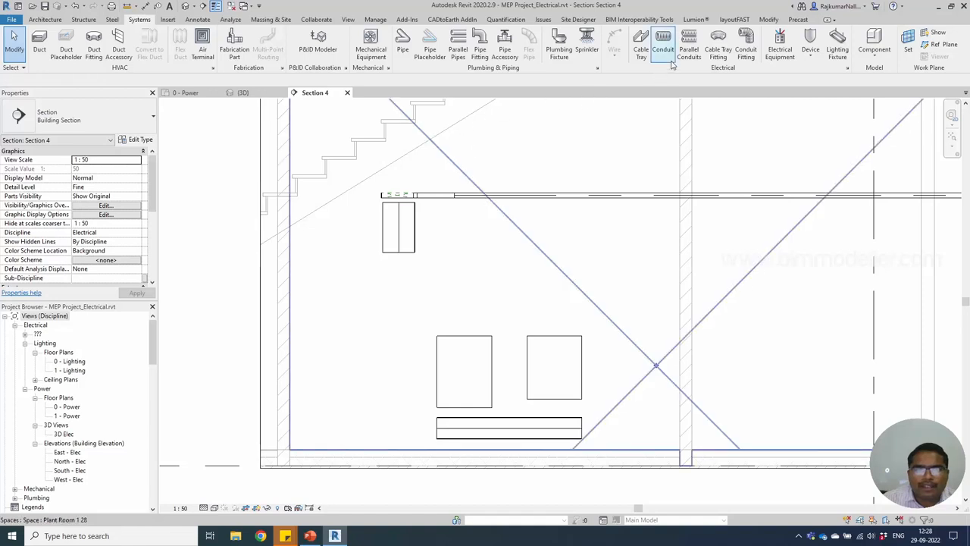
Place a Cable Tray Horizontal Bend Standard fitting at the lower tray's left end.
click(717, 45)
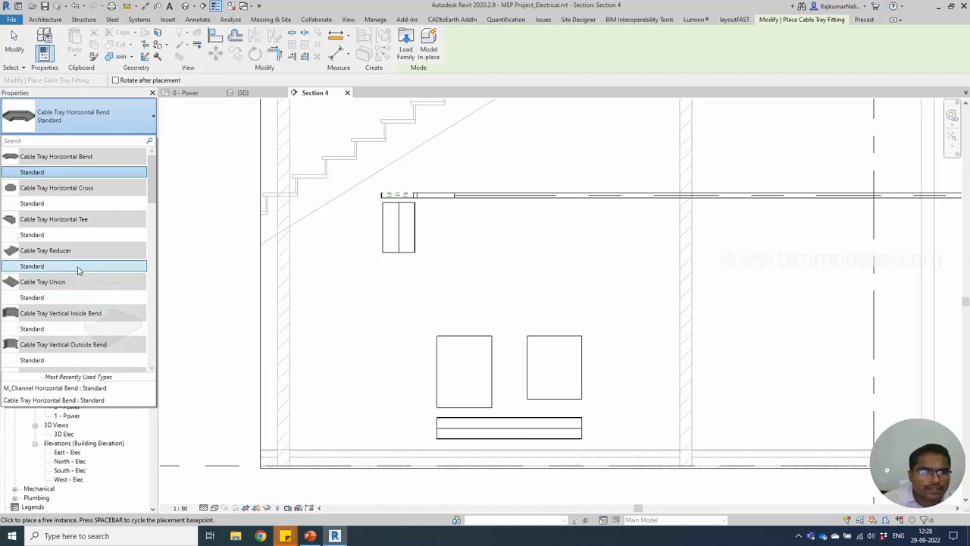
scroll(down, 3)
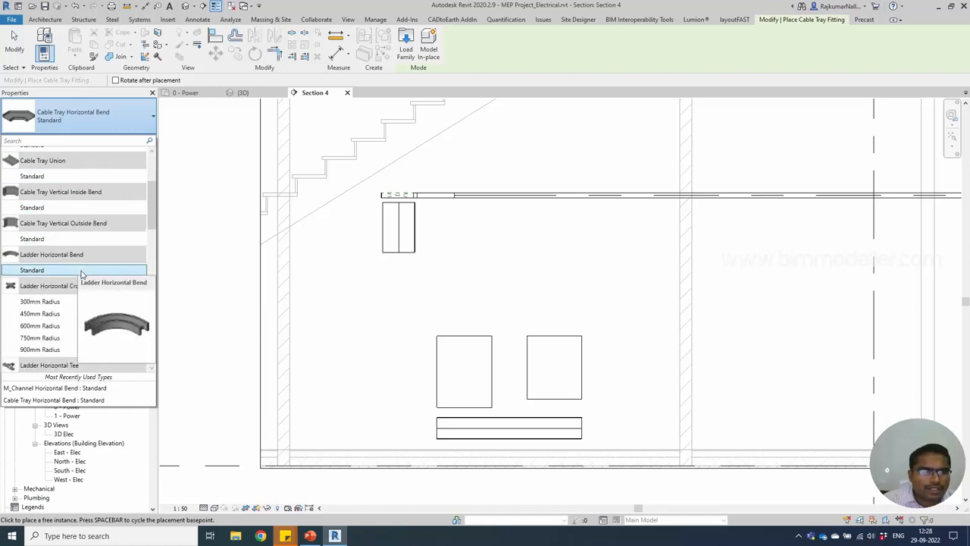
click(32, 270)
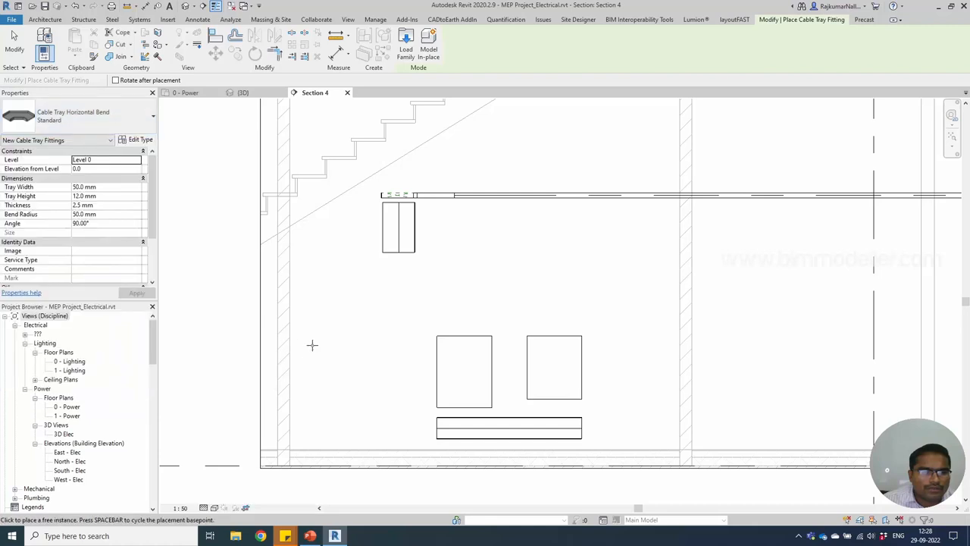
mouse_move(432, 426)
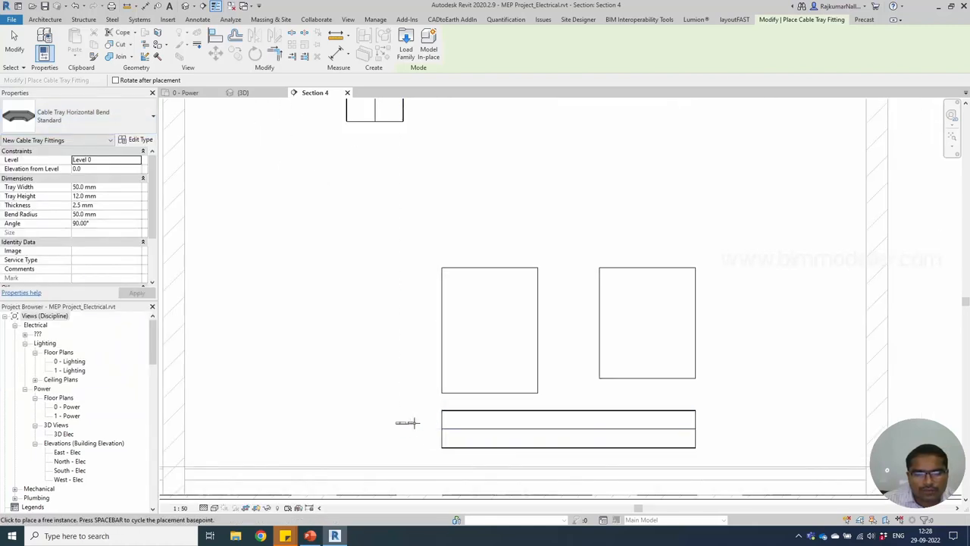
mouse_move(424, 431)
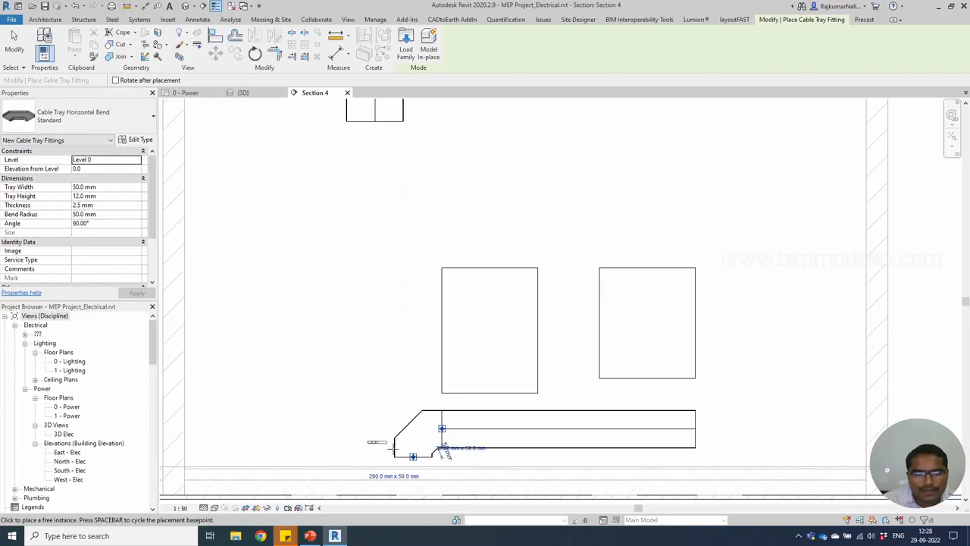
click(443, 448)
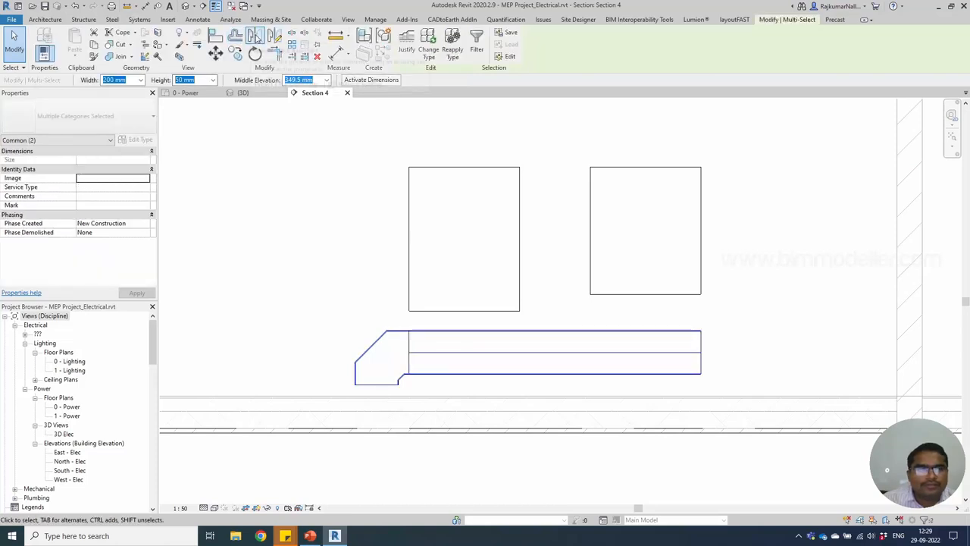
click(554, 351)
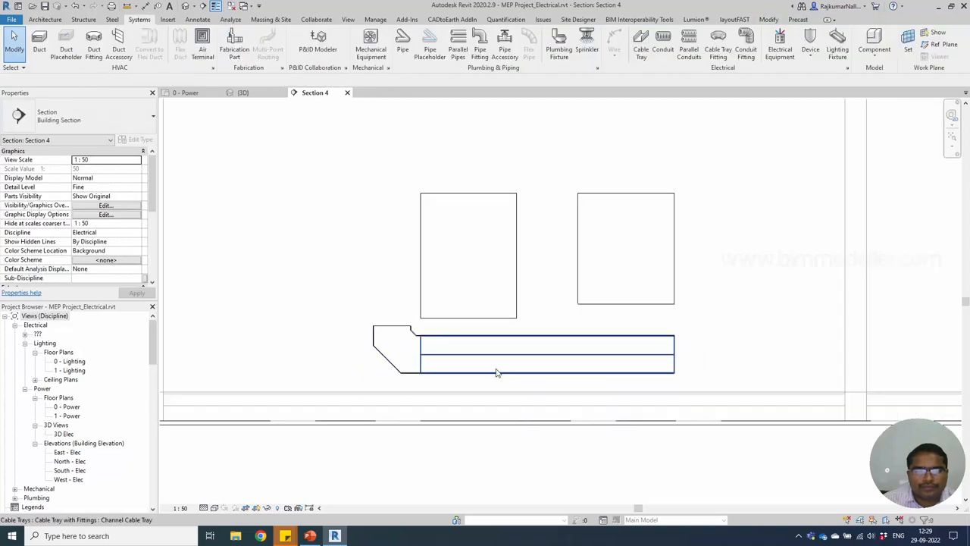
Draw a vertical cable tray rising from the bend toward the overhead run.
click(417, 351)
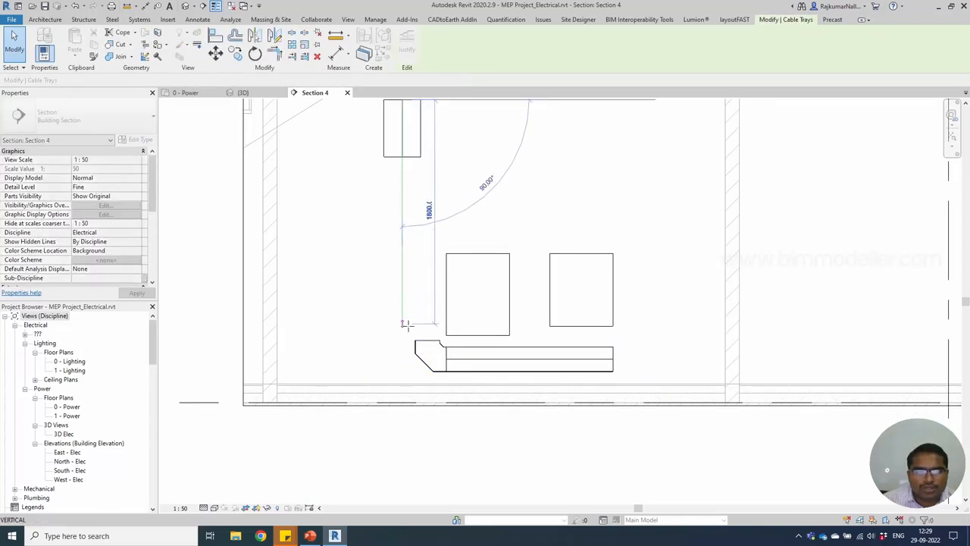
click(137, 78)
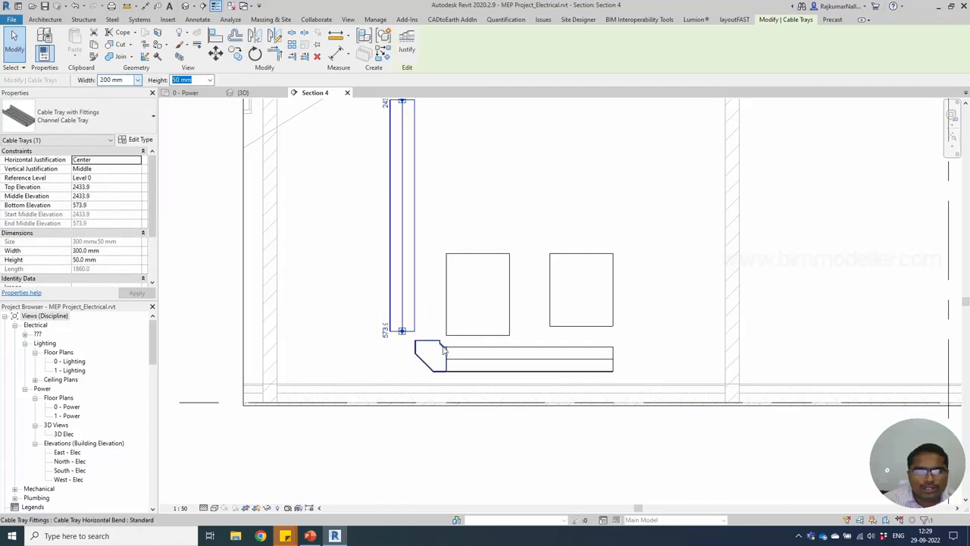
click(437, 356)
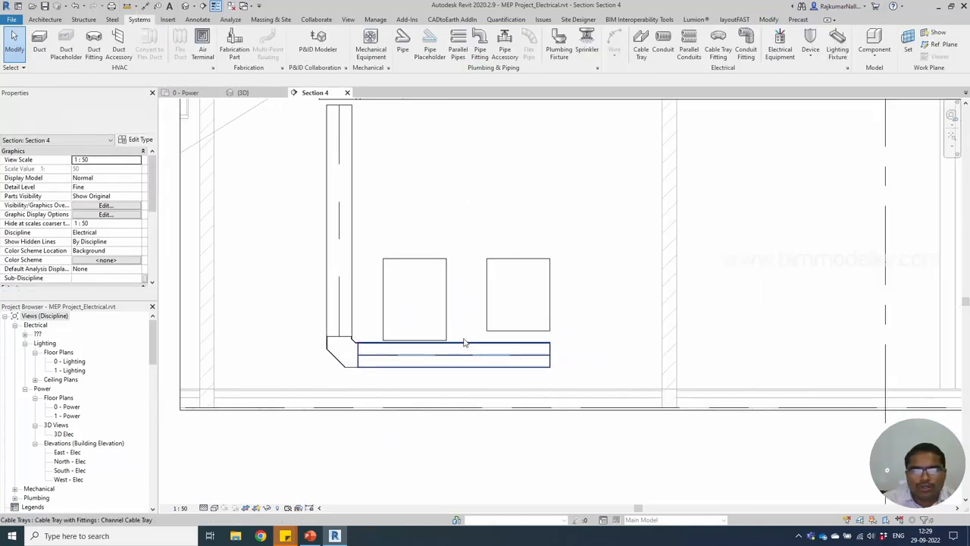
In 3D, set the lower tray, bend and vertical drop to service type Power.
click(440, 355)
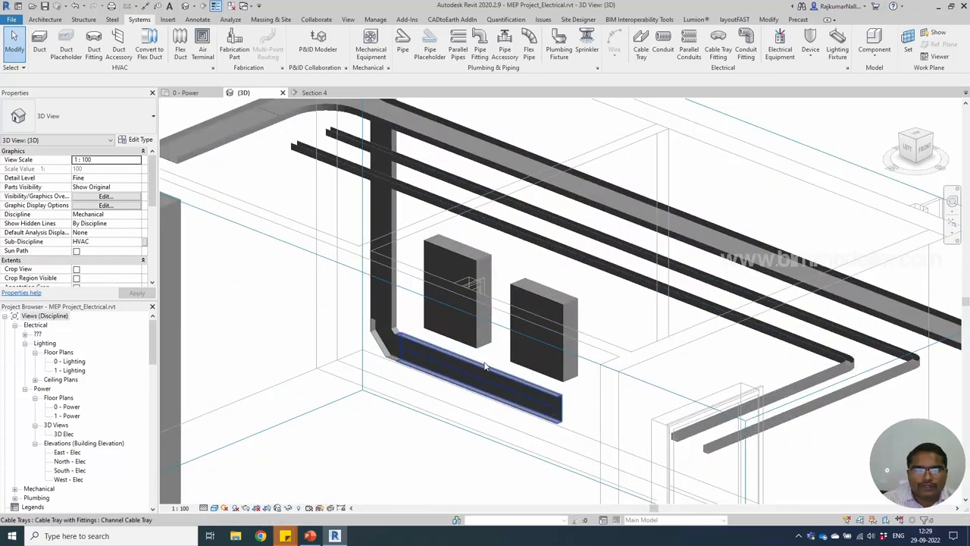
click(470, 372)
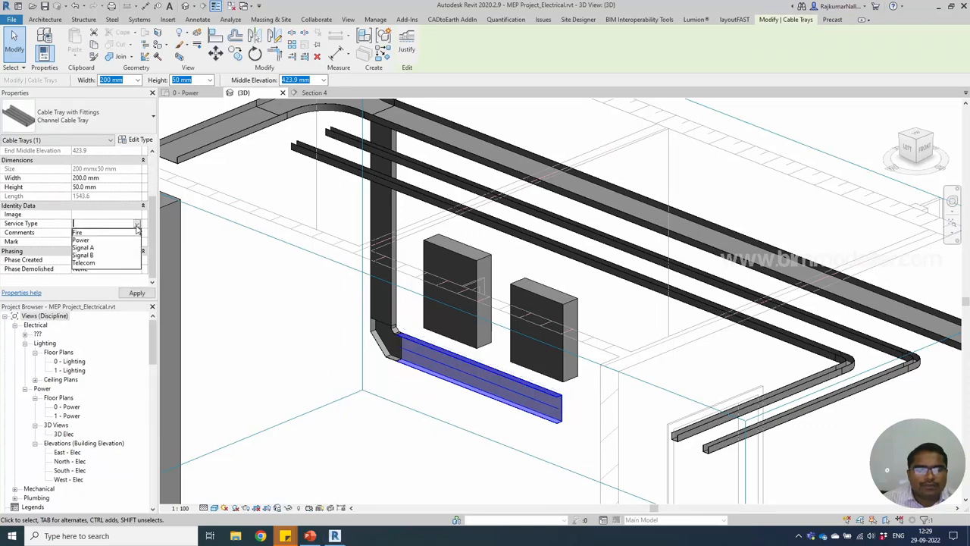
mouse_move(100, 239)
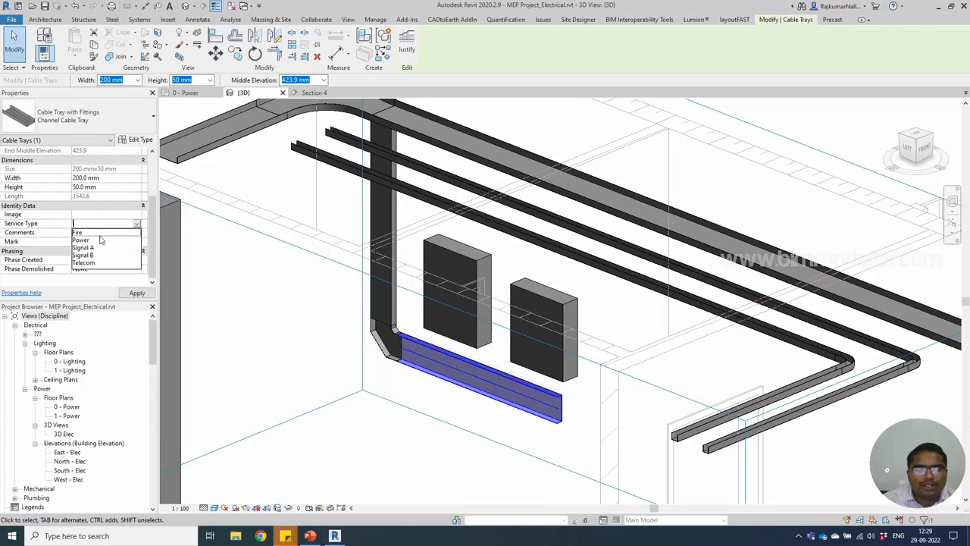
click(81, 240)
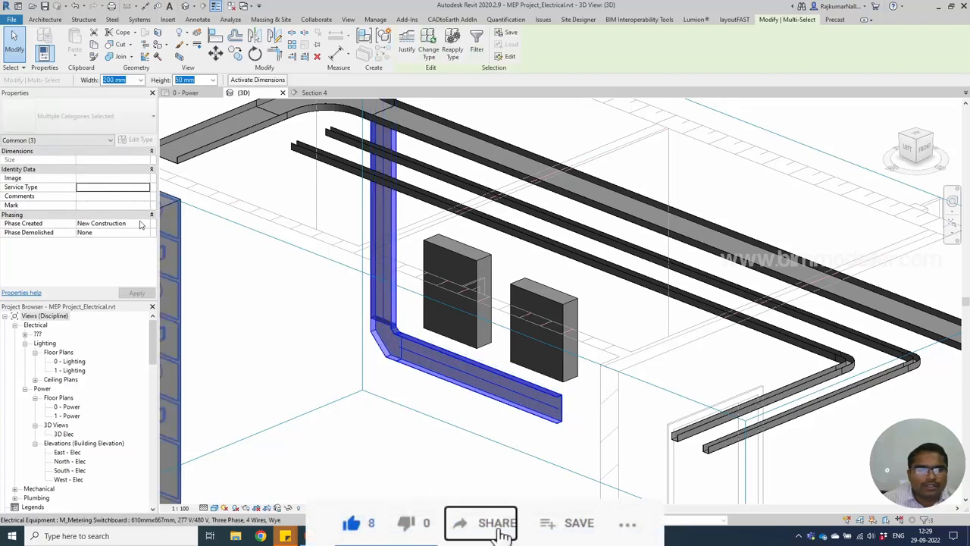
click(144, 186)
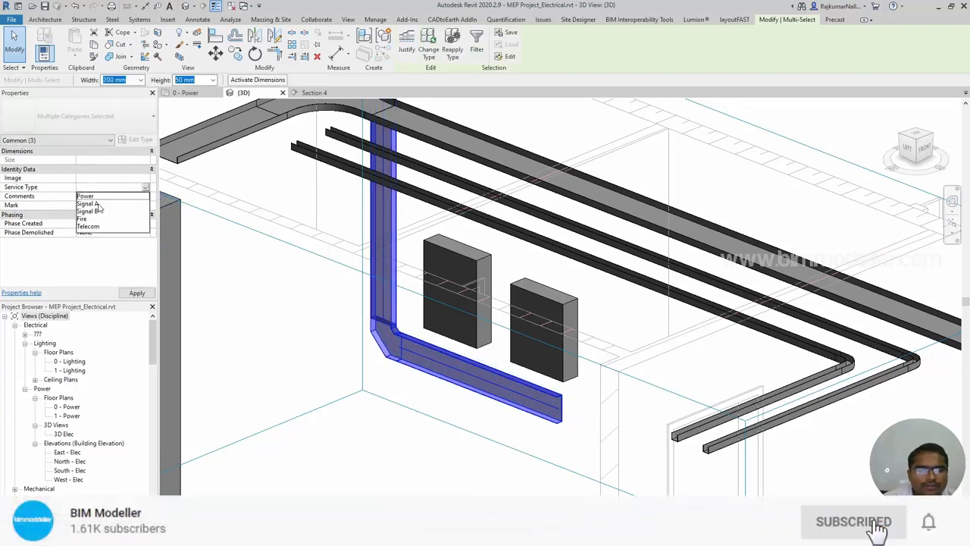
click(85, 195)
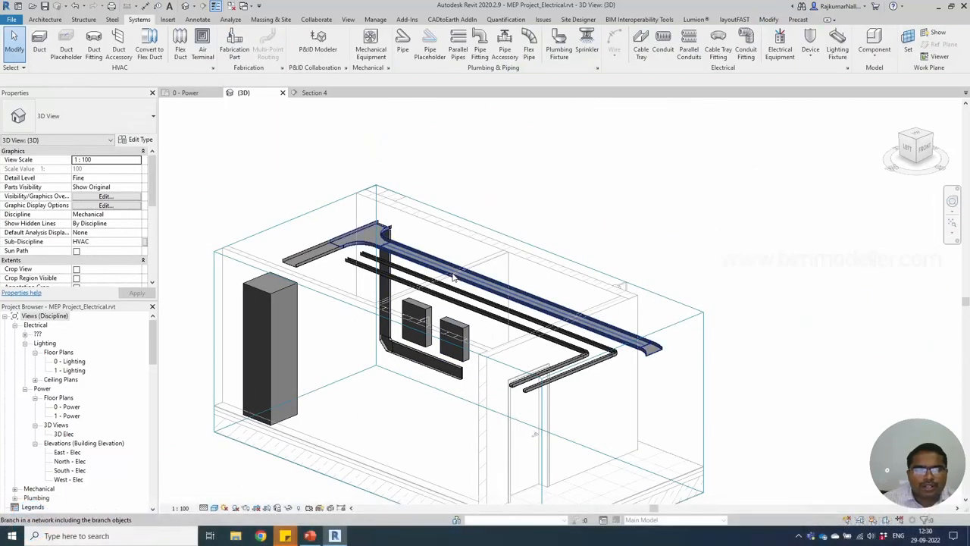
Set the whole overhead tray run's service type to Power.
click(454, 276)
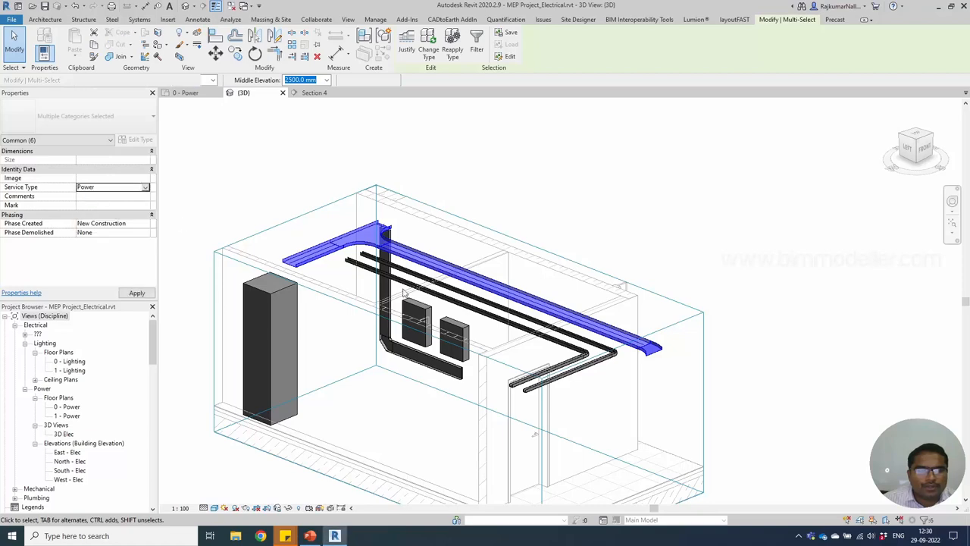
click(530, 319)
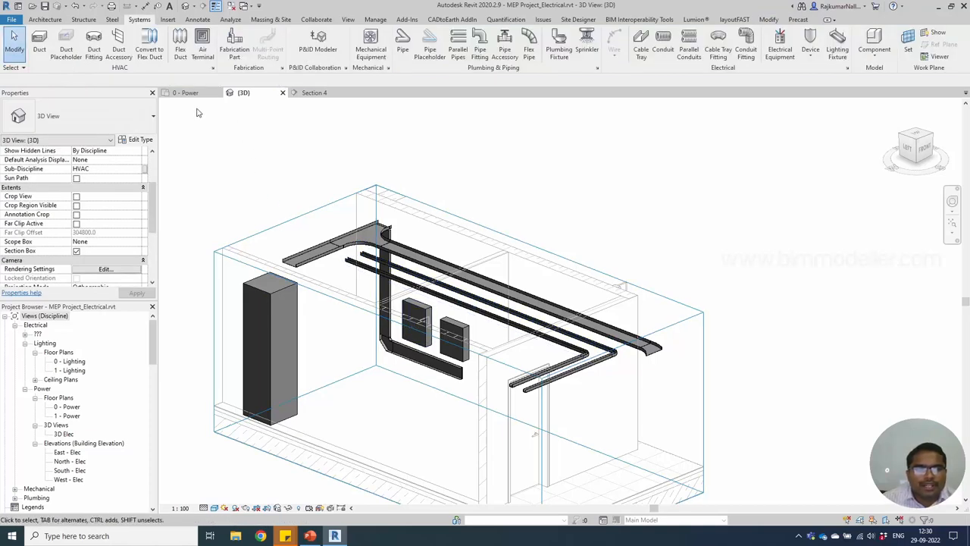
Switch back to the 0 - Power floor plan and move to the View ribbon.
click(185, 93)
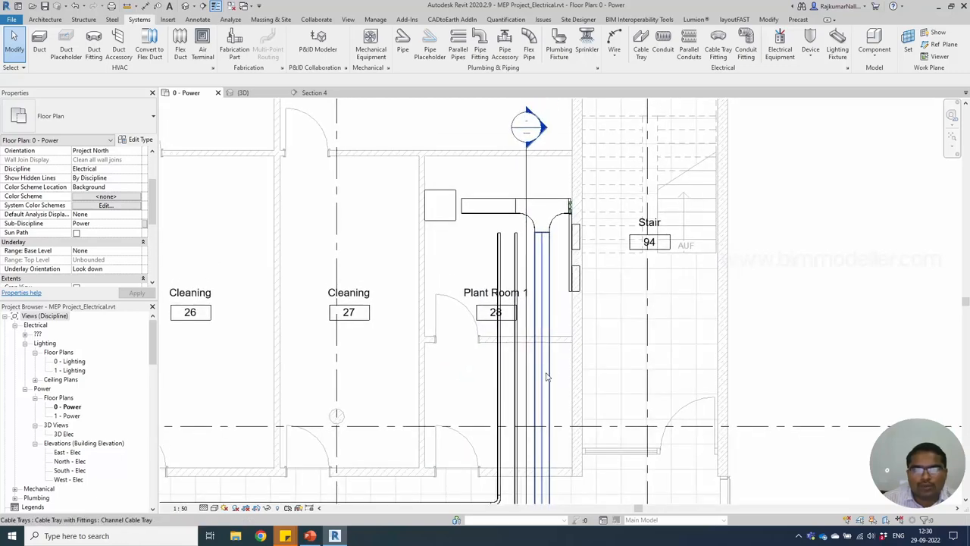
mouse_move(519, 352)
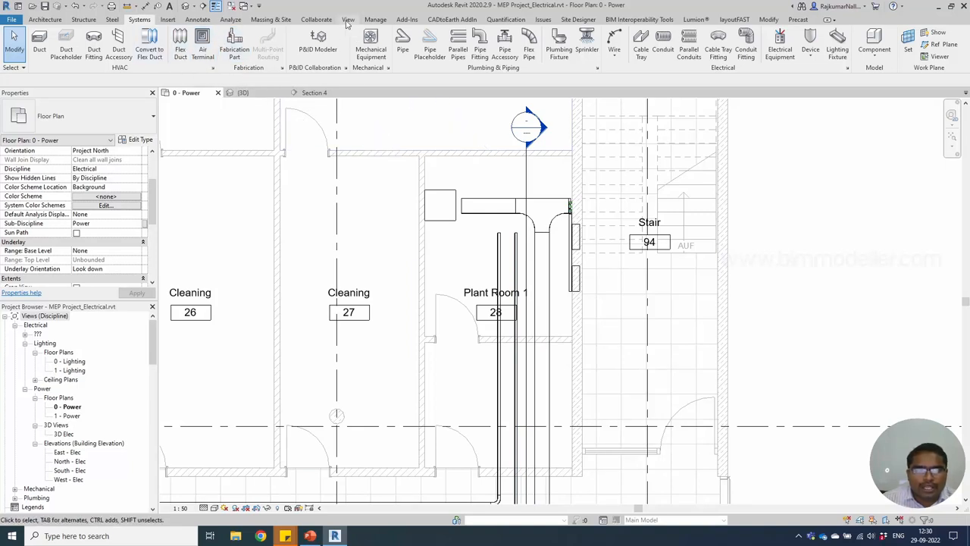
click(349, 18)
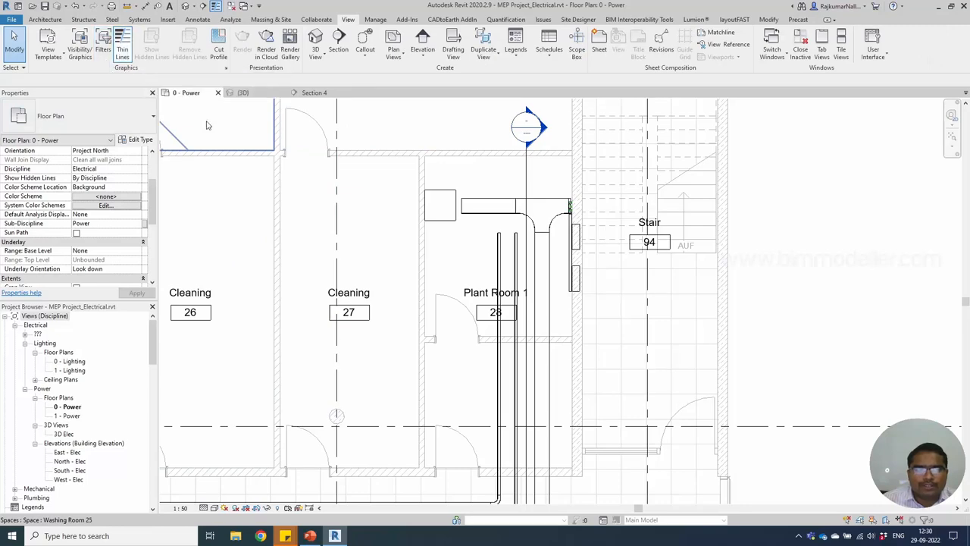
Start adding a filter from the Filters tab of the view's Visibility/Graphic Overrides.
click(79, 42)
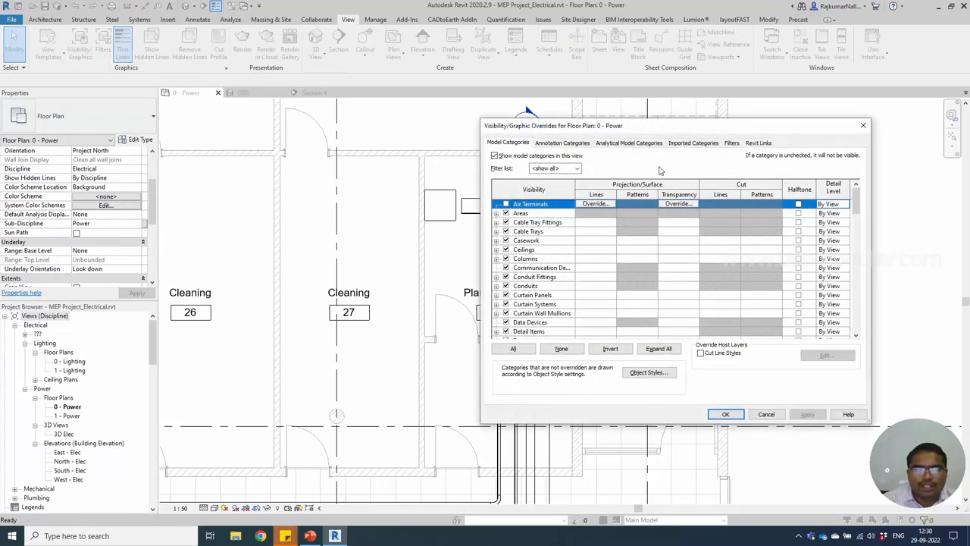
click(731, 142)
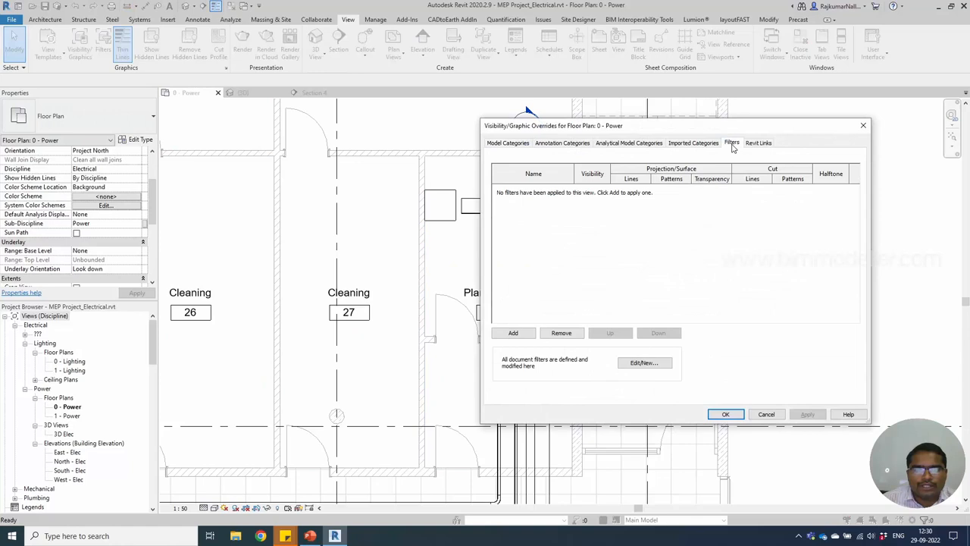
click(512, 334)
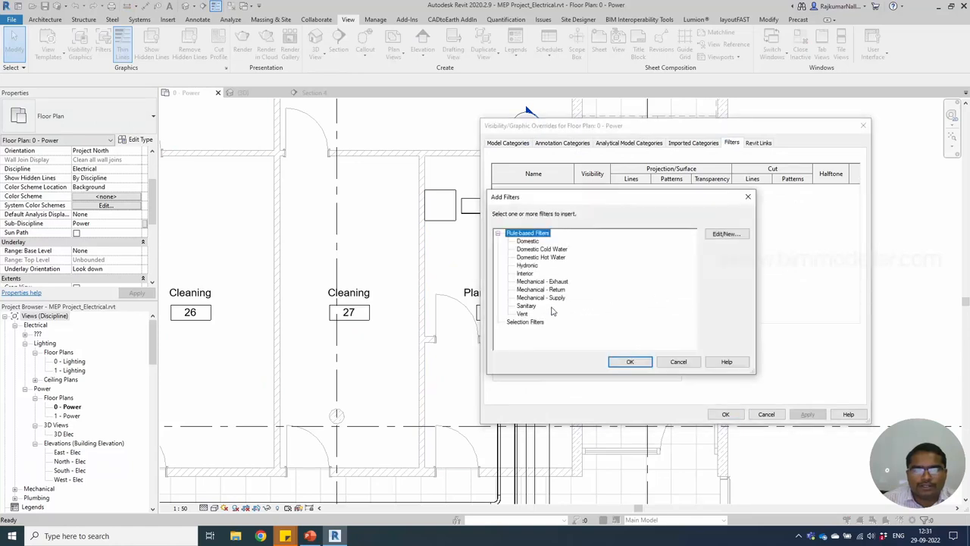
click(540, 295)
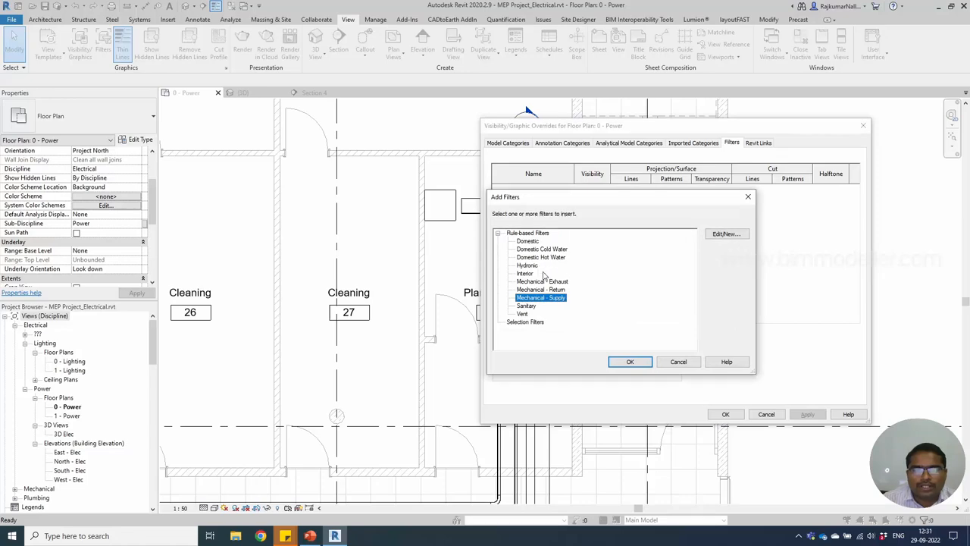
mouse_move(725, 233)
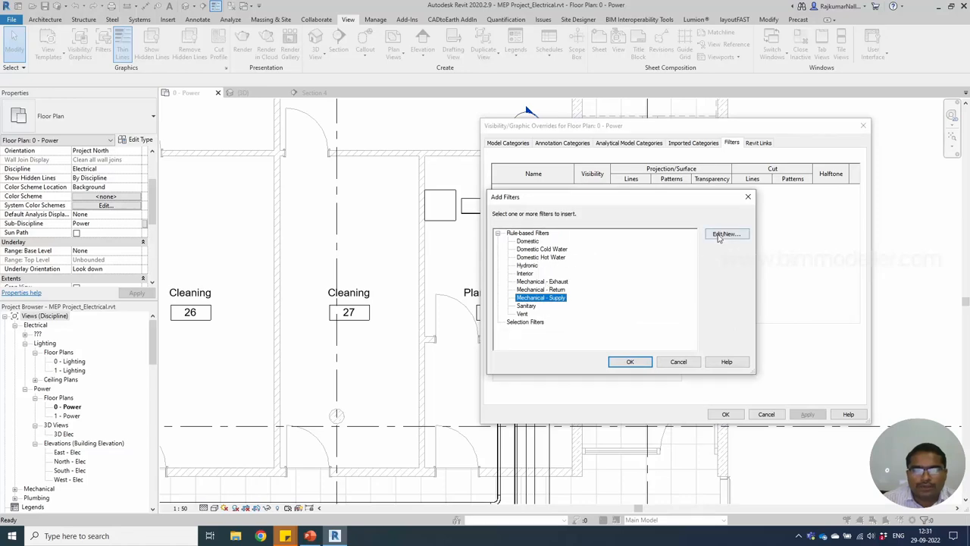
Create a new filter and name it Cable Tray Power.
click(725, 233)
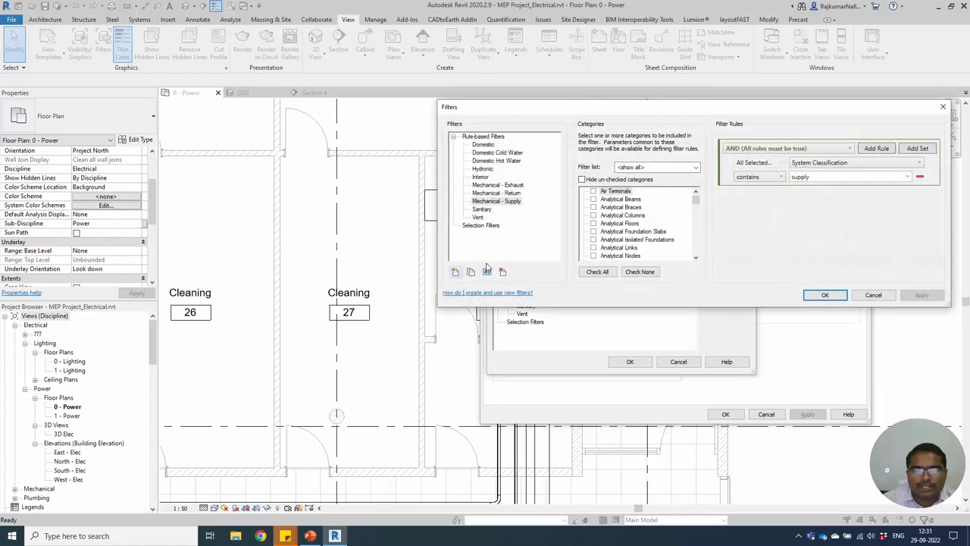
click(455, 271)
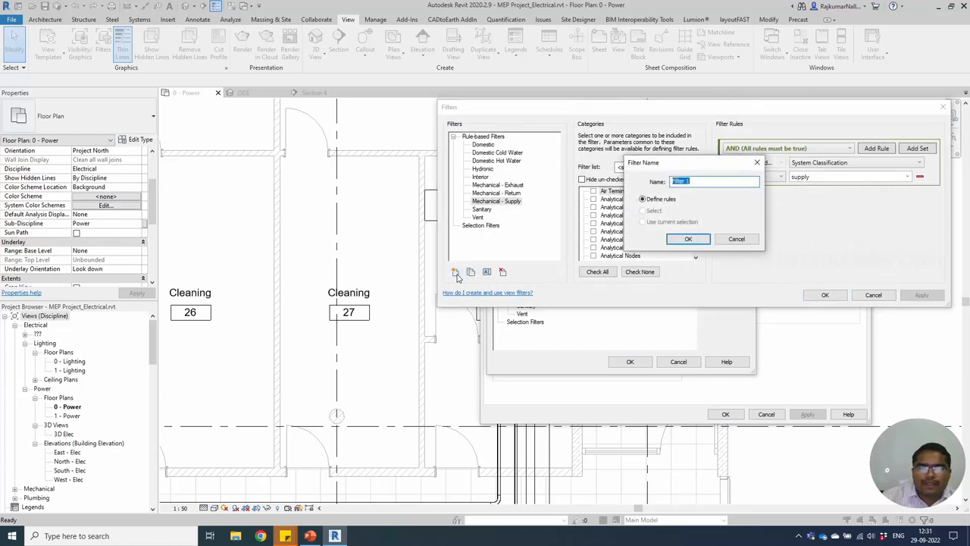
text(Cable Tray Power)
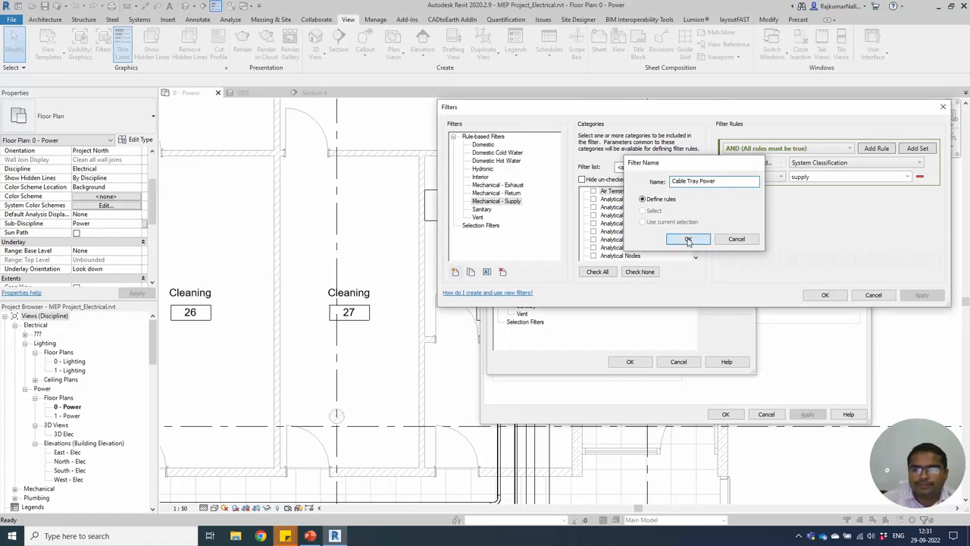
click(687, 240)
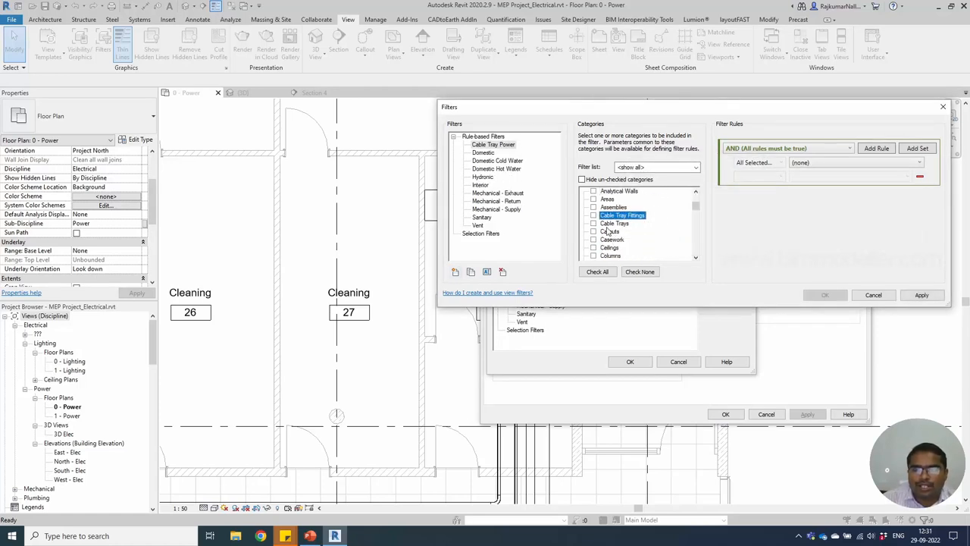
Filter on cable trays and fittings with the rule Service Type equals Power.
click(594, 223)
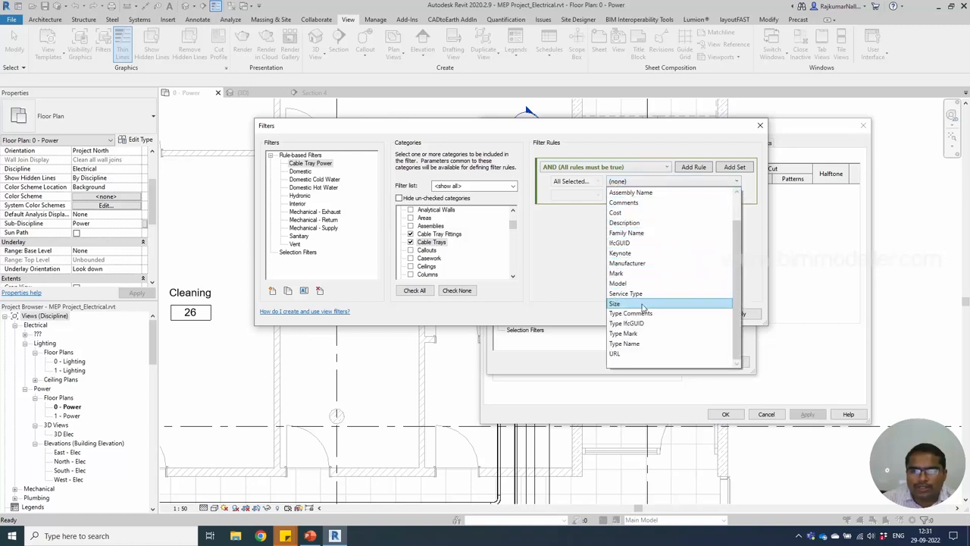
click(625, 294)
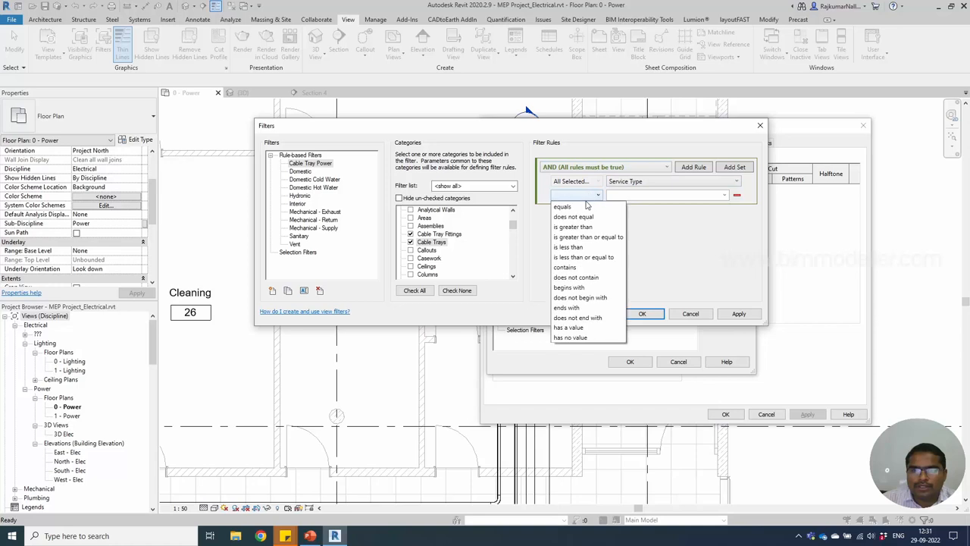
click(562, 206)
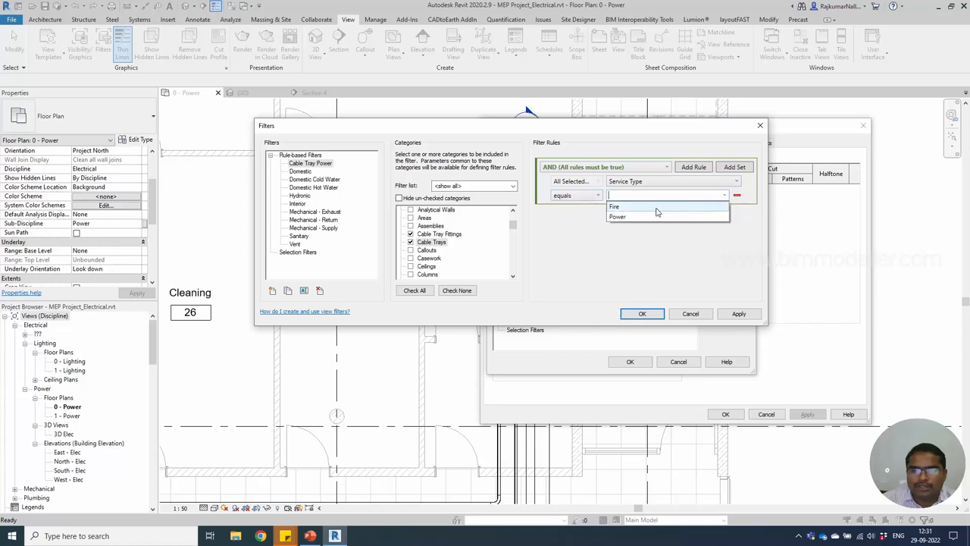
click(617, 217)
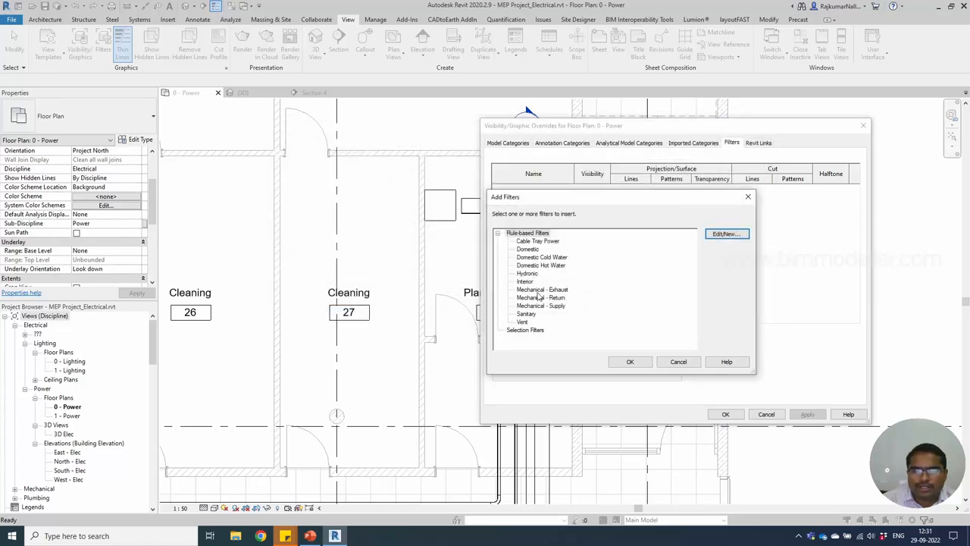
click(541, 297)
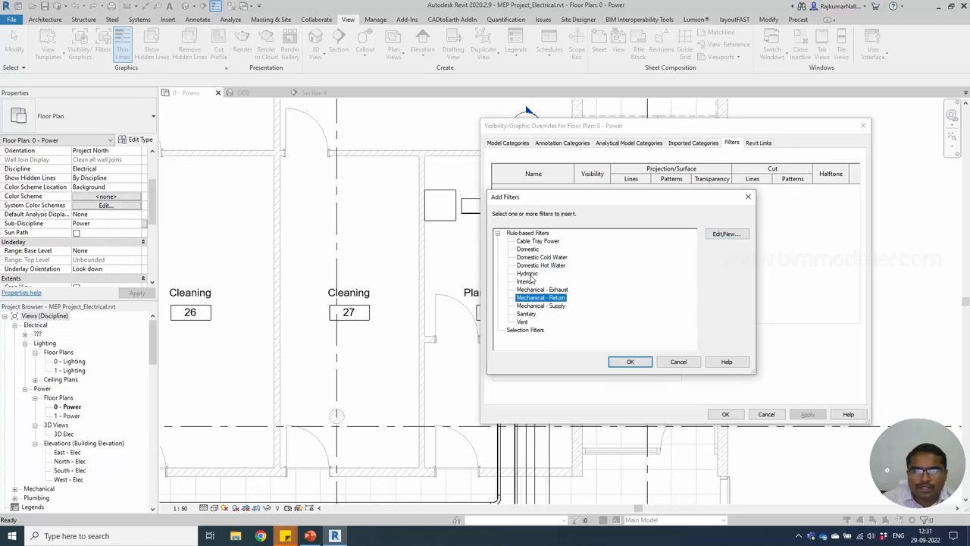
Add the Cable Tray Power filter to the 0 - Power plan's overrides.
click(543, 288)
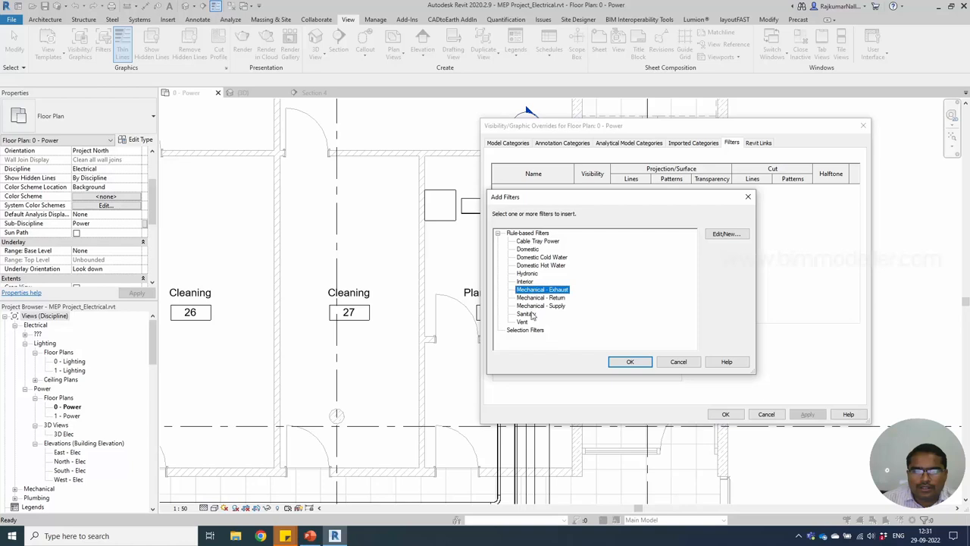
click(537, 239)
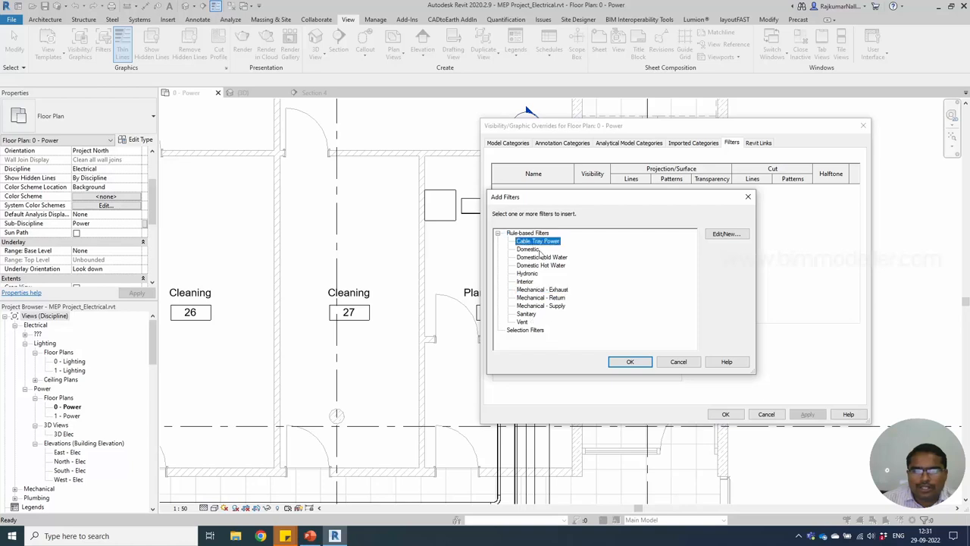
click(631, 361)
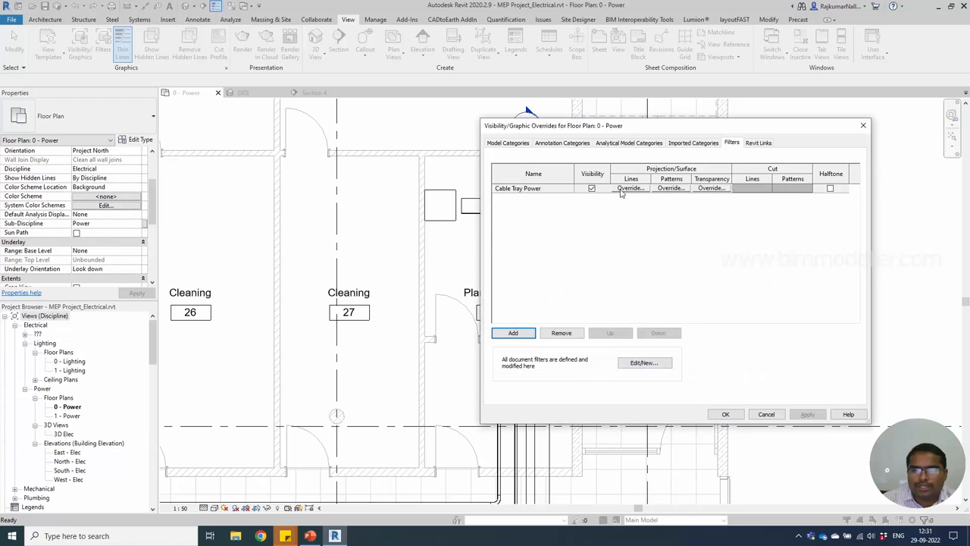
Override the filter's projection lines to red and apply it to the power plan.
click(631, 188)
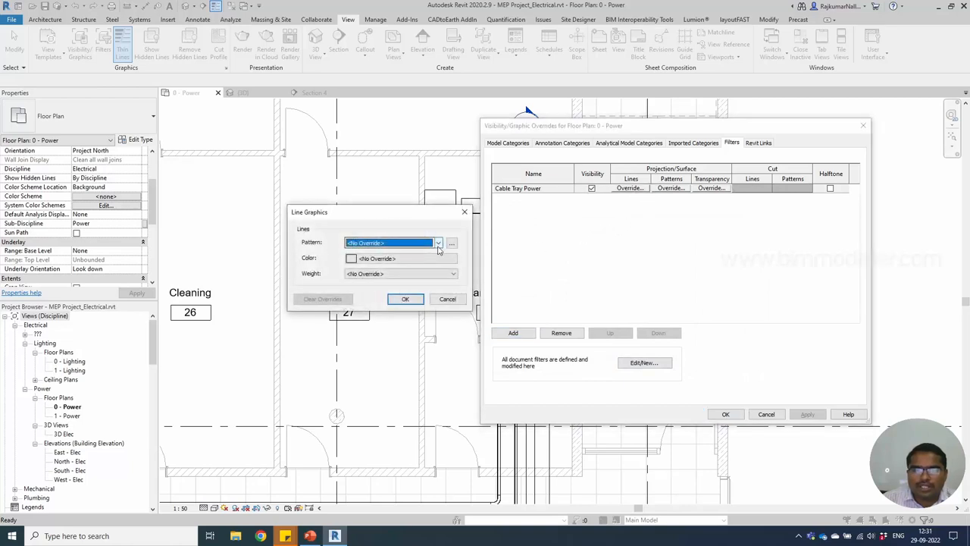
click(352, 258)
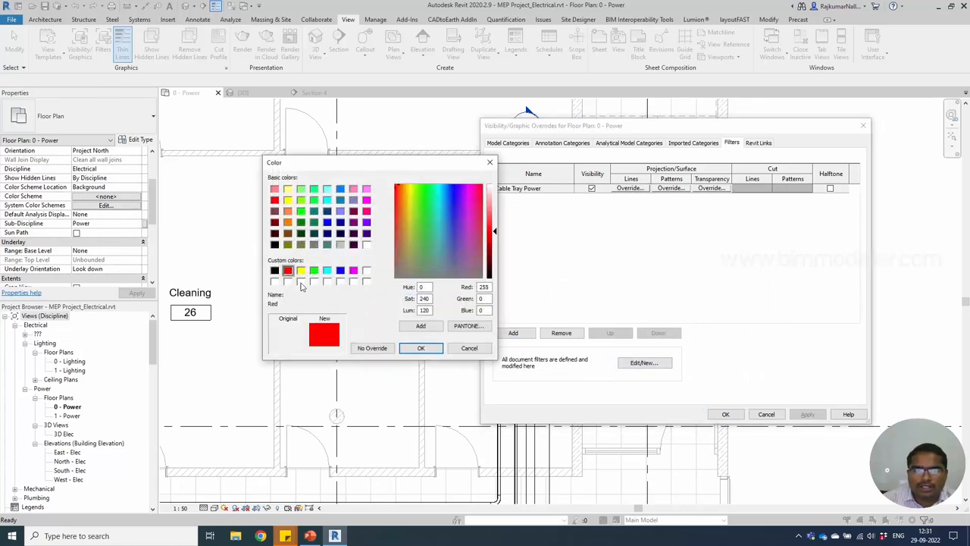
click(421, 348)
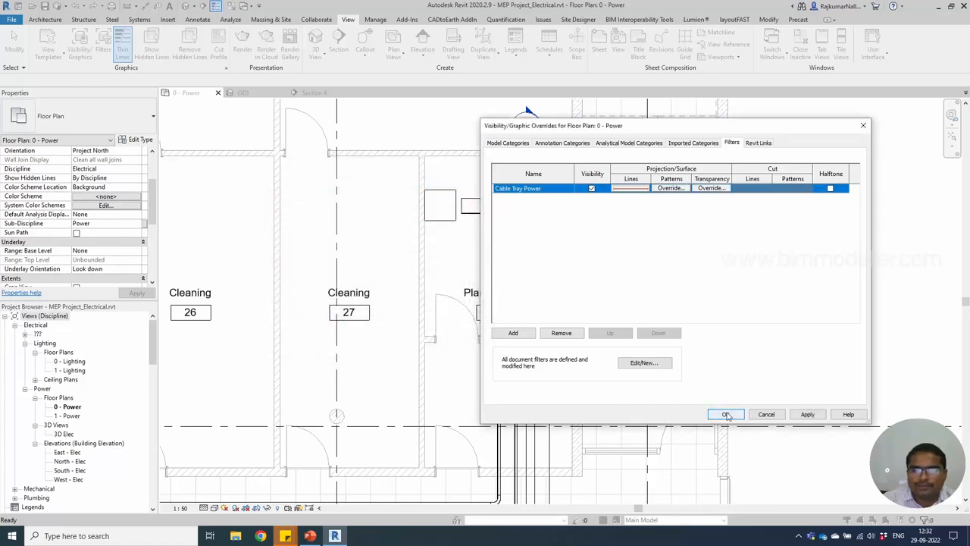
click(725, 414)
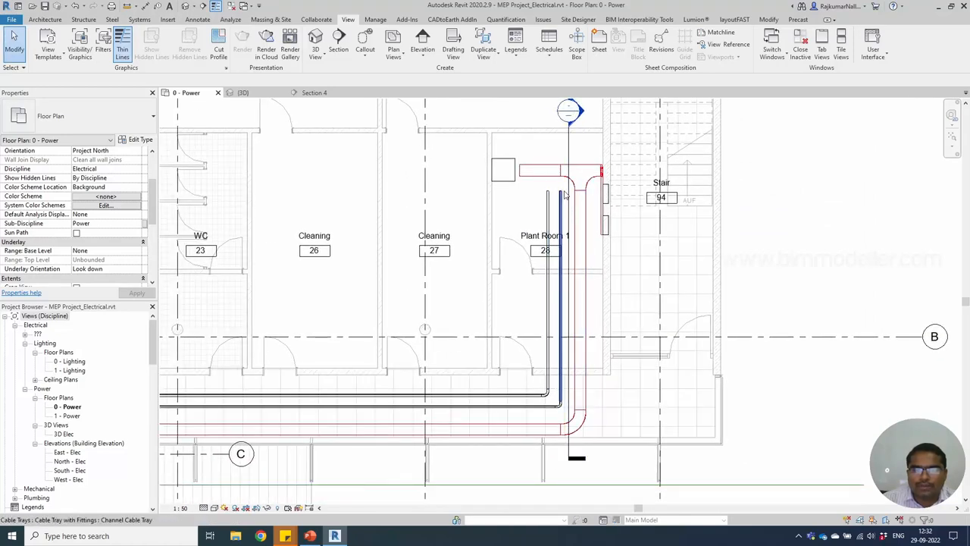
click(513, 399)
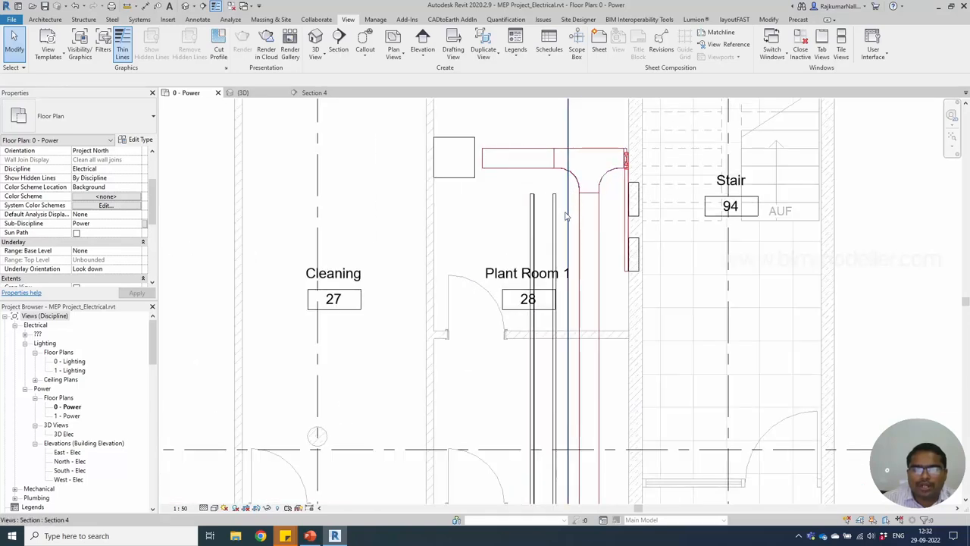
scroll(up, 3)
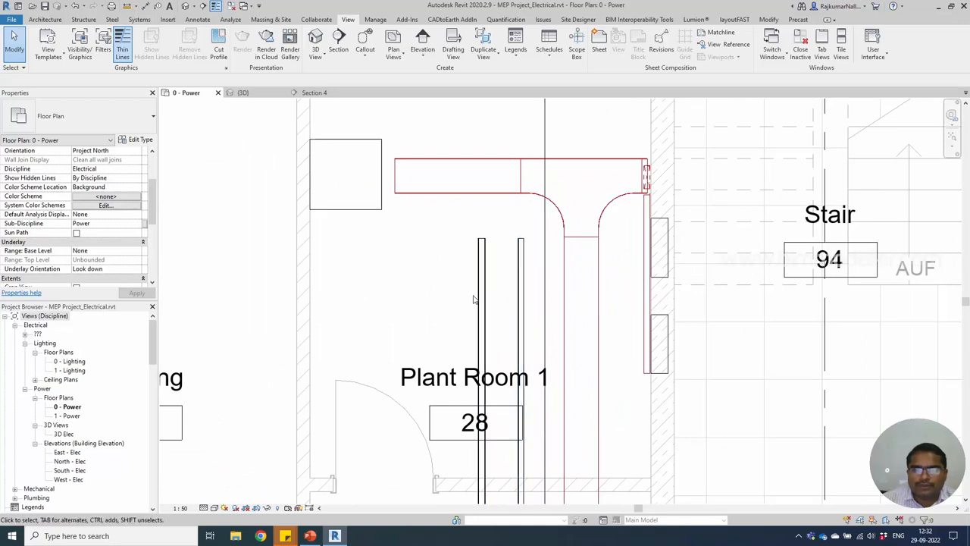
click(522, 303)
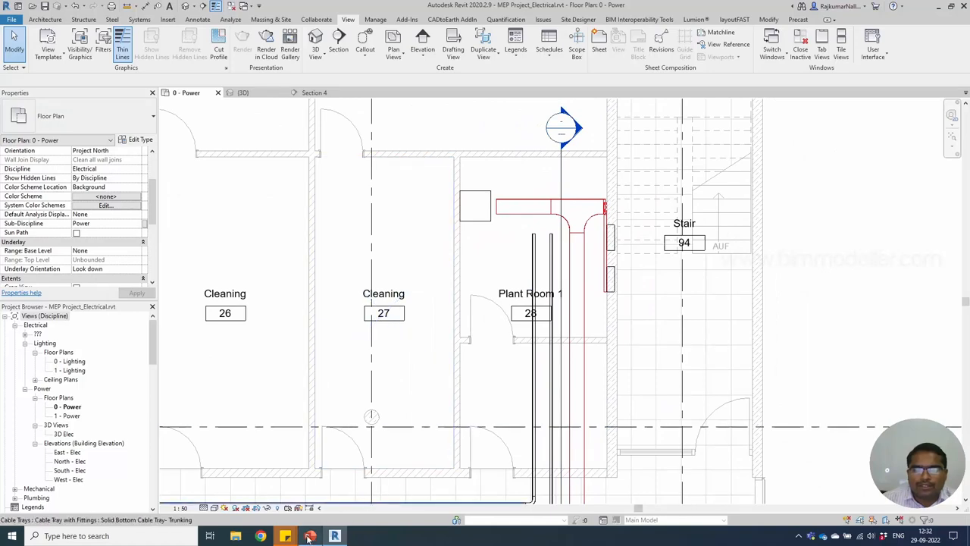
click(309, 537)
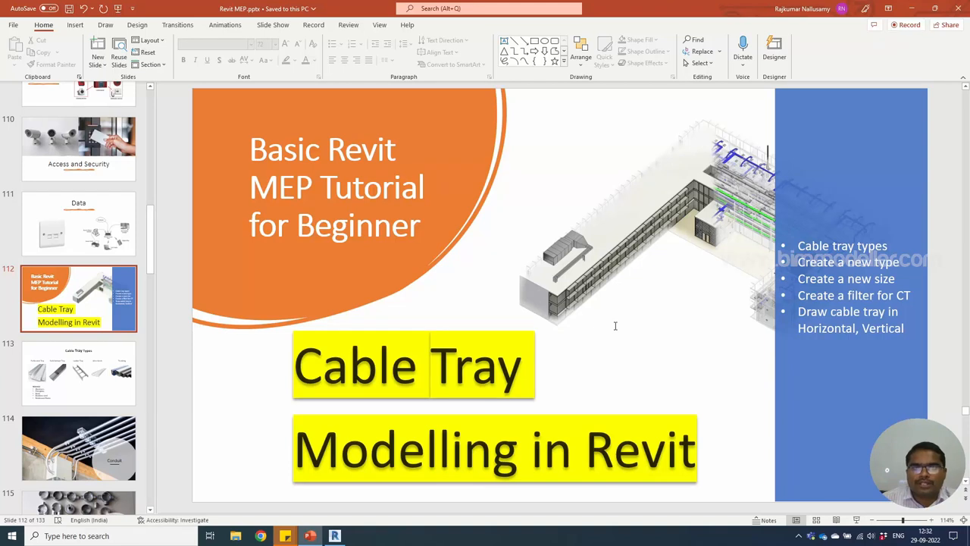
mouse_move(670, 341)
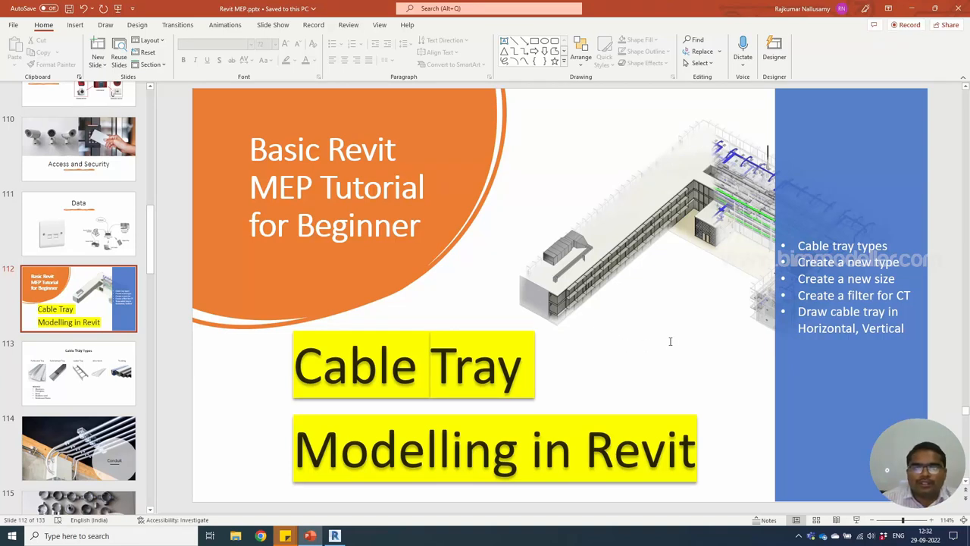